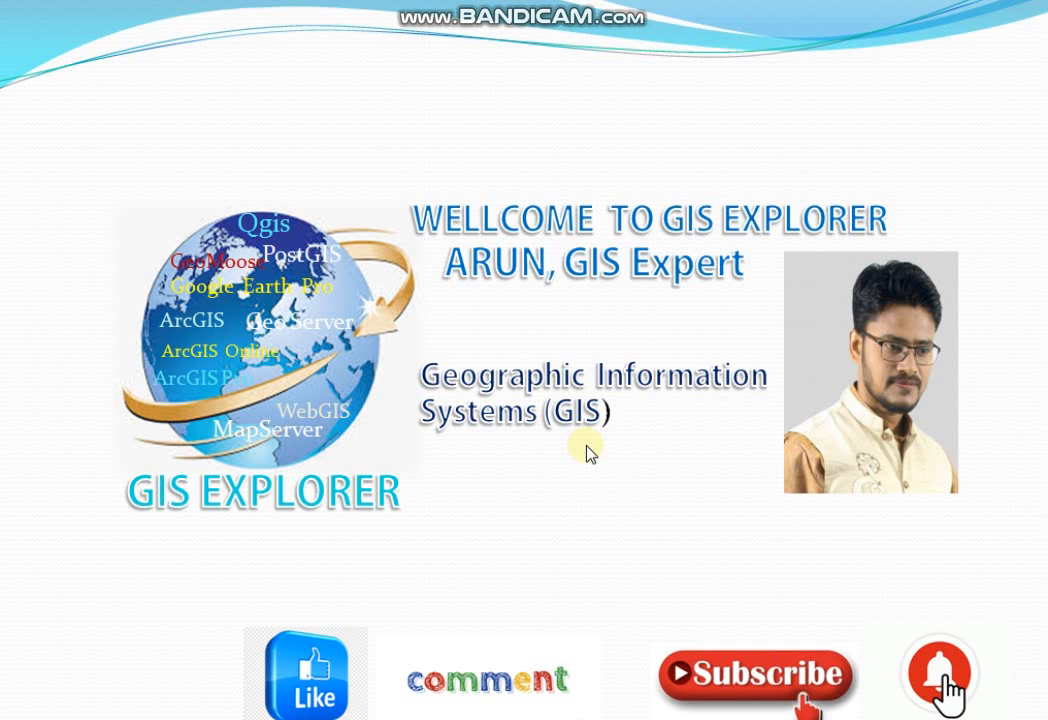
pyautogui.moveTo(585, 440)
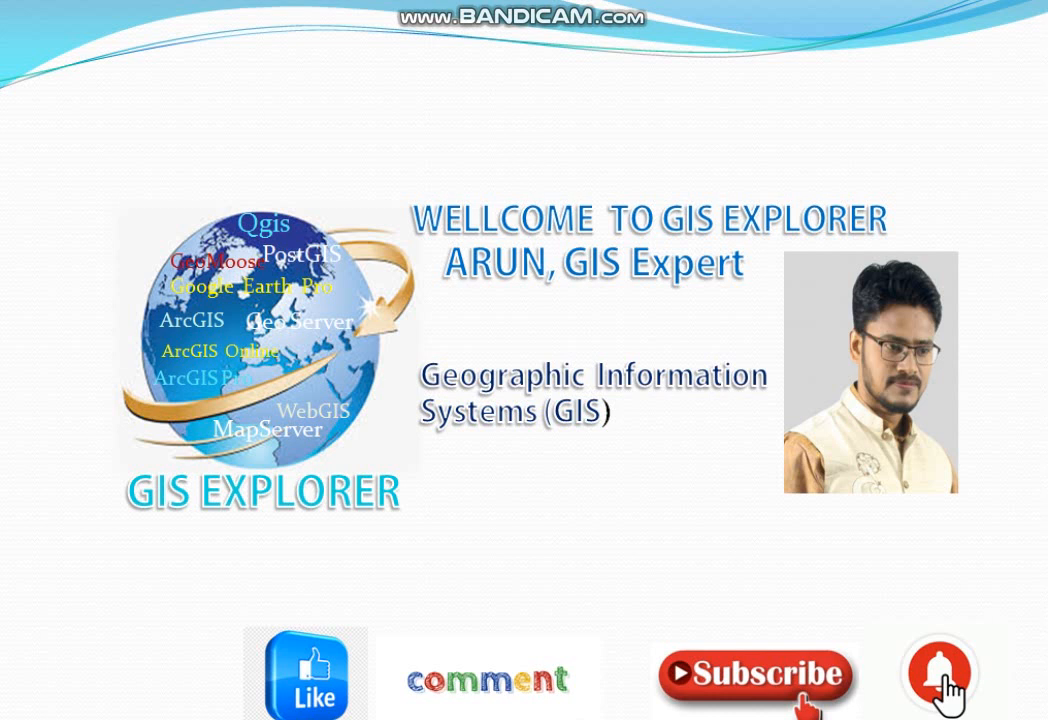
pyautogui.moveTo(583, 445)
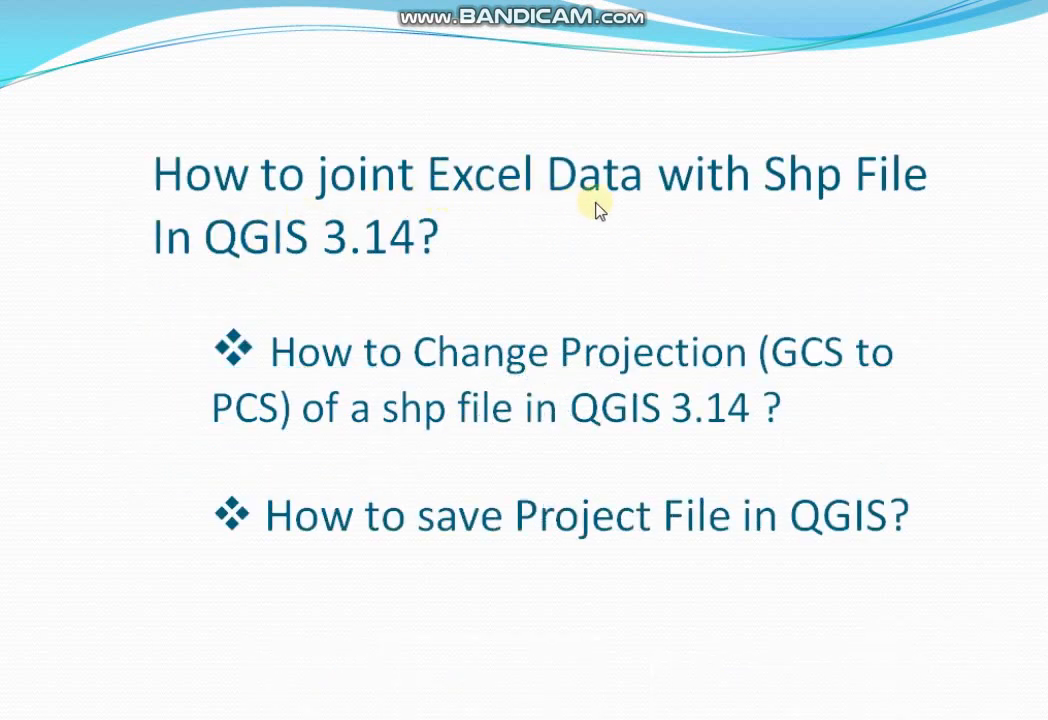
pyautogui.moveTo(276, 272)
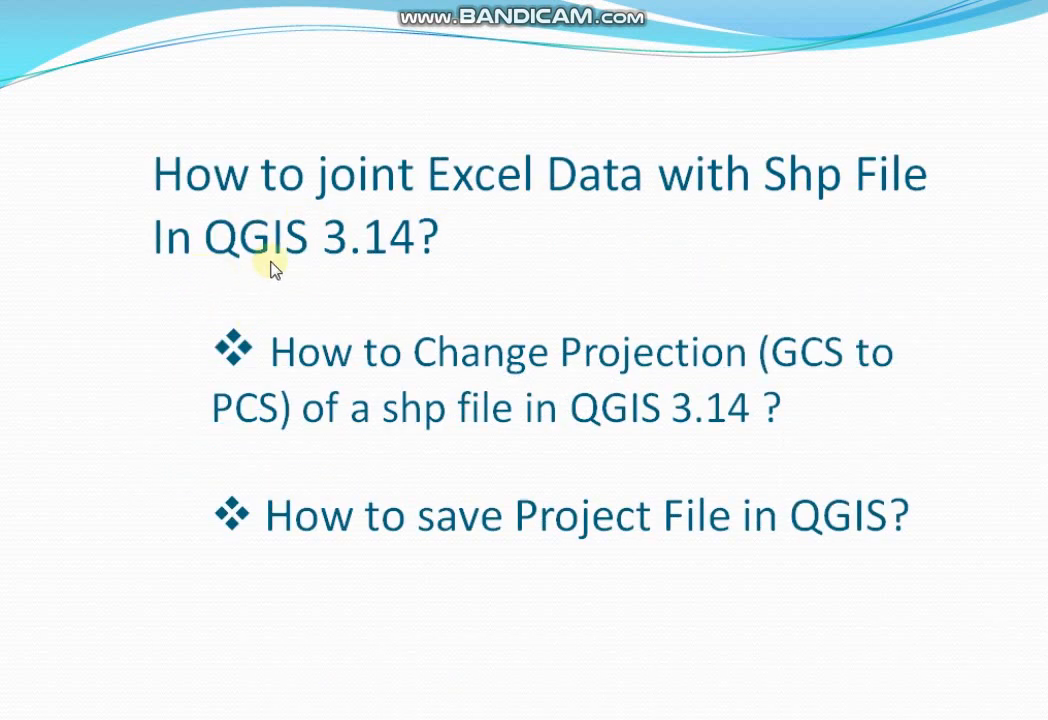
pyautogui.moveTo(490, 280)
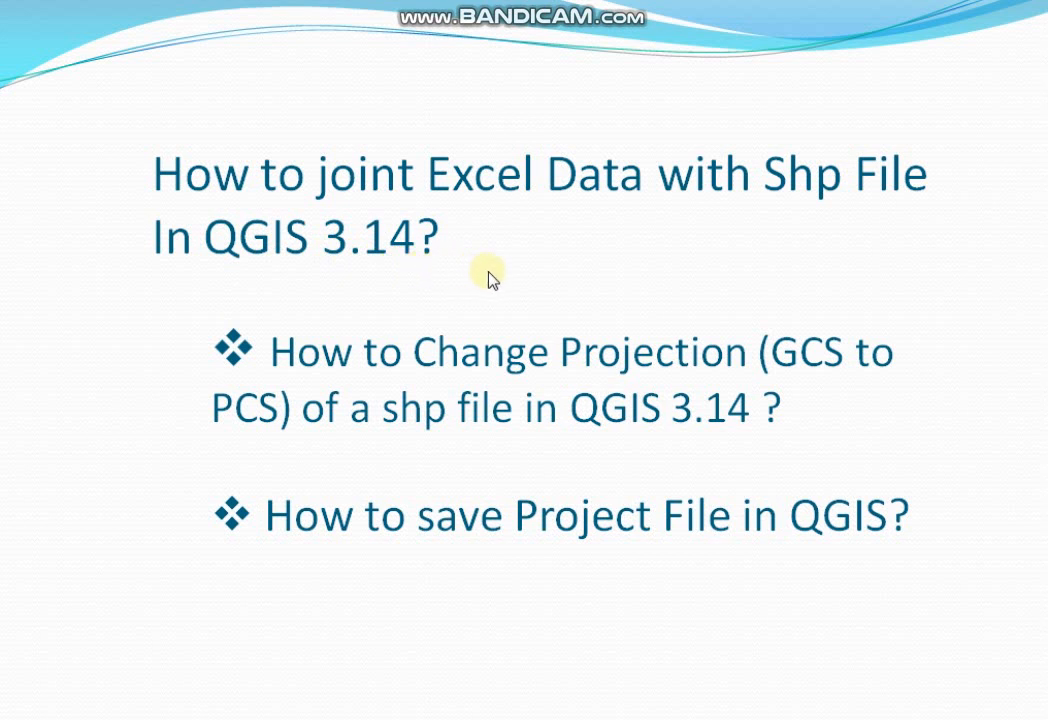
pyautogui.moveTo(203, 333)
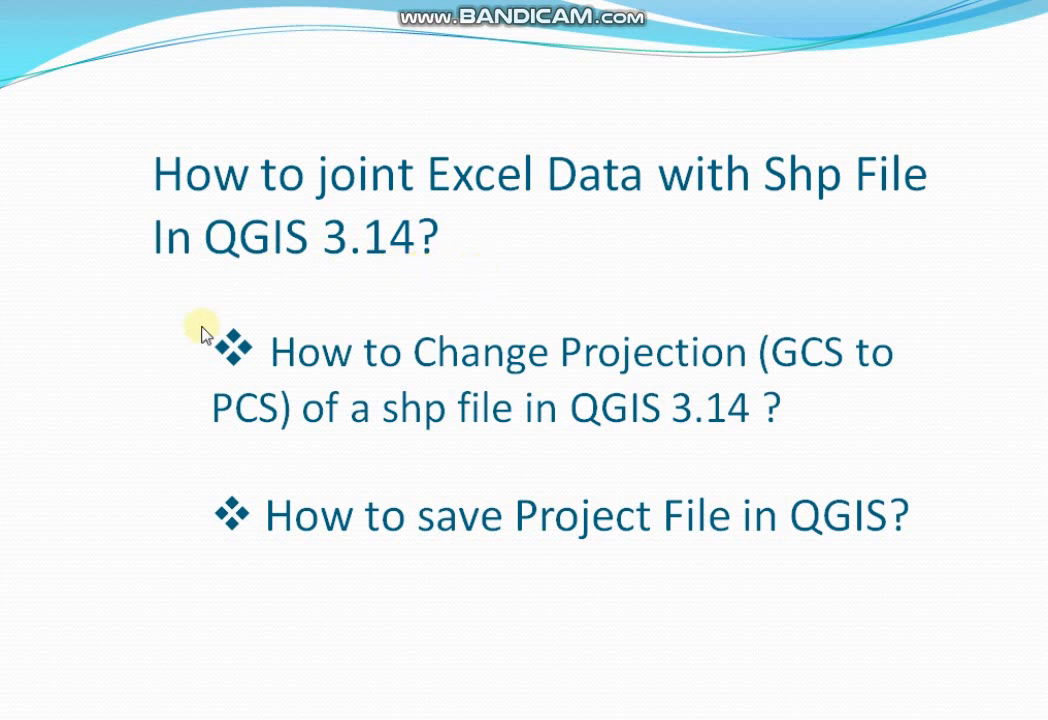
pyautogui.moveTo(658, 365)
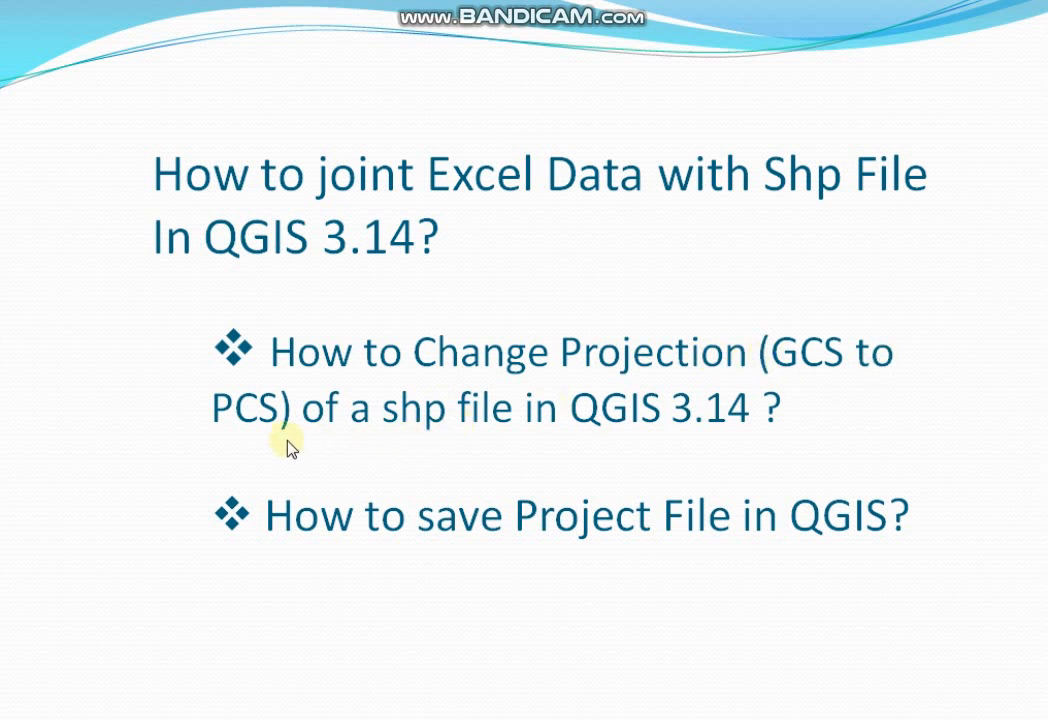
pyautogui.moveTo(867, 378)
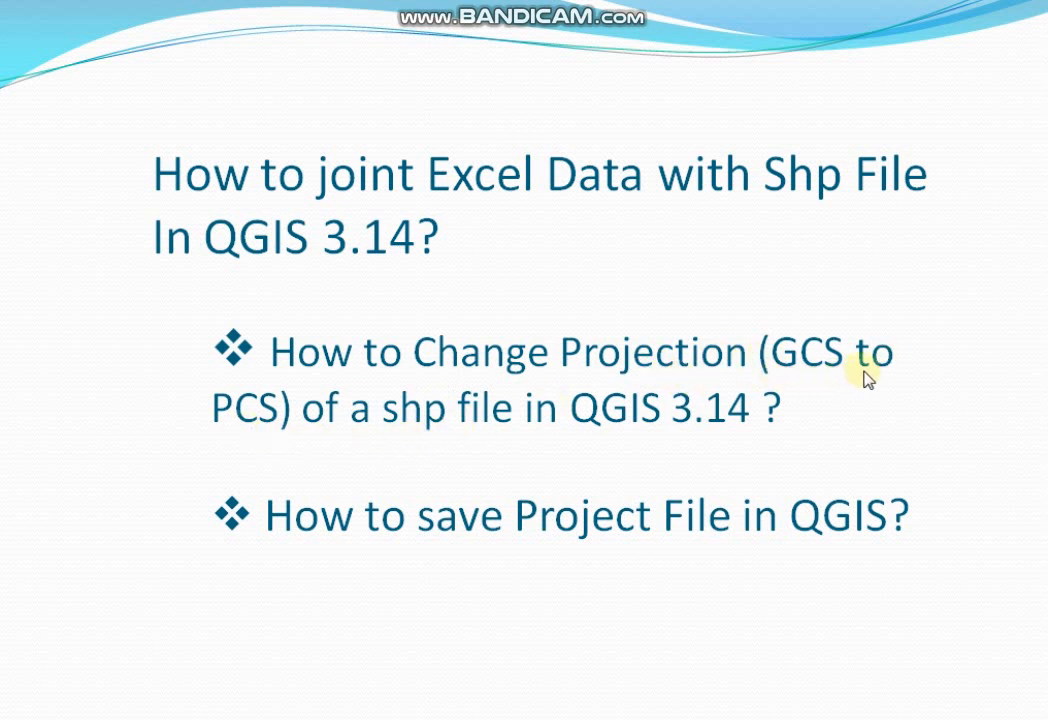
pyautogui.moveTo(252, 438)
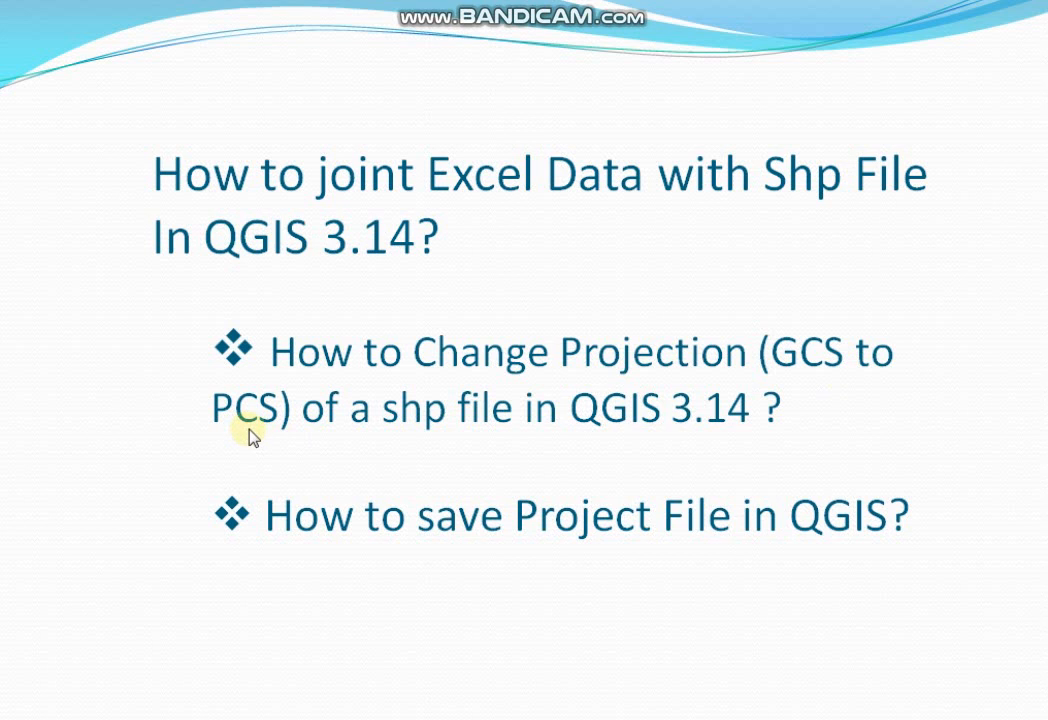
pyautogui.moveTo(490, 441)
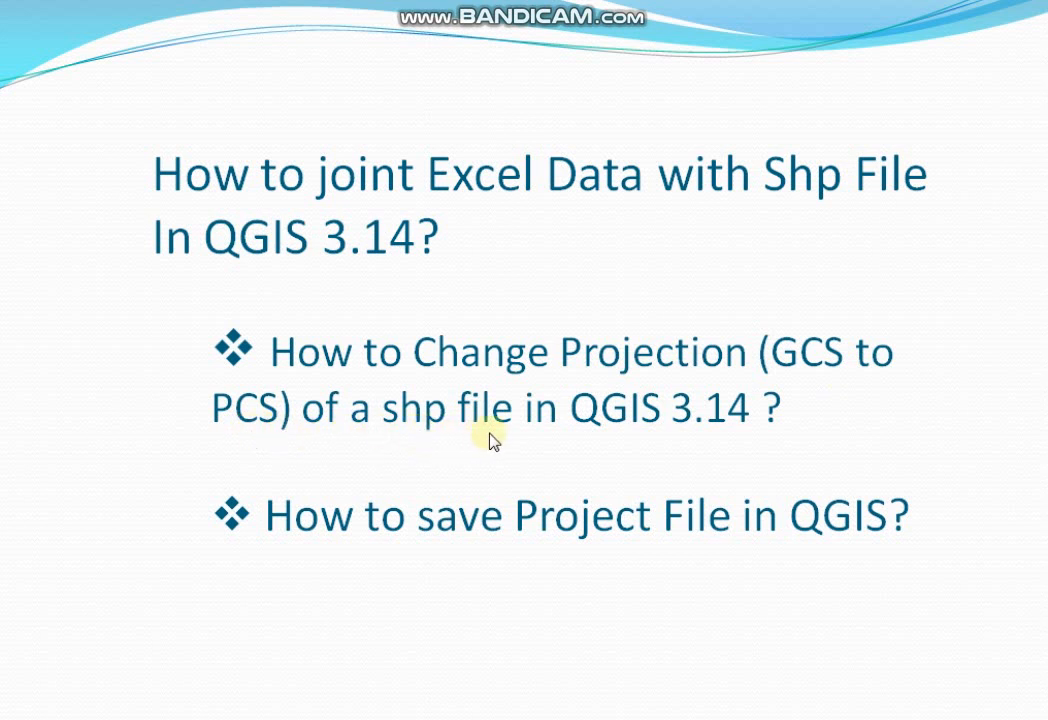
pyautogui.moveTo(722, 430)
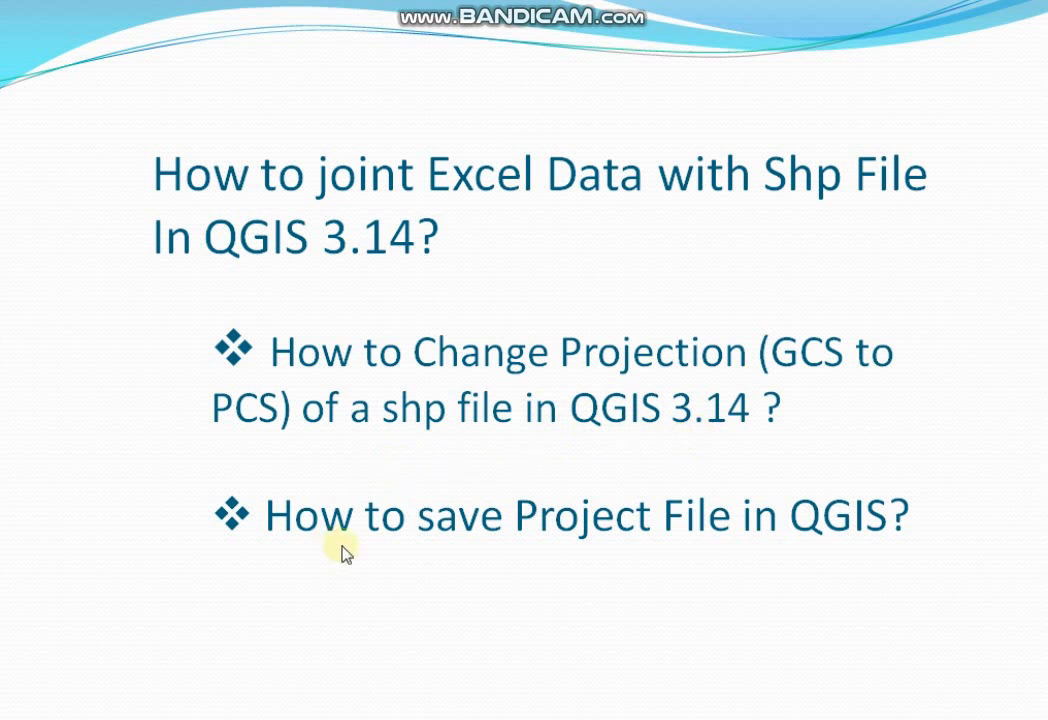
pyautogui.moveTo(838, 518)
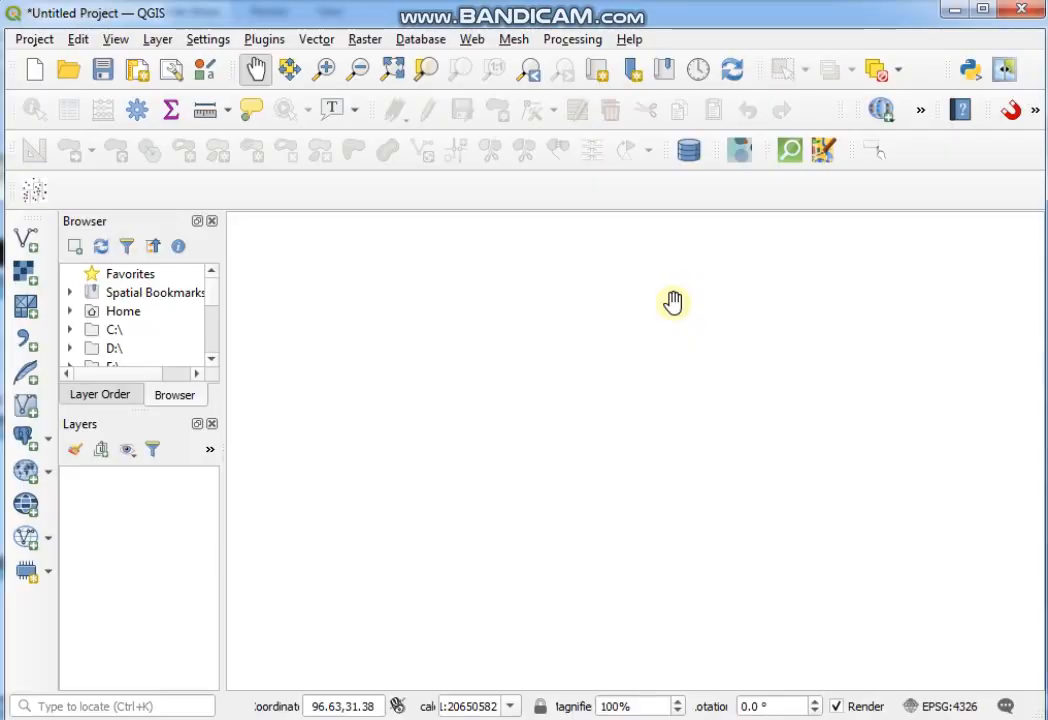
pyautogui.moveTo(631, 212)
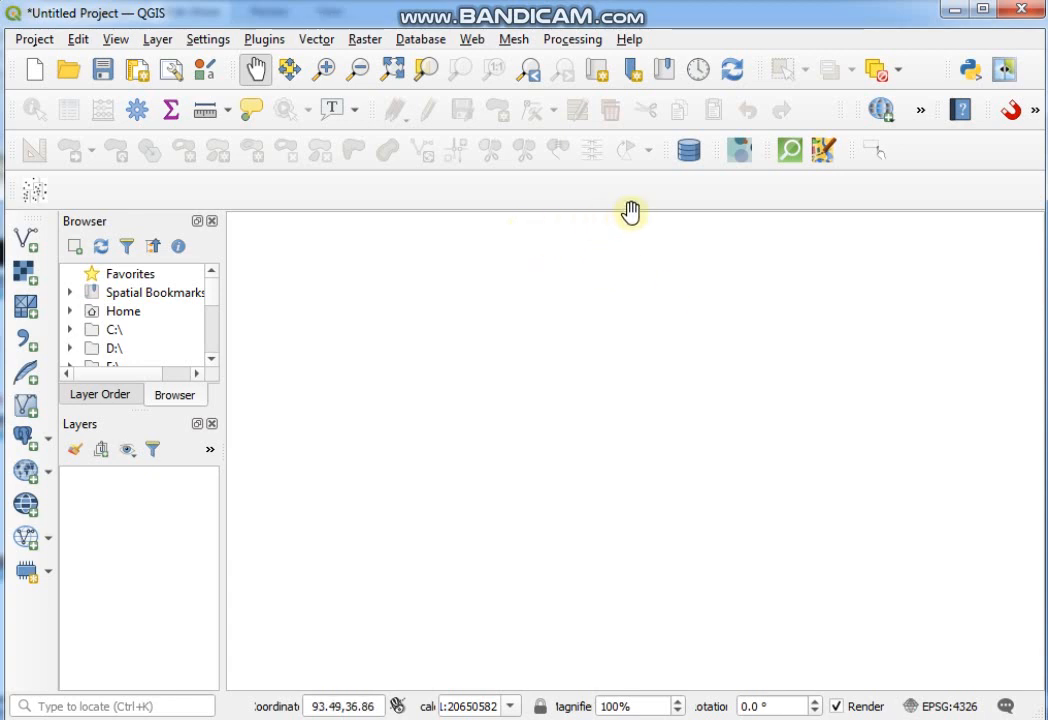
pyautogui.moveTo(246, 361)
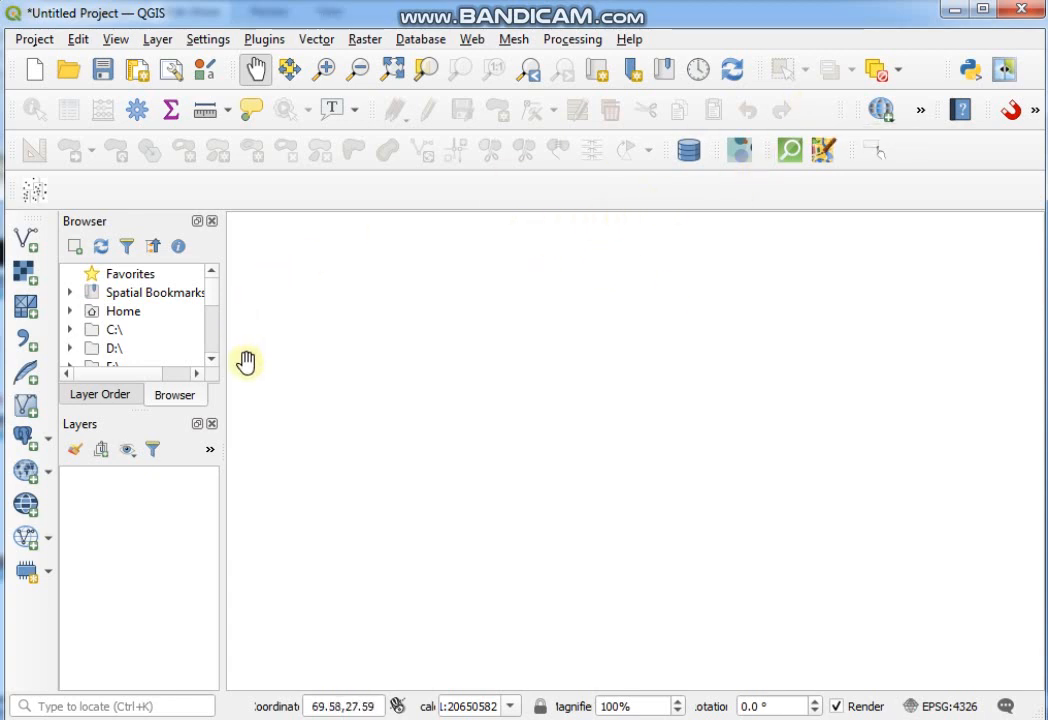
pyautogui.moveTo(350, 372)
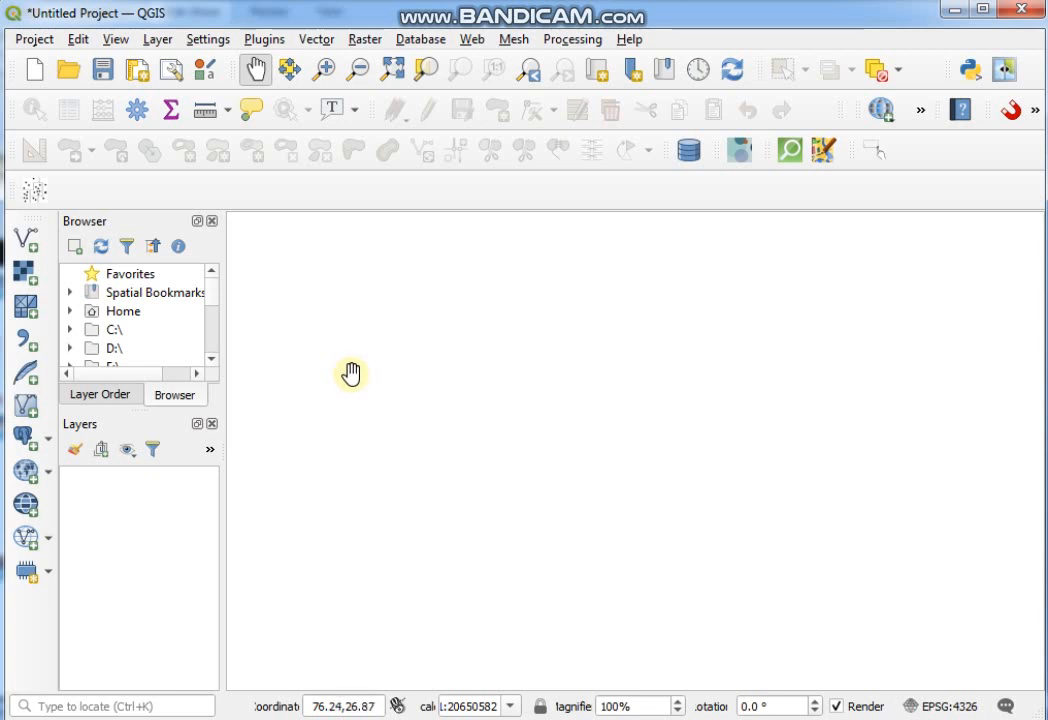
pyautogui.moveTo(452, 318)
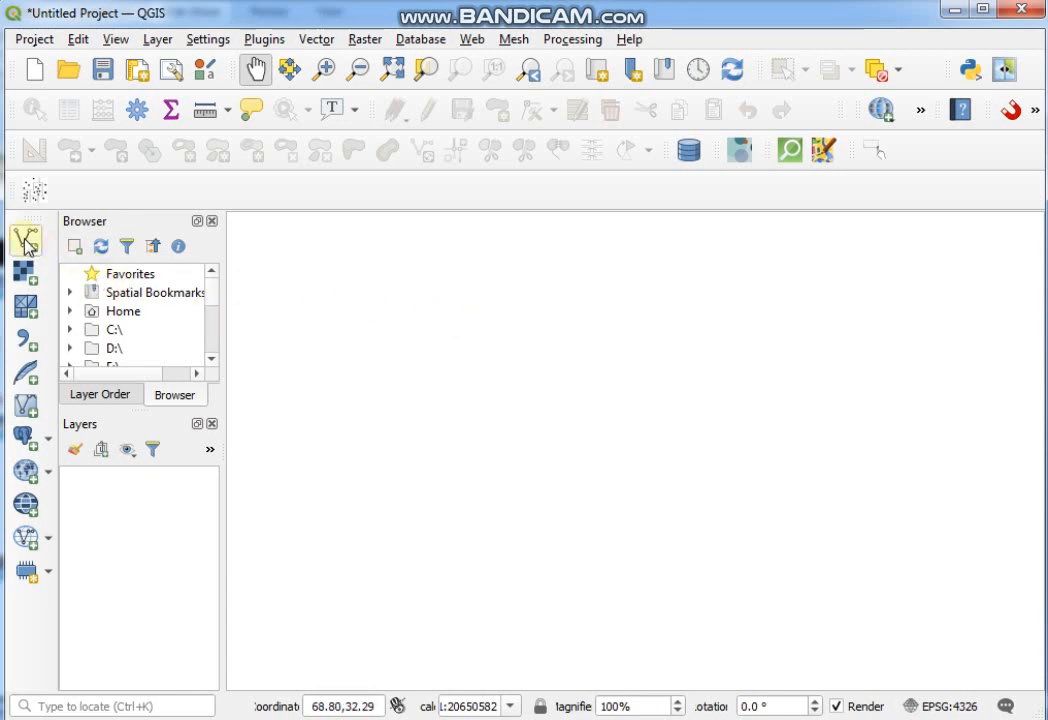
pyautogui.moveTo(25, 238)
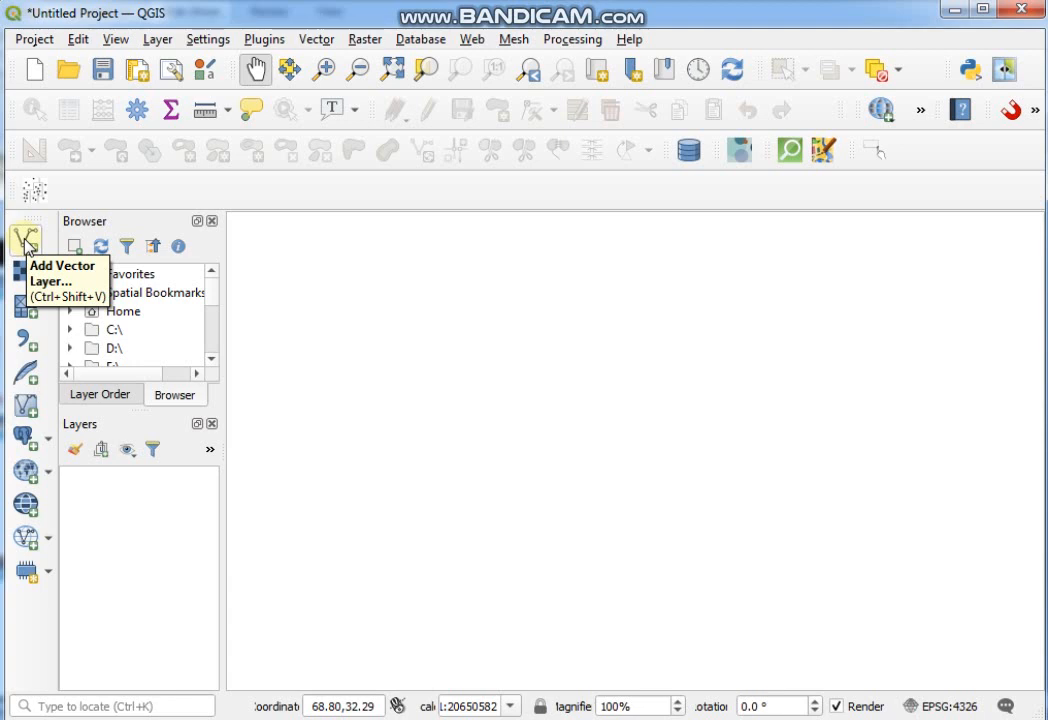
# Add India_States.shp and the covid_19_06_08_2020 spreadsheet together as vector layers.
pyautogui.click(25, 237)
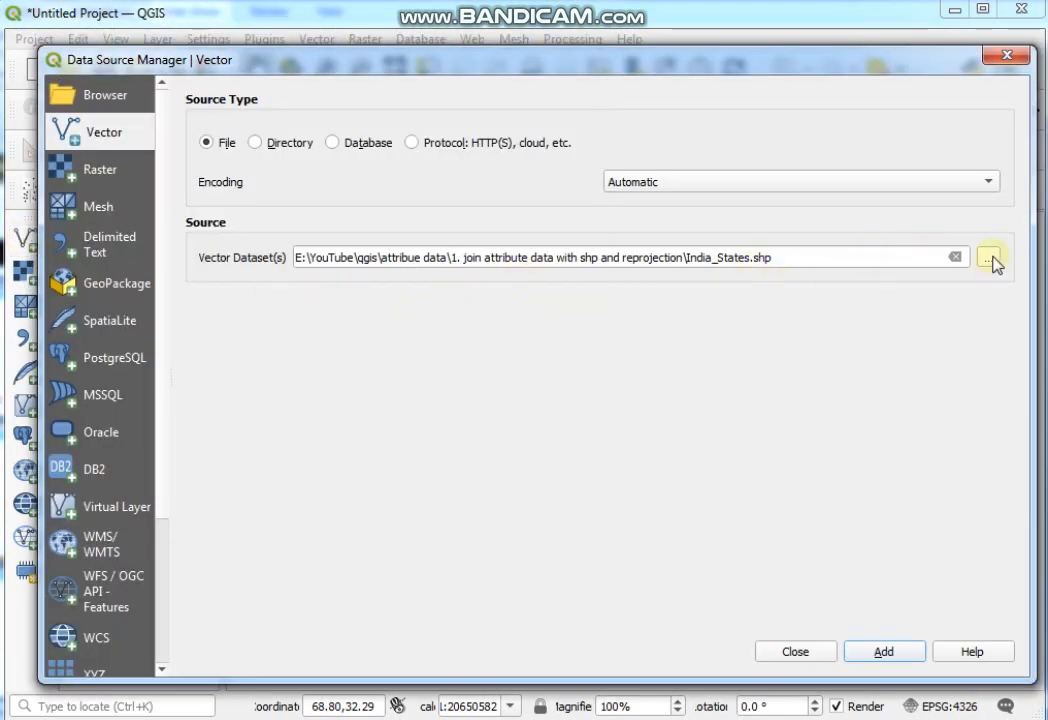
pyautogui.click(988, 257)
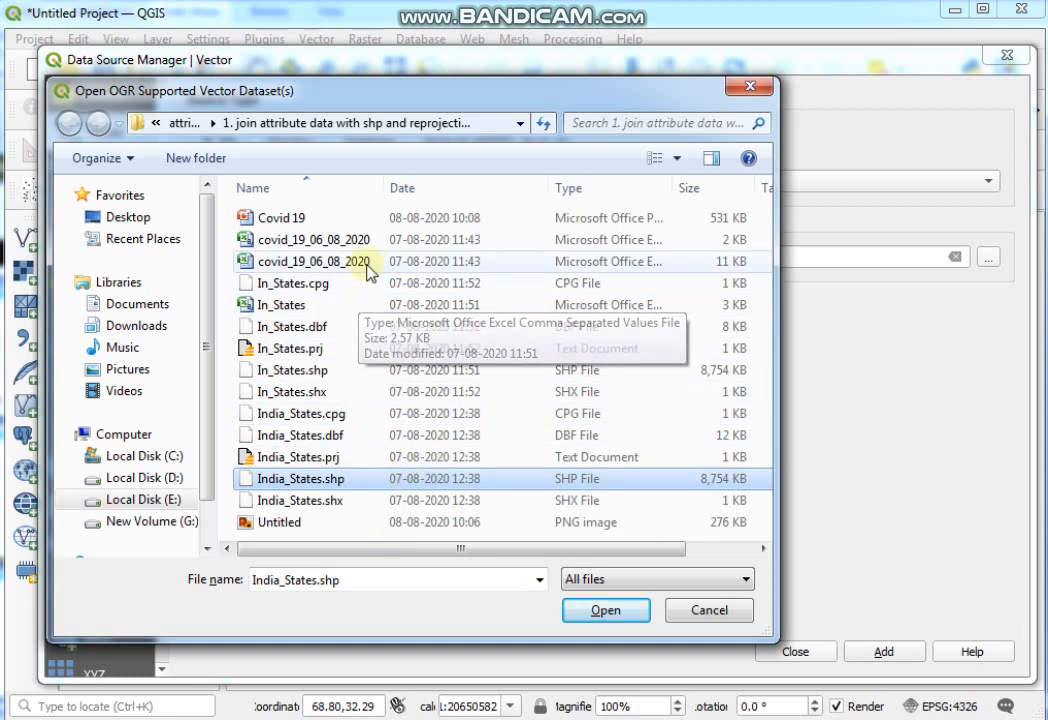
pyautogui.click(314, 261)
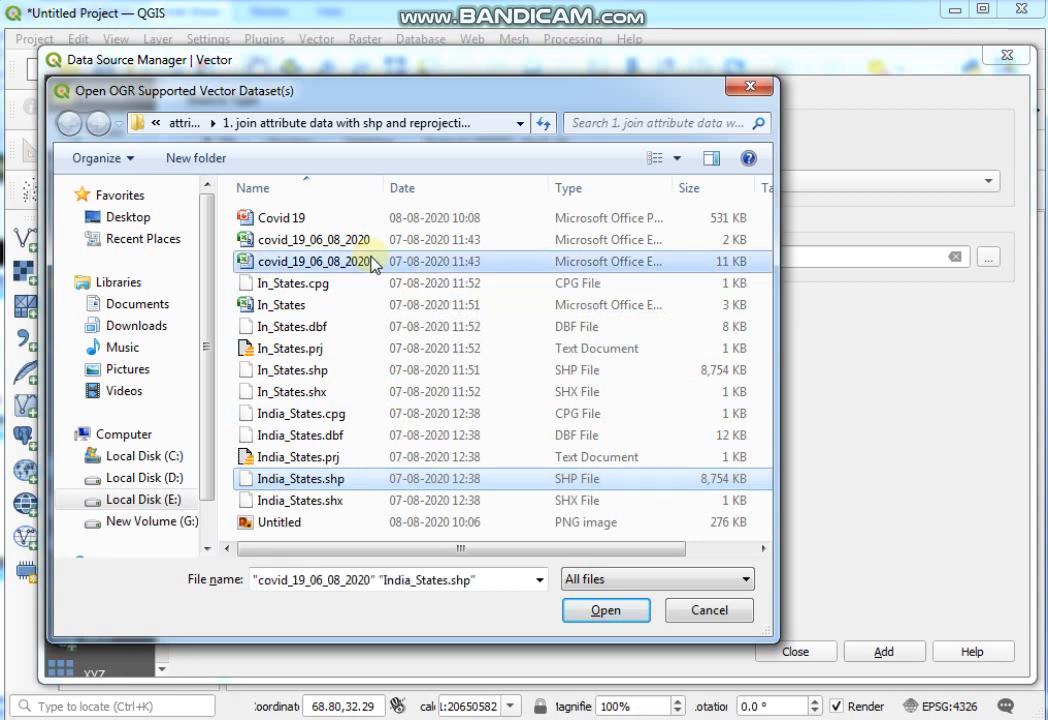
pyautogui.click(604, 610)
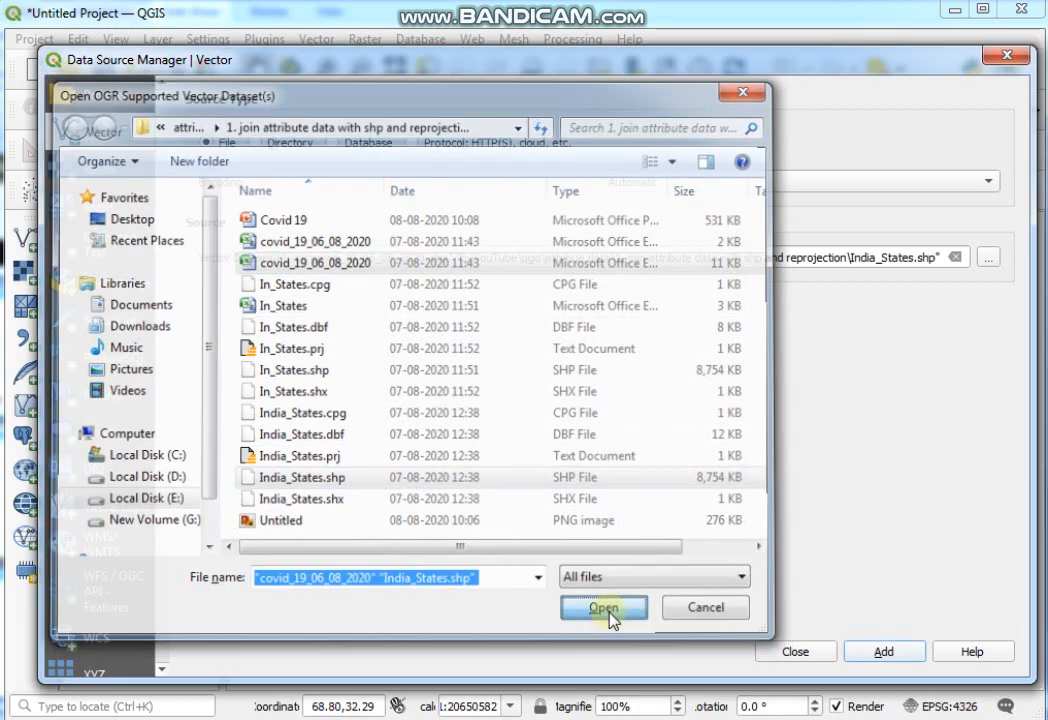
pyautogui.click(603, 607)
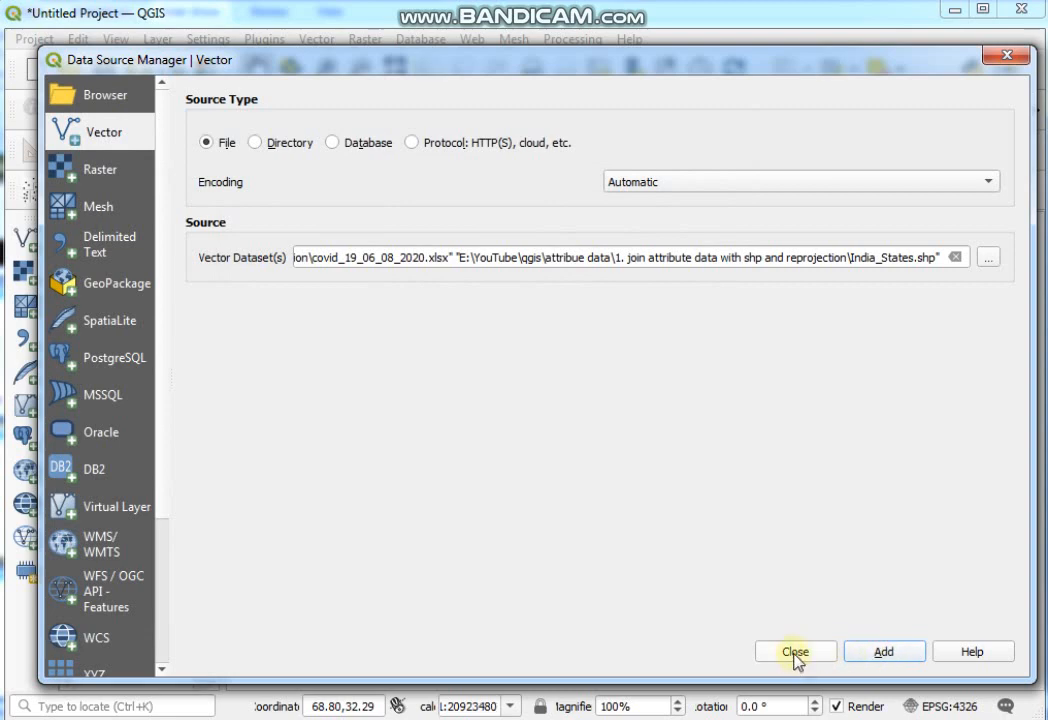
pyautogui.click(795, 651)
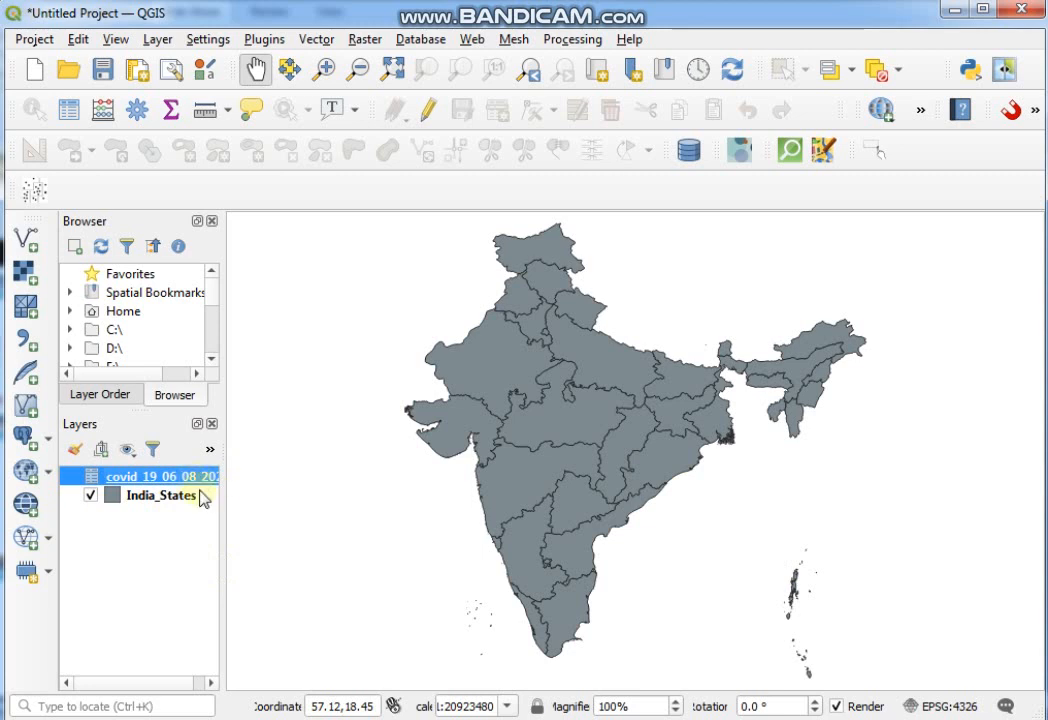
pyautogui.moveTo(177, 533)
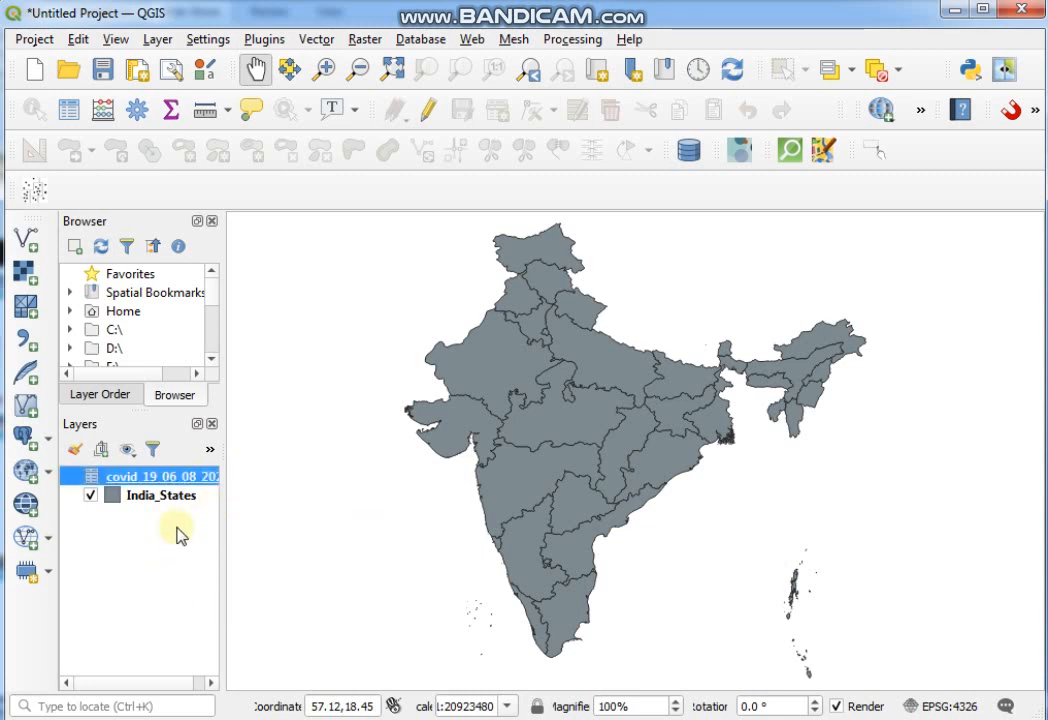
pyautogui.click(160, 495)
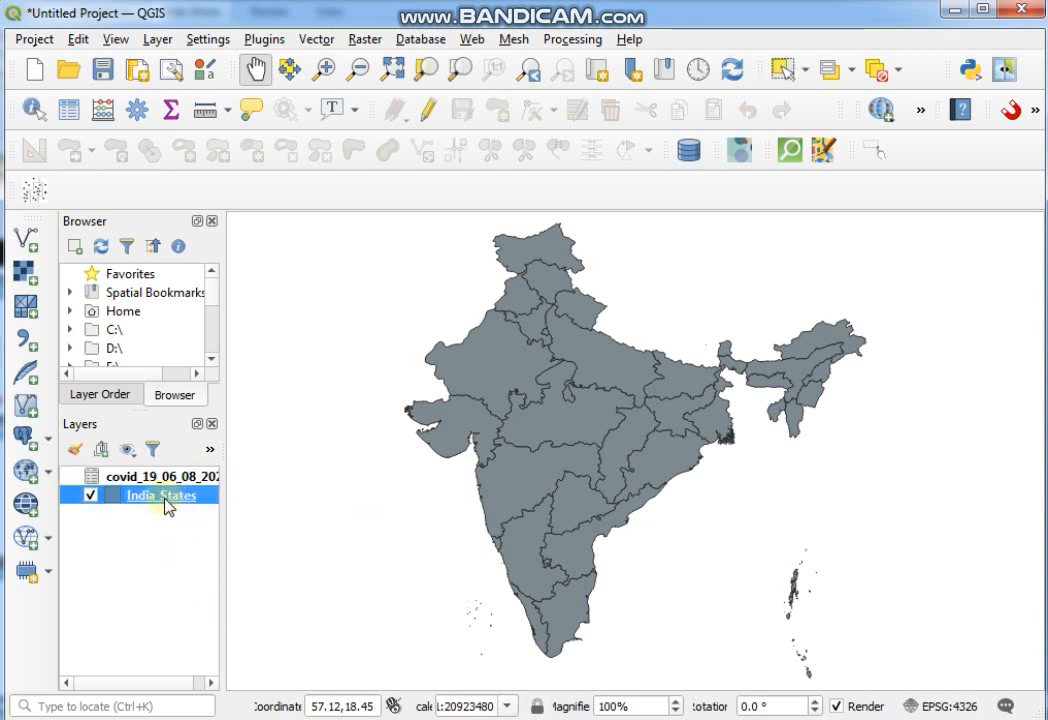
pyautogui.click(160, 476)
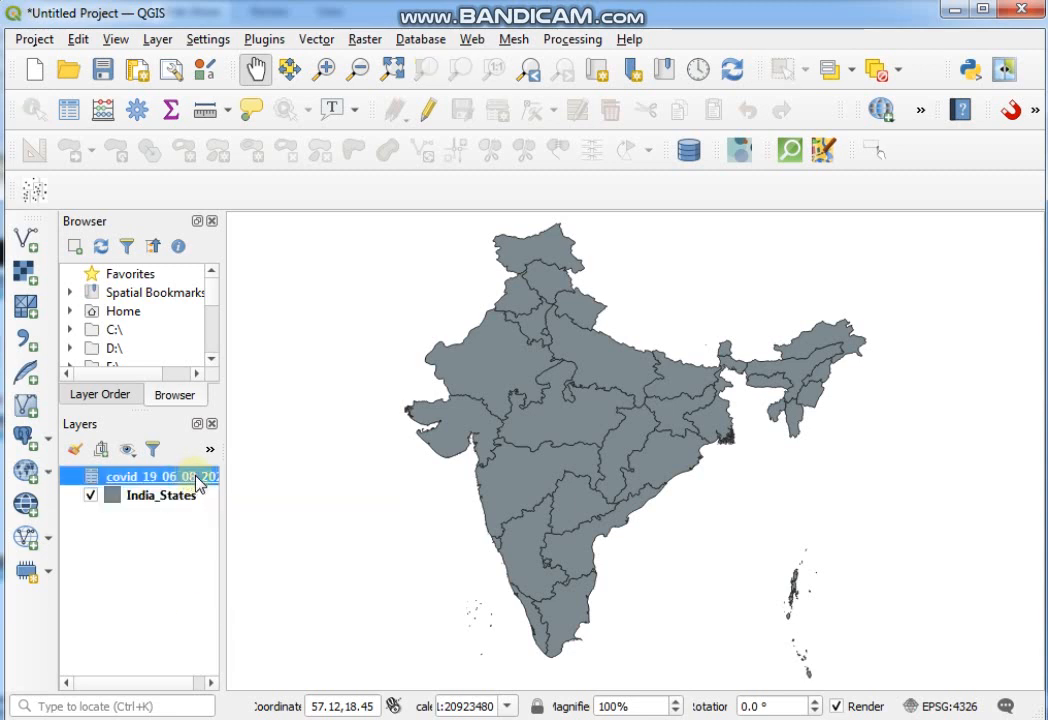
pyautogui.moveTo(187, 485)
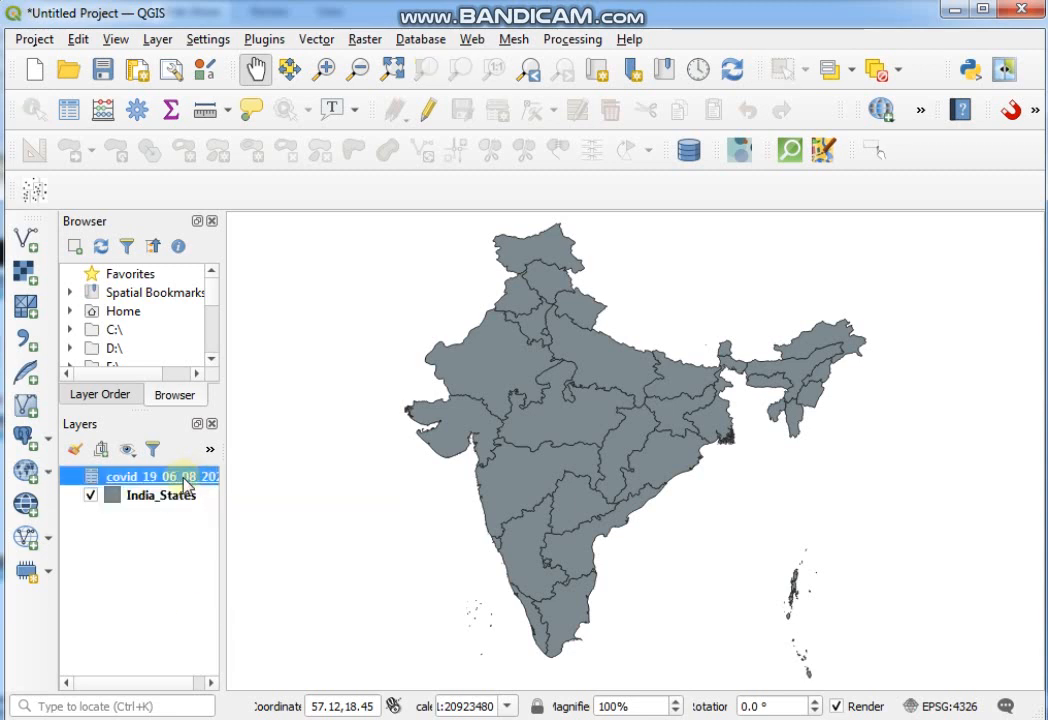
pyautogui.click(156, 495)
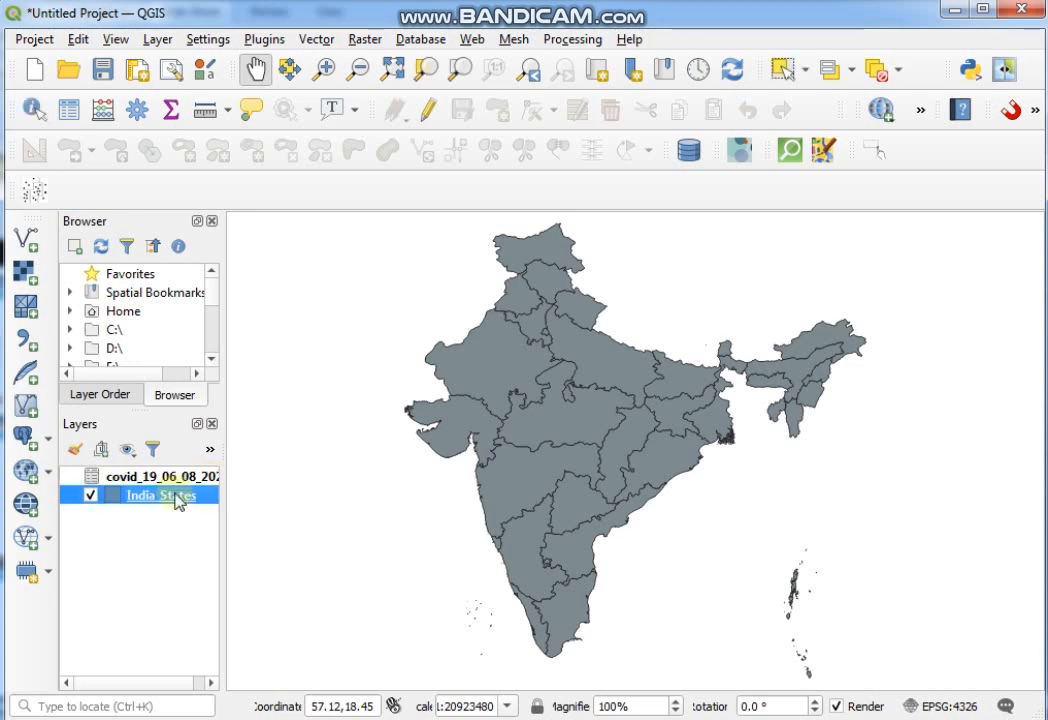
pyautogui.rightClick(160, 495)
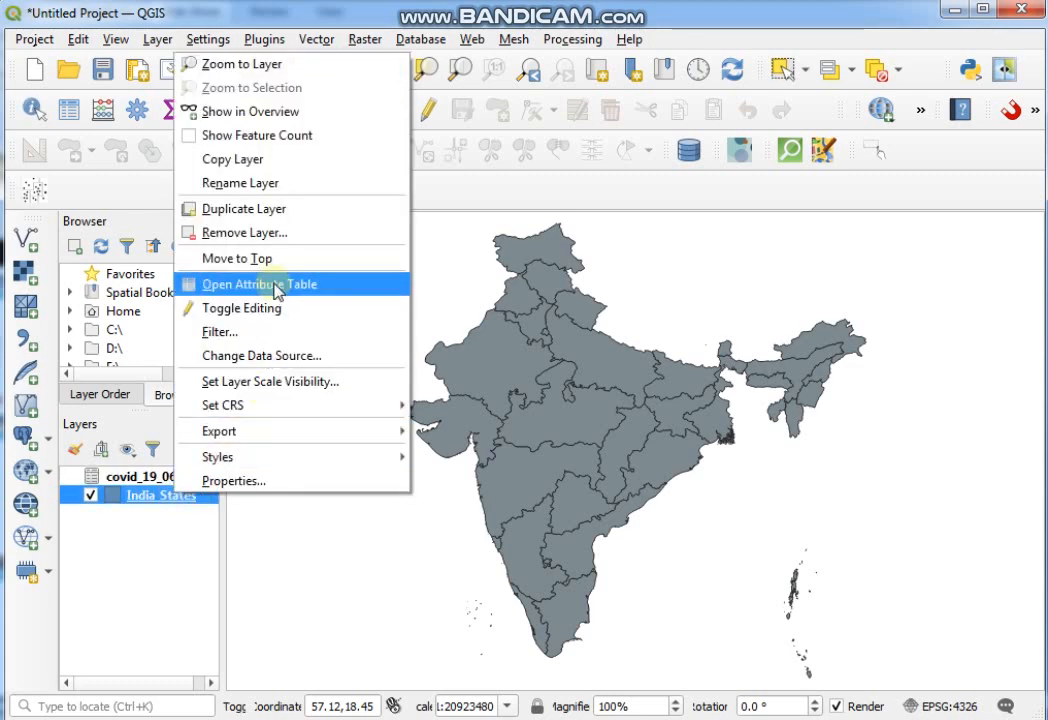
pyautogui.click(262, 284)
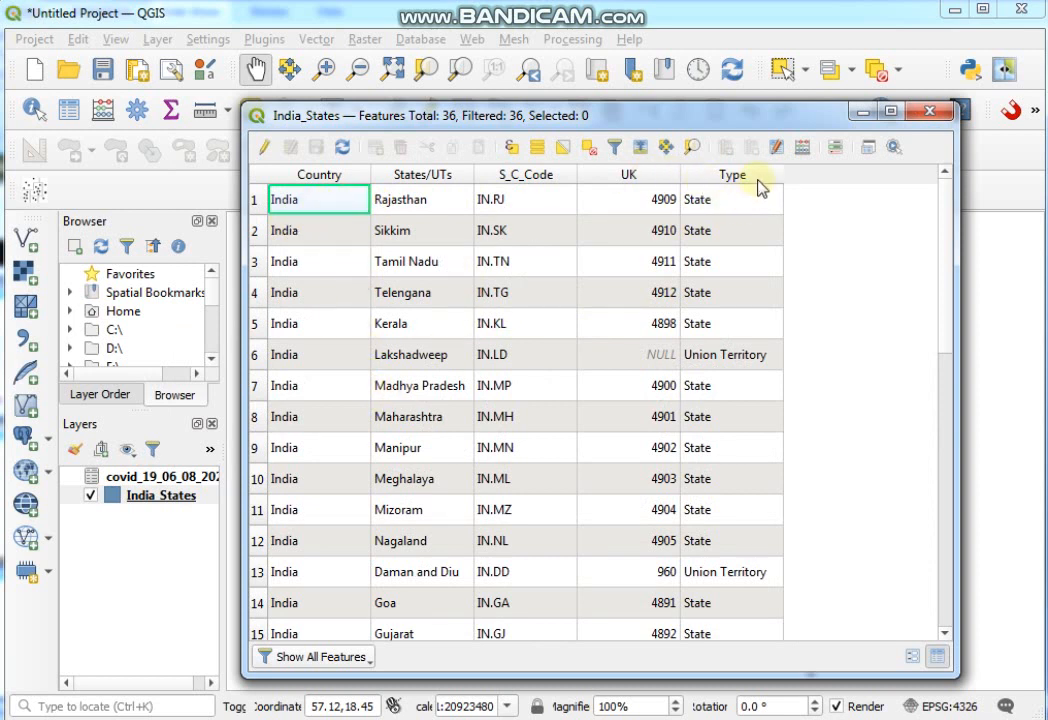
pyautogui.moveTo(645, 183)
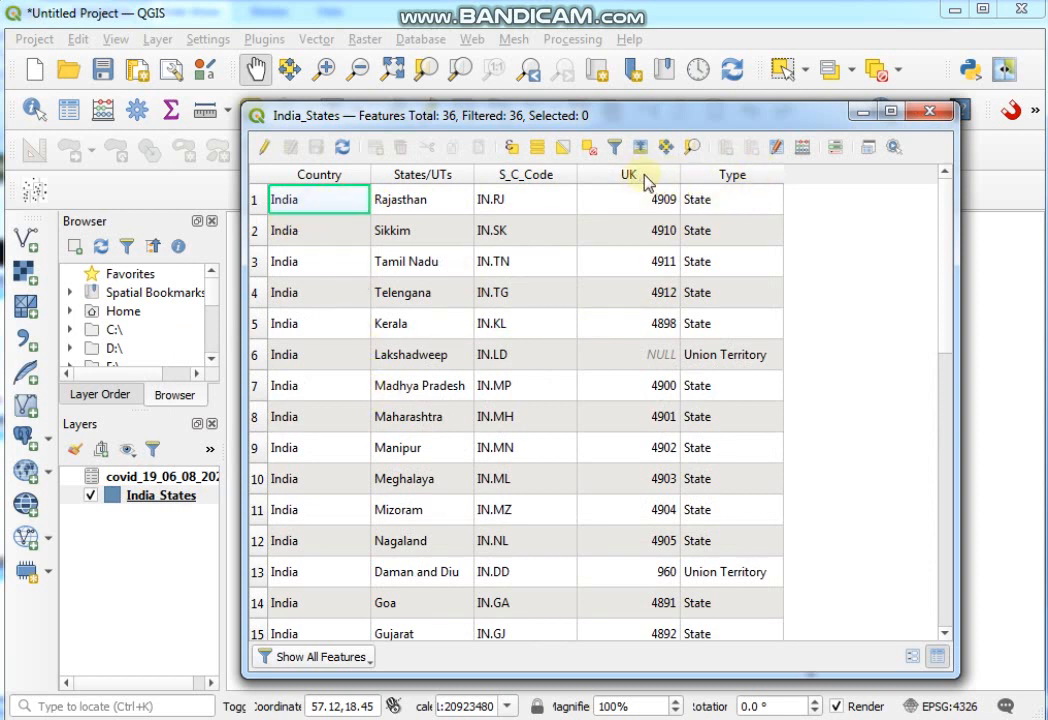
pyautogui.moveTo(855, 140)
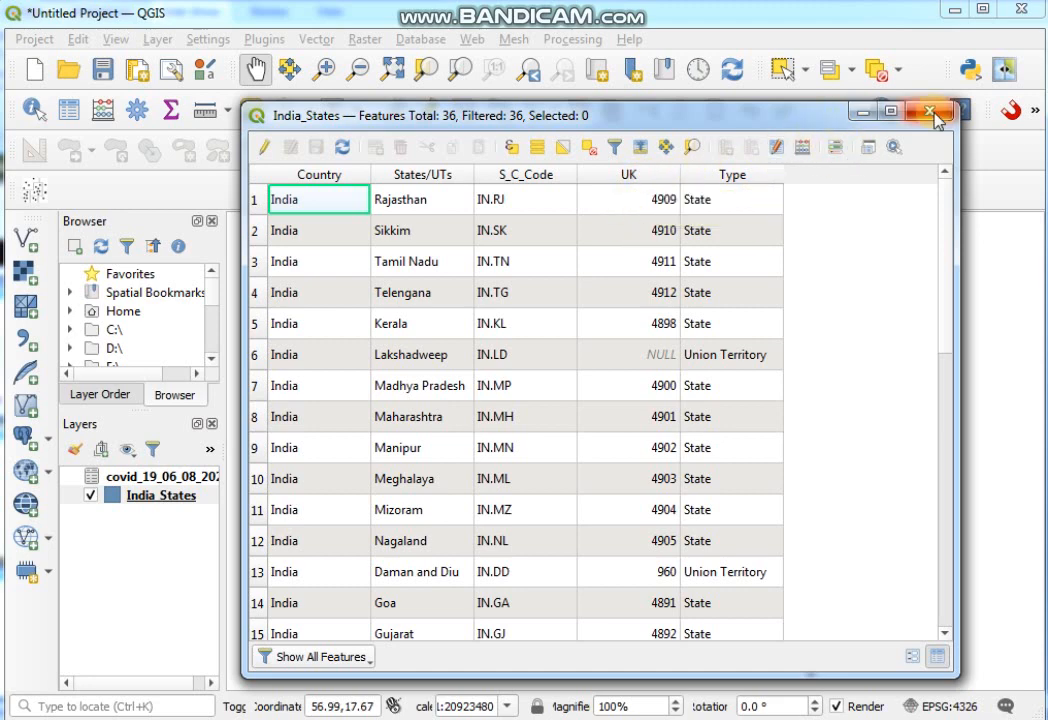
pyautogui.click(929, 111)
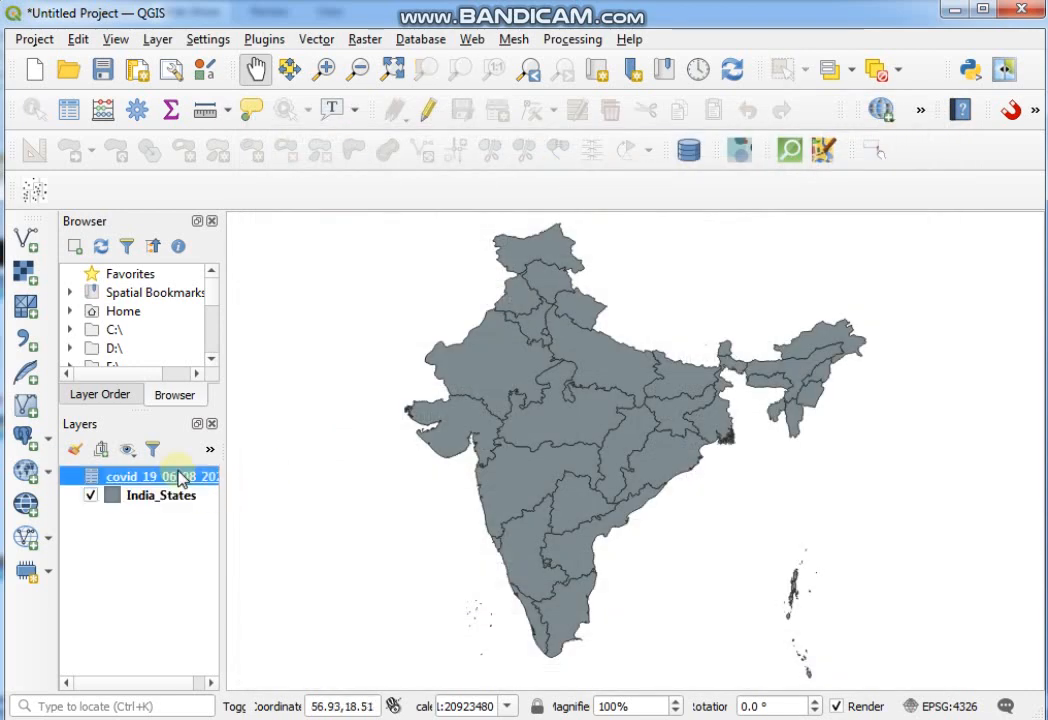
# Open the covid_19_06_08_2020 layer's attribute table from its context menu.
pyautogui.rightClick(160, 476)
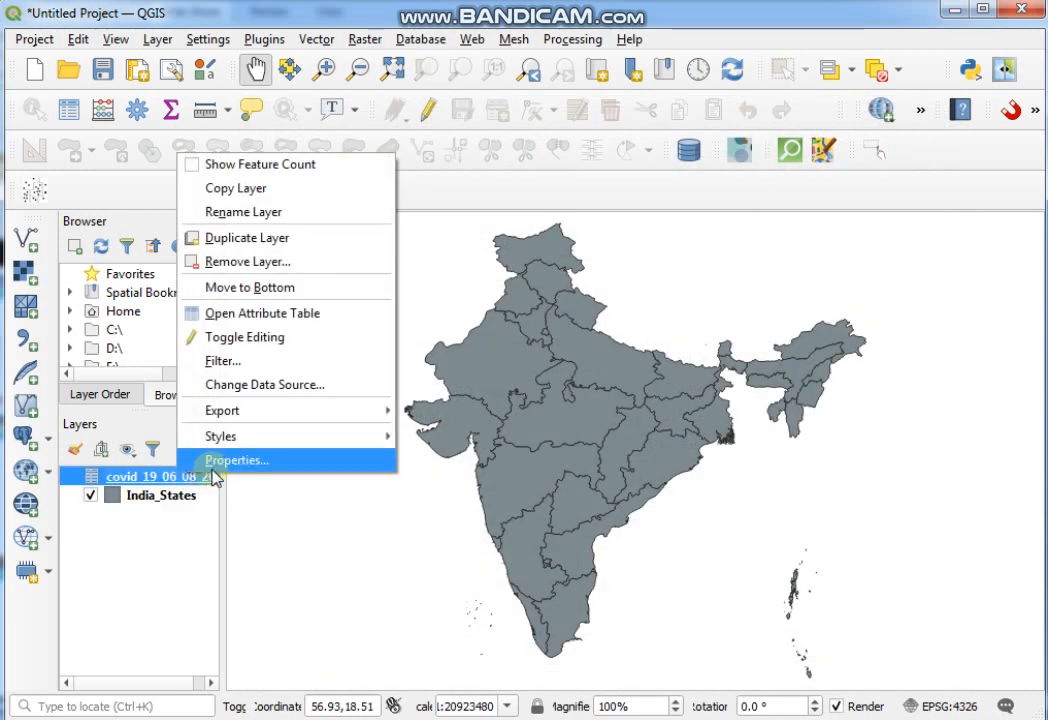
pyautogui.moveTo(285, 313)
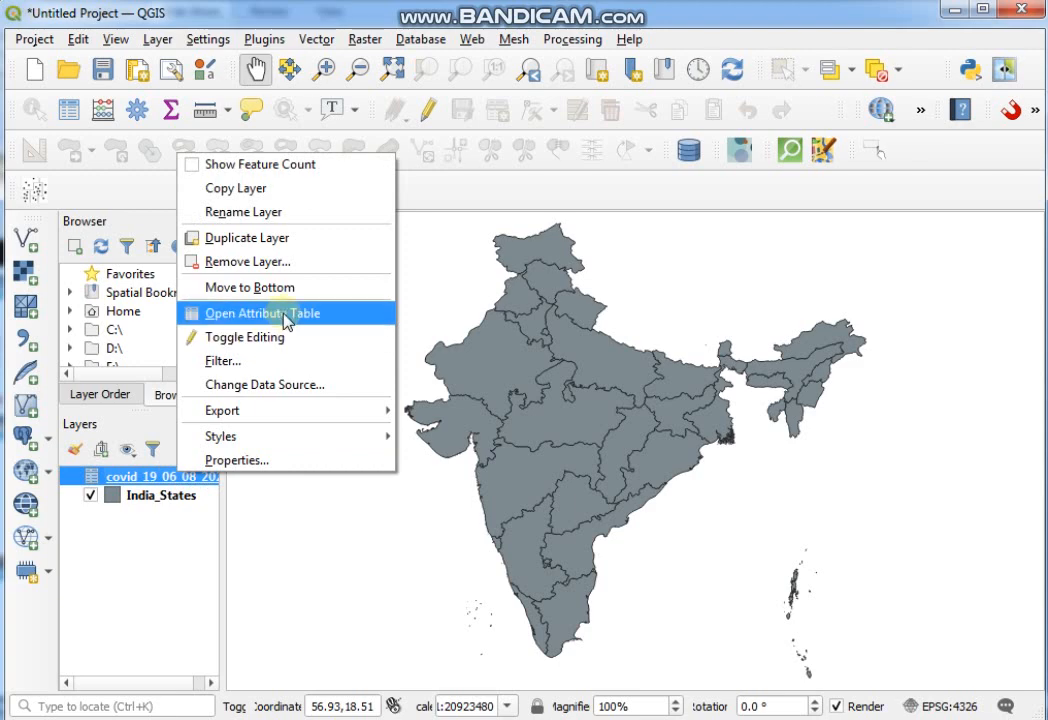
pyautogui.click(262, 313)
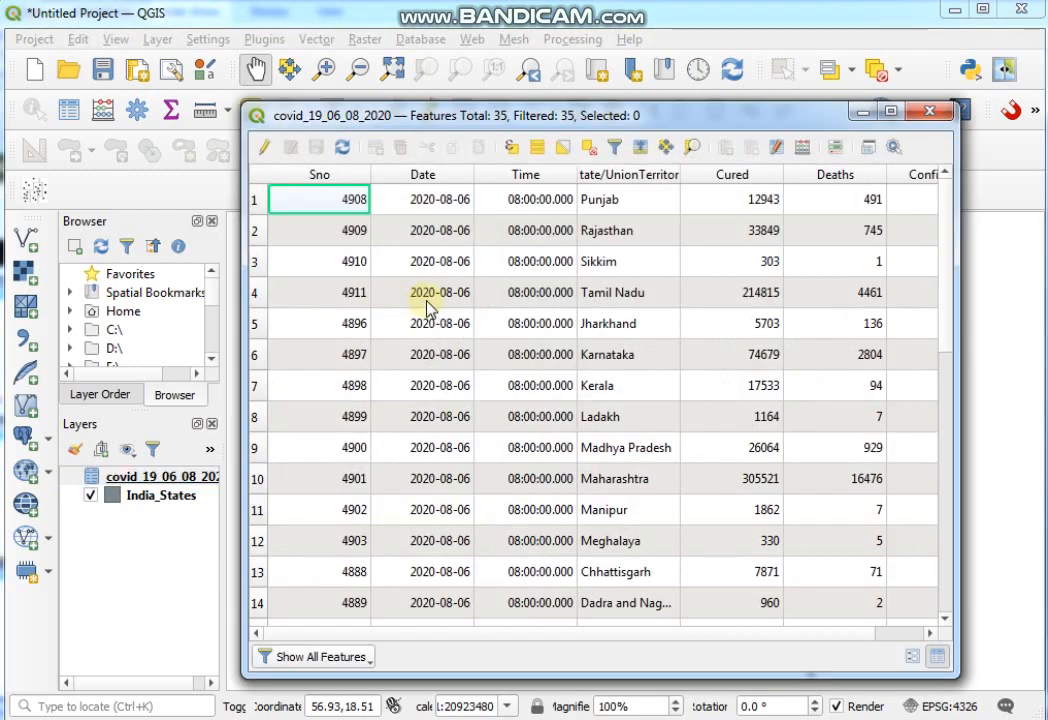
pyautogui.moveTo(420, 628)
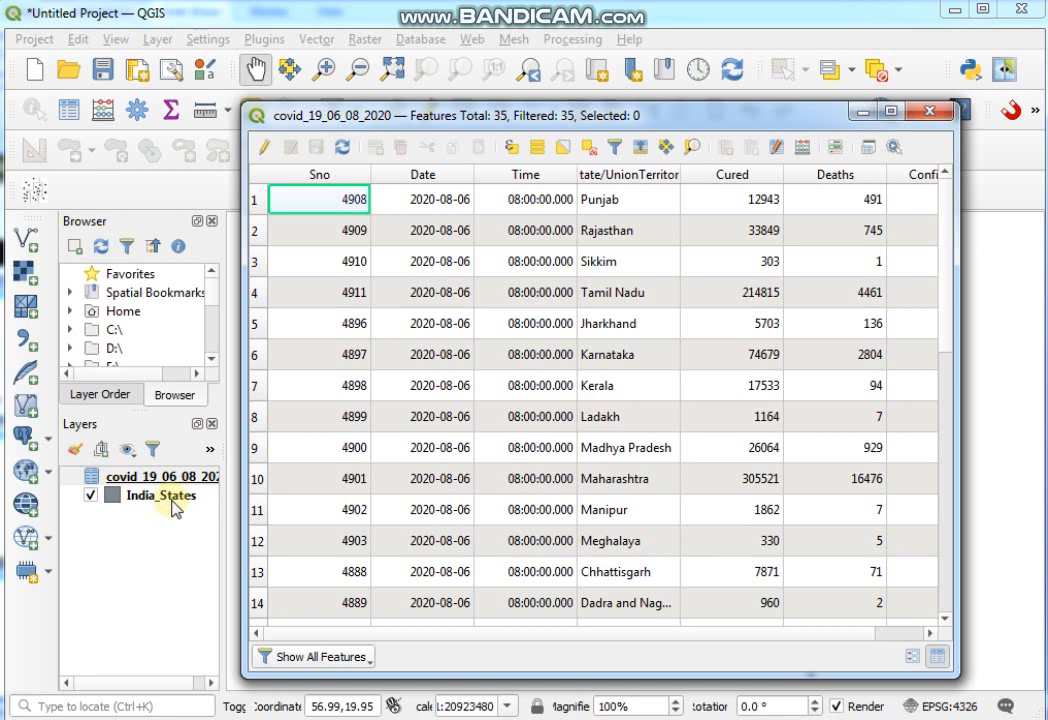
# Close the covid table, select India_States, and find 'Join attributes by field value' in the Toolbox.
pyautogui.click(929, 111)
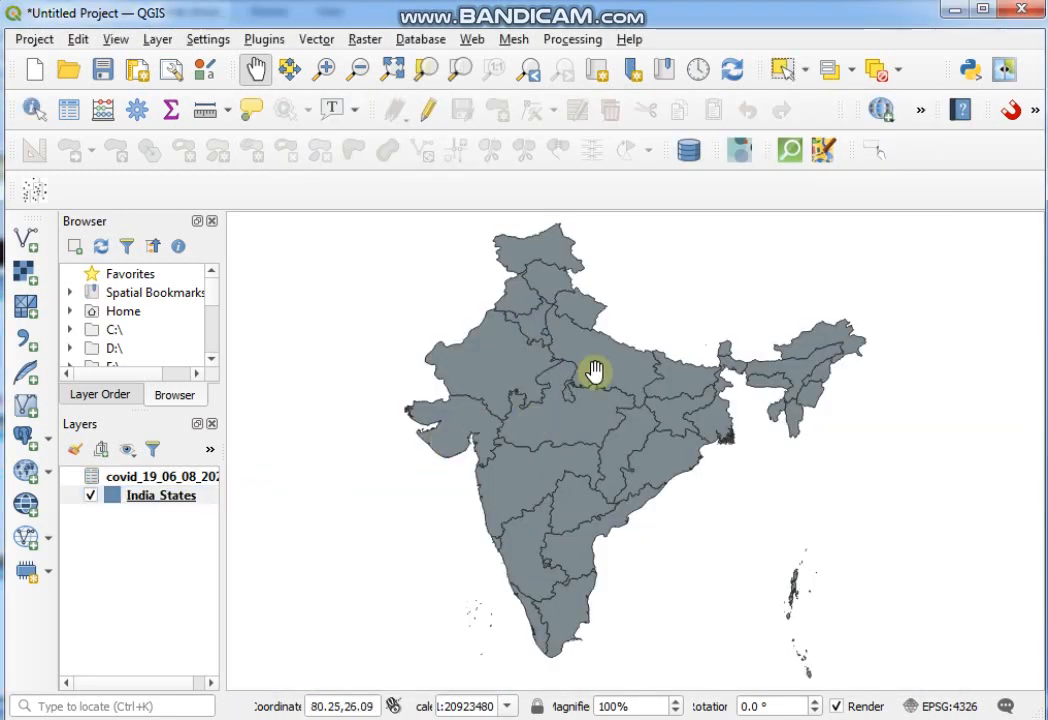
pyautogui.click(160, 495)
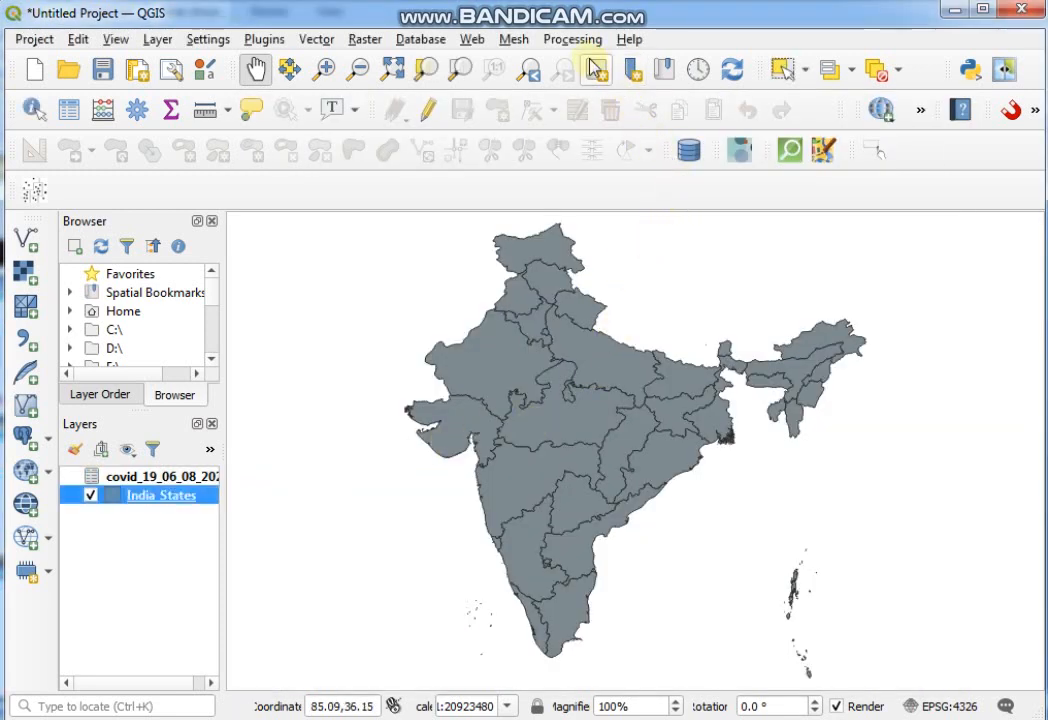
pyautogui.click(572, 39)
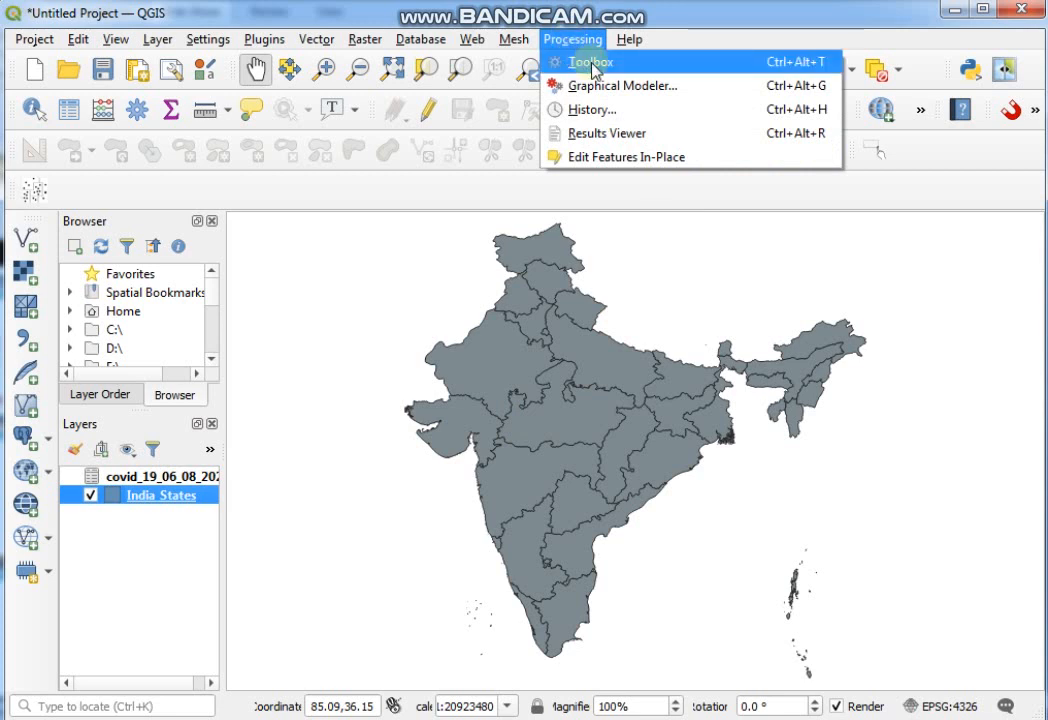
pyautogui.click(591, 61)
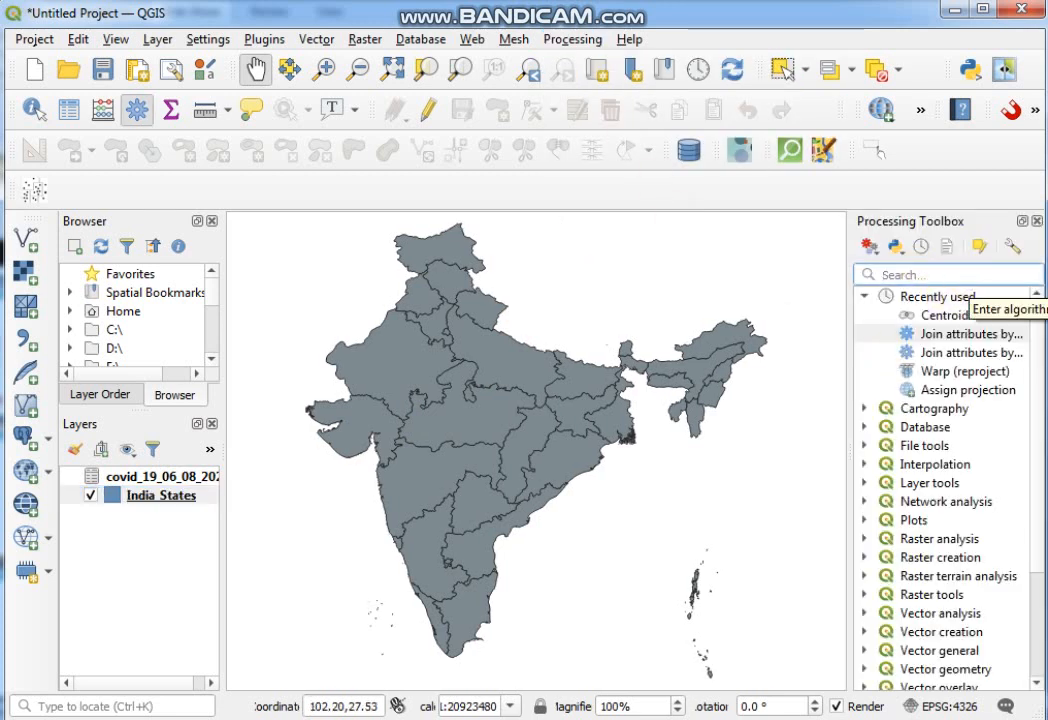
pyautogui.write('j')
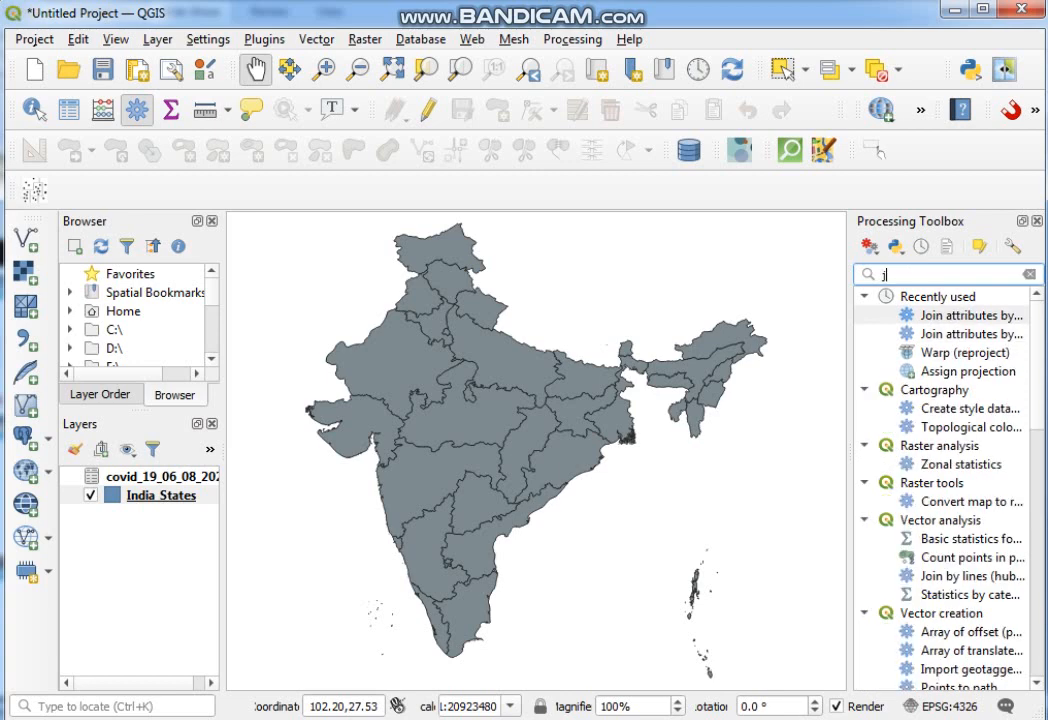
pyautogui.write('oin attri')
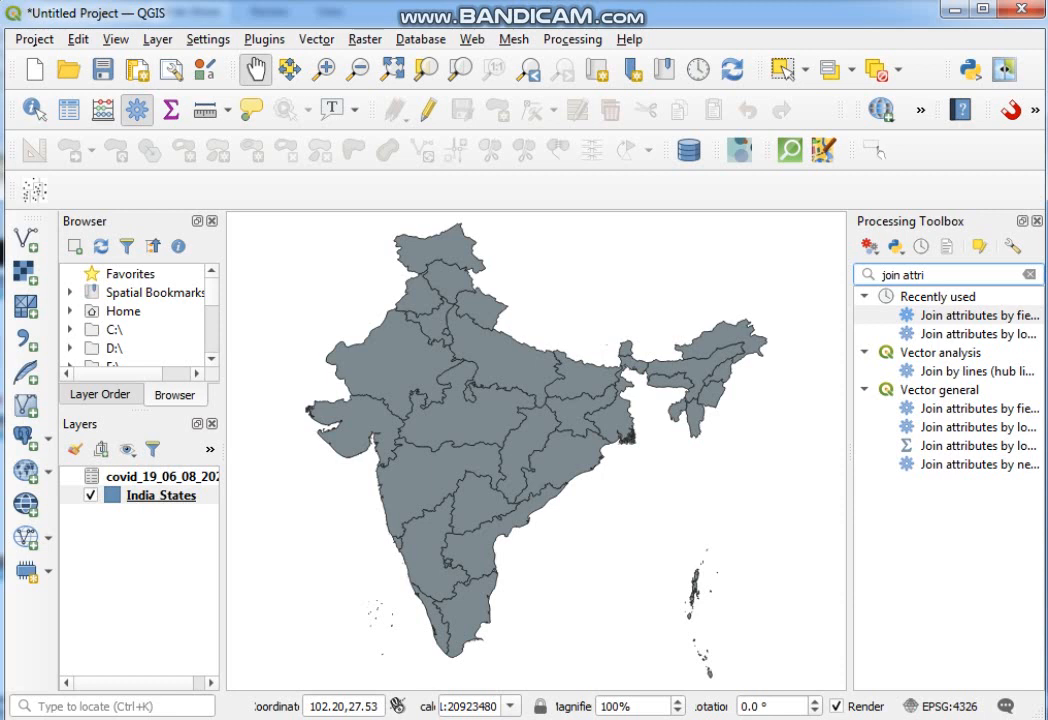
pyautogui.click(978, 408)
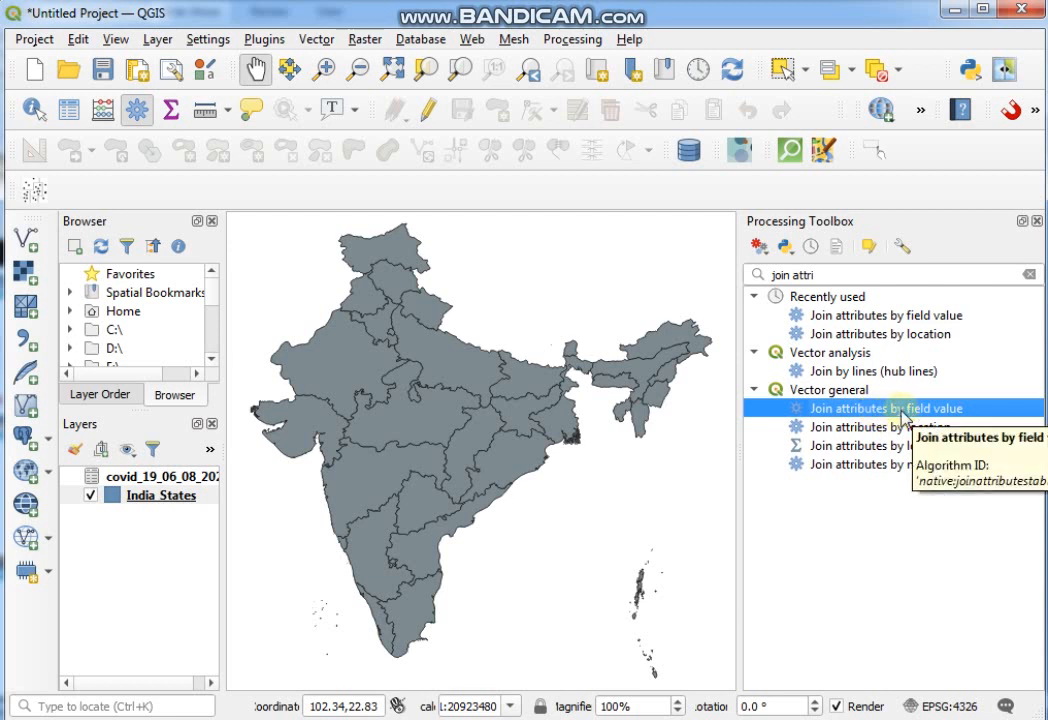
# Launch Join attributes by field value, joining India_States field UK to covid_19_06_08_2020 field Sno.
pyautogui.doubleClick(884, 408)
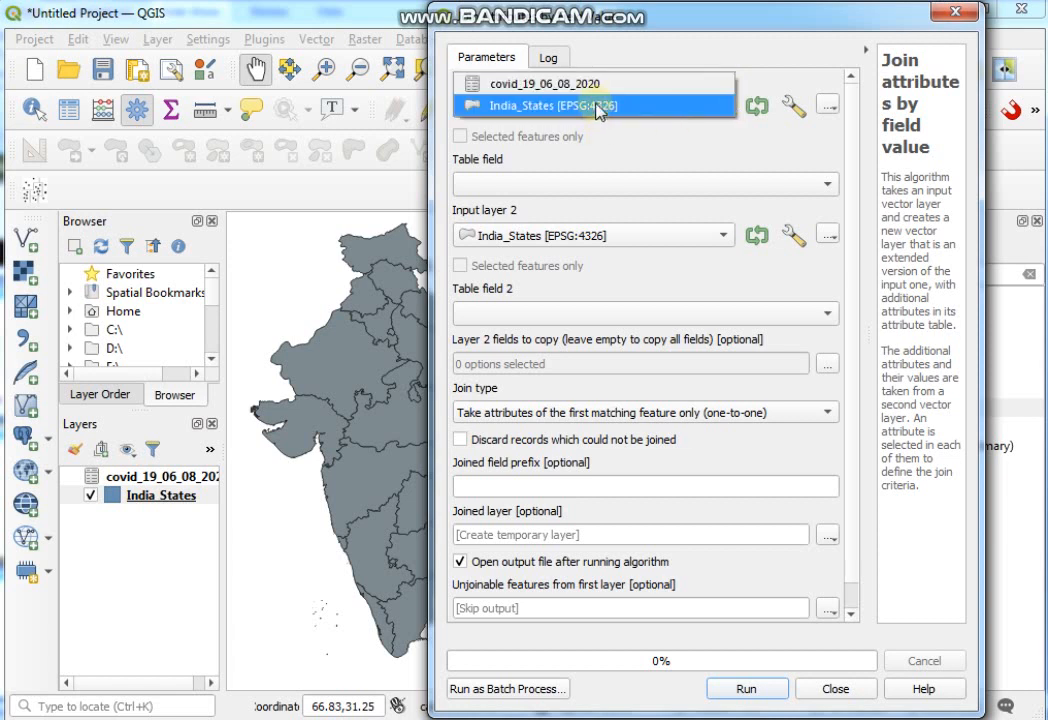
pyautogui.click(594, 105)
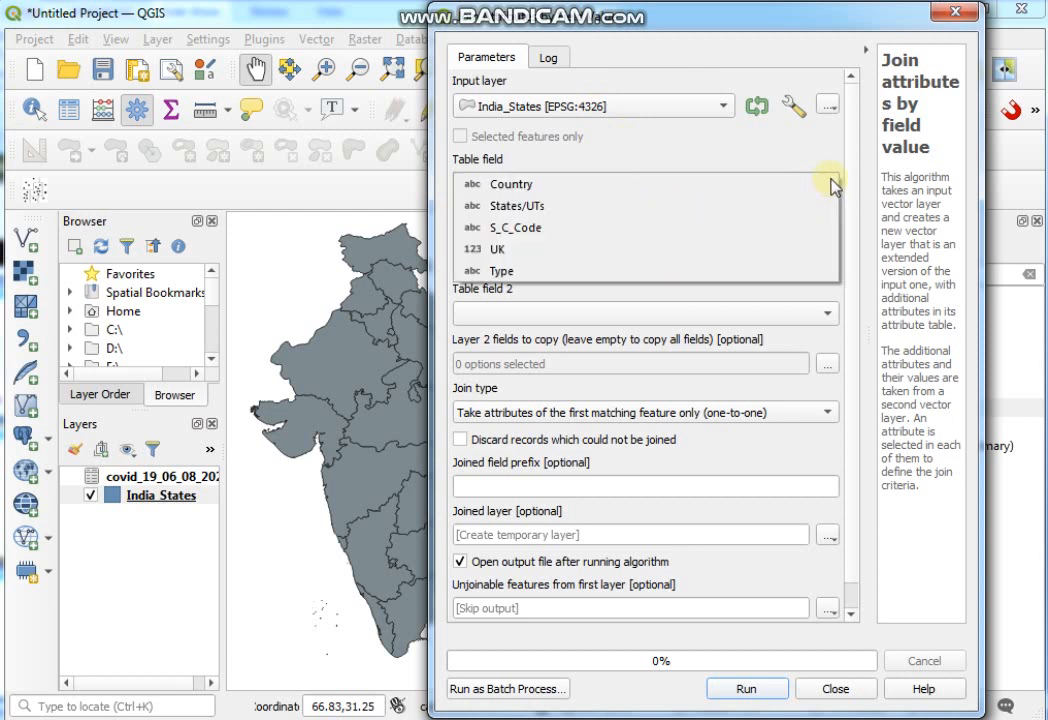
pyautogui.click(497, 248)
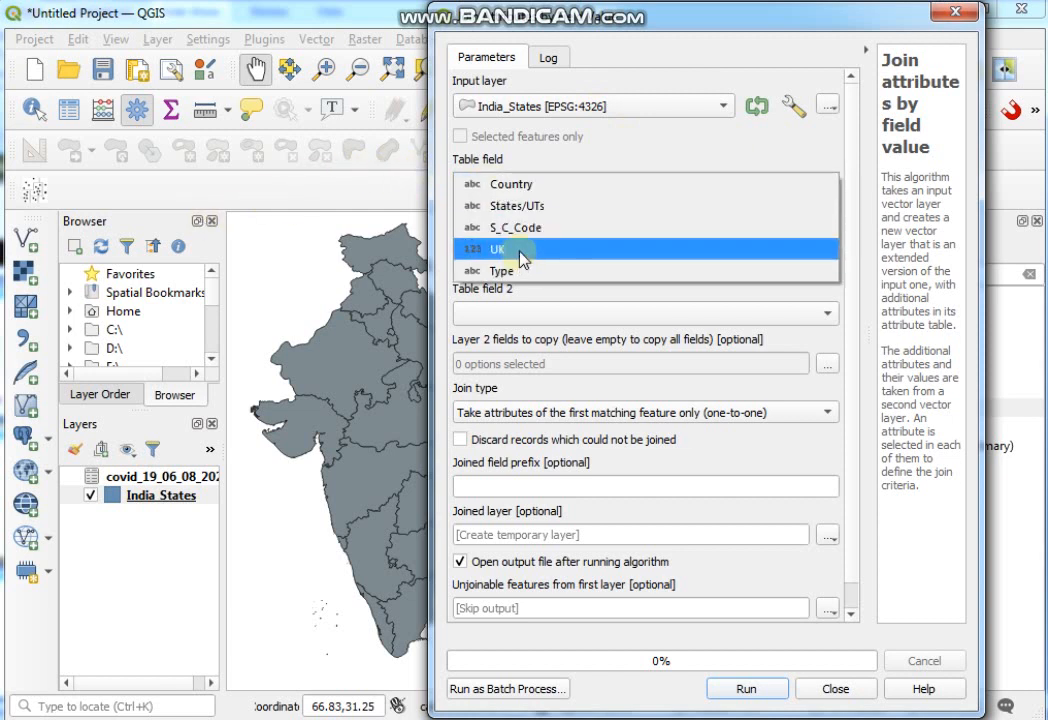
pyautogui.click(498, 248)
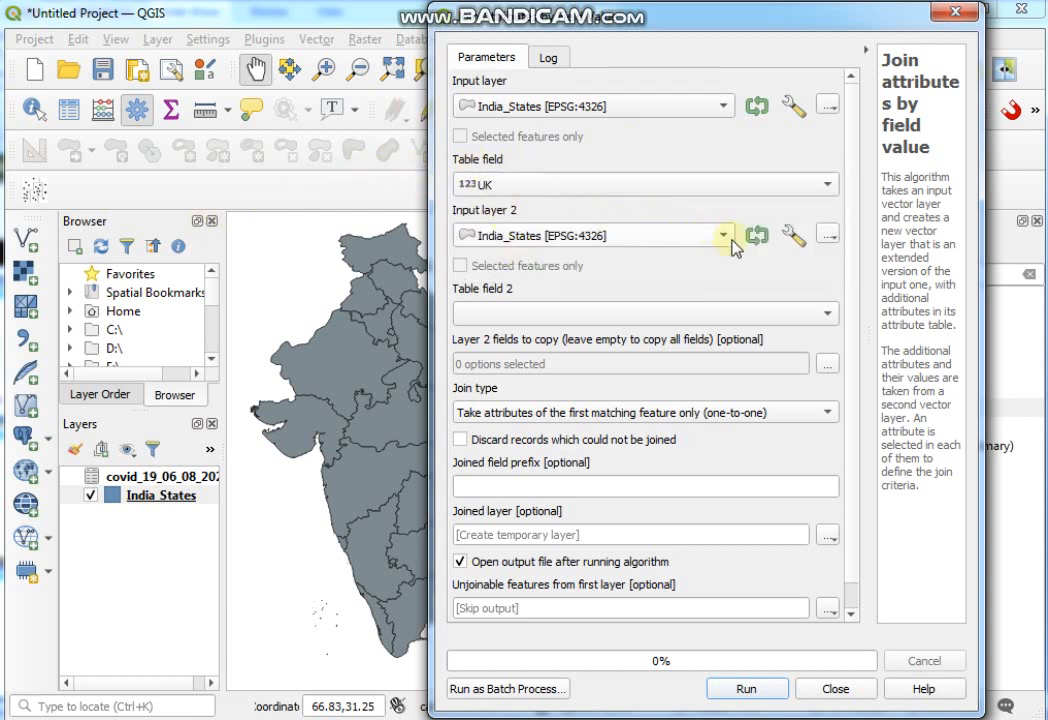
pyautogui.moveTo(721, 235)
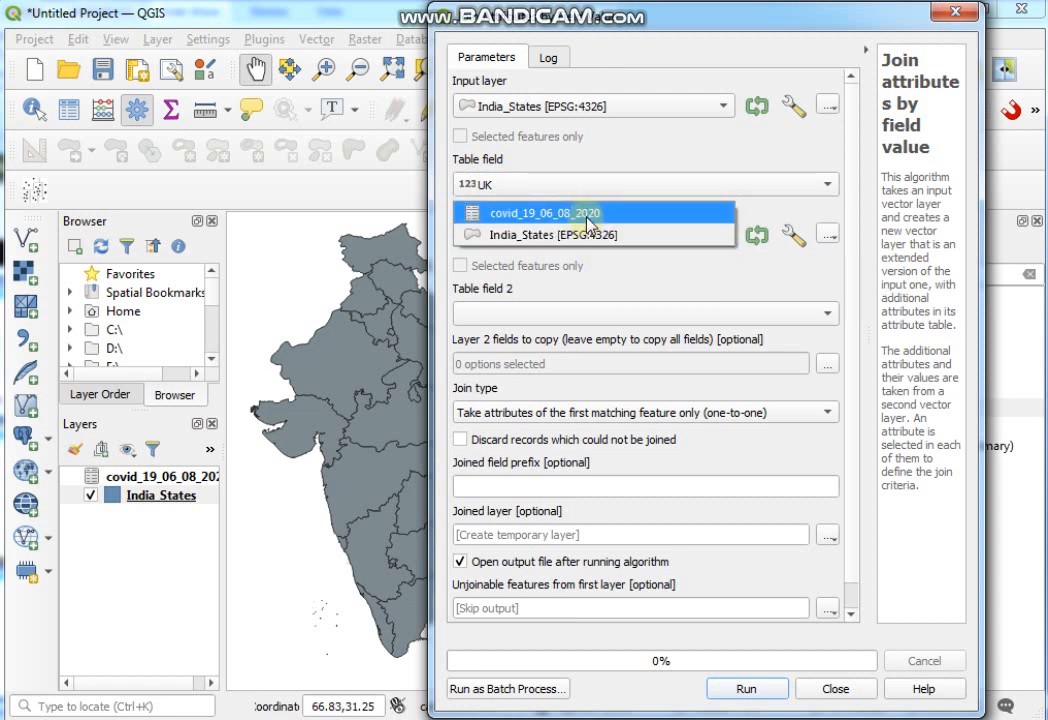
pyautogui.click(544, 212)
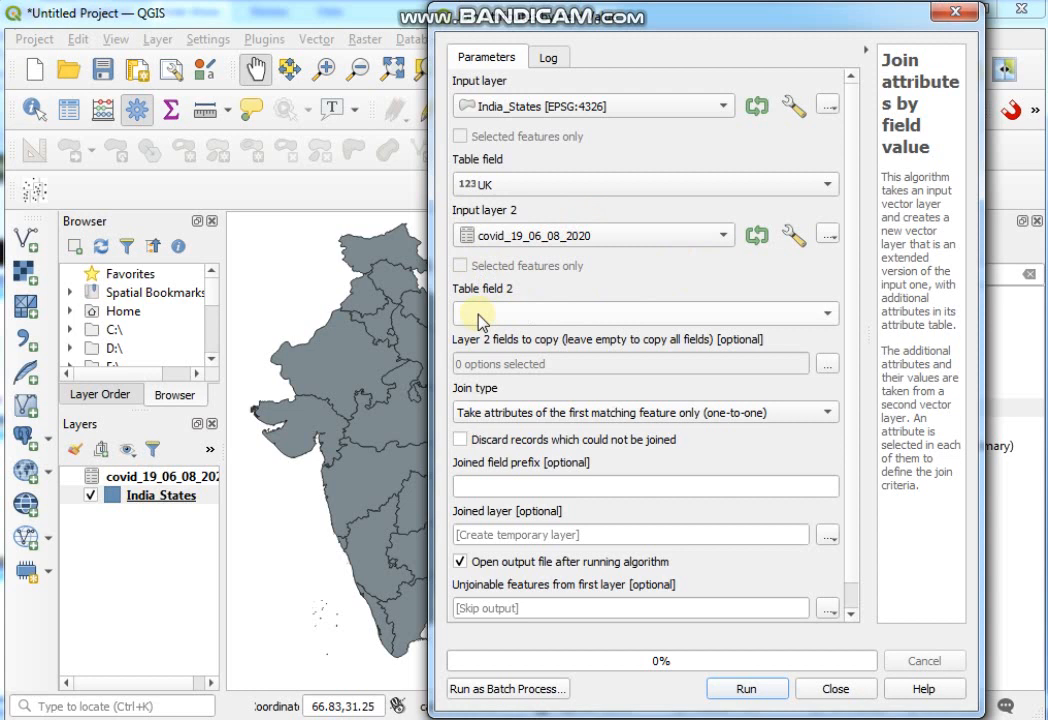
pyautogui.moveTo(593, 305)
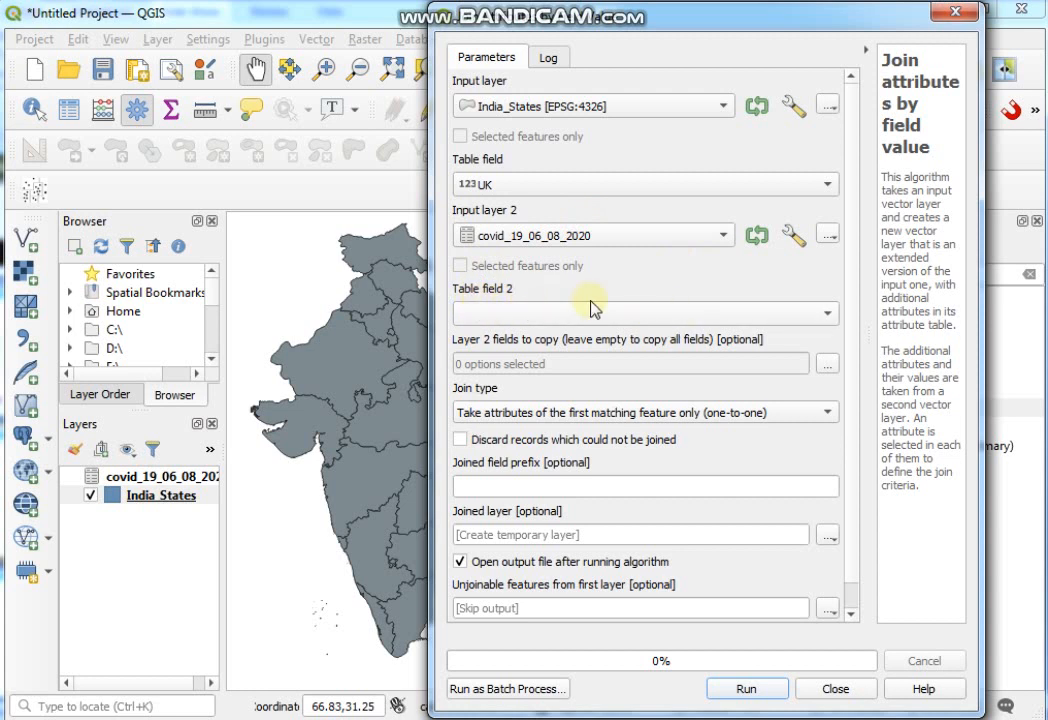
pyautogui.click(645, 313)
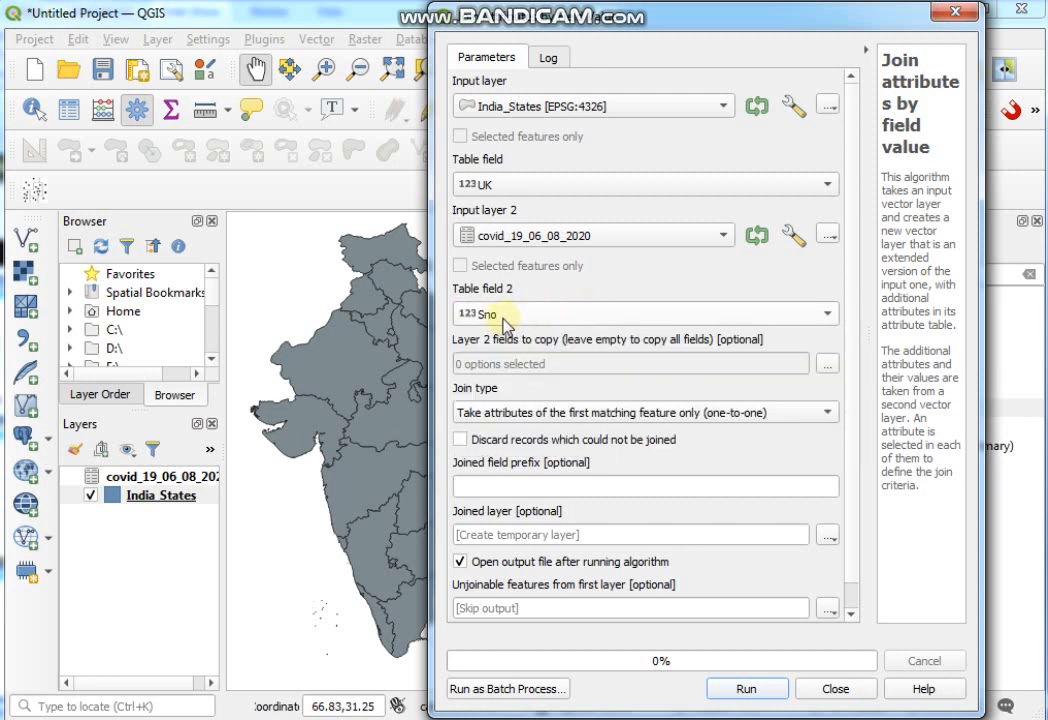
pyautogui.moveTo(505, 320)
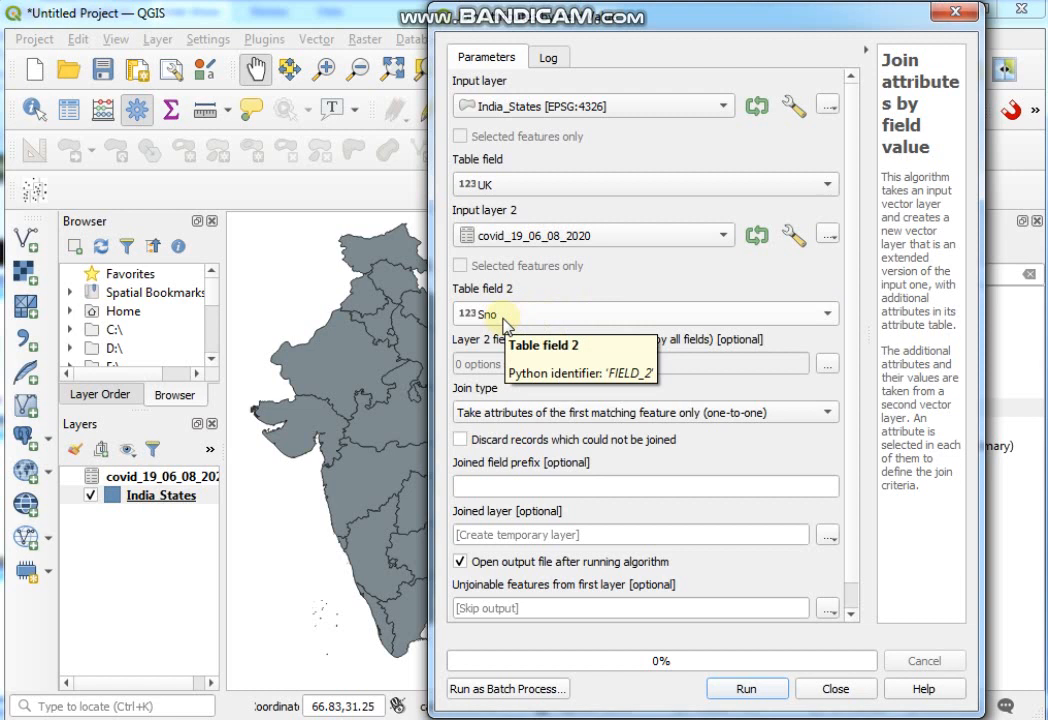
pyautogui.moveTo(510, 189)
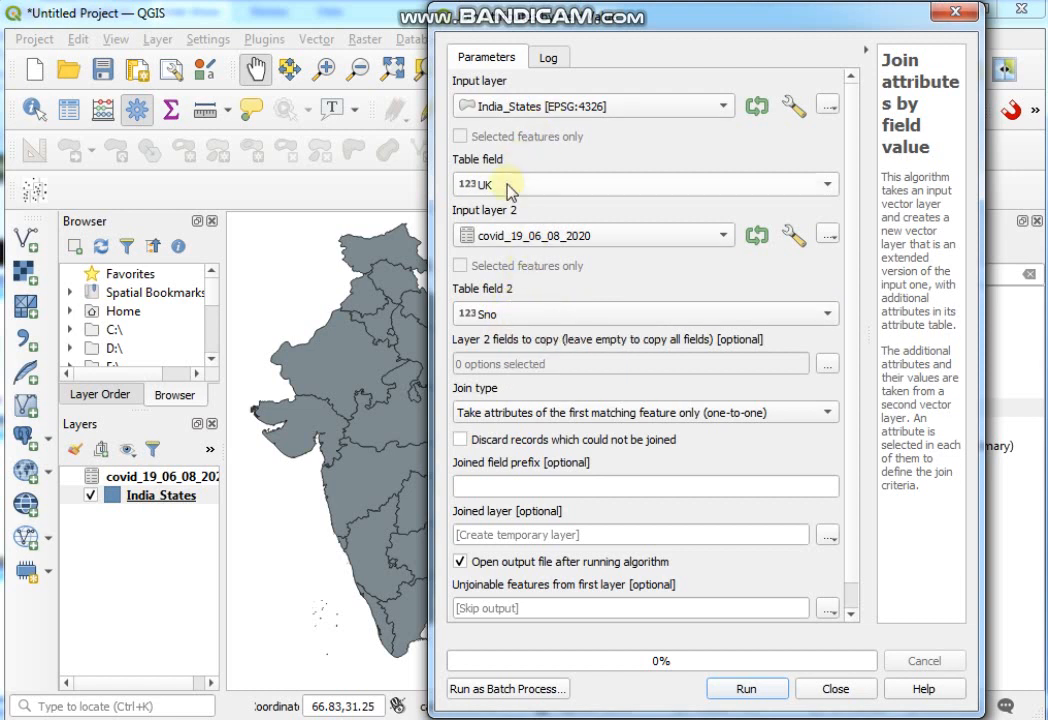
pyautogui.moveTo(500, 185)
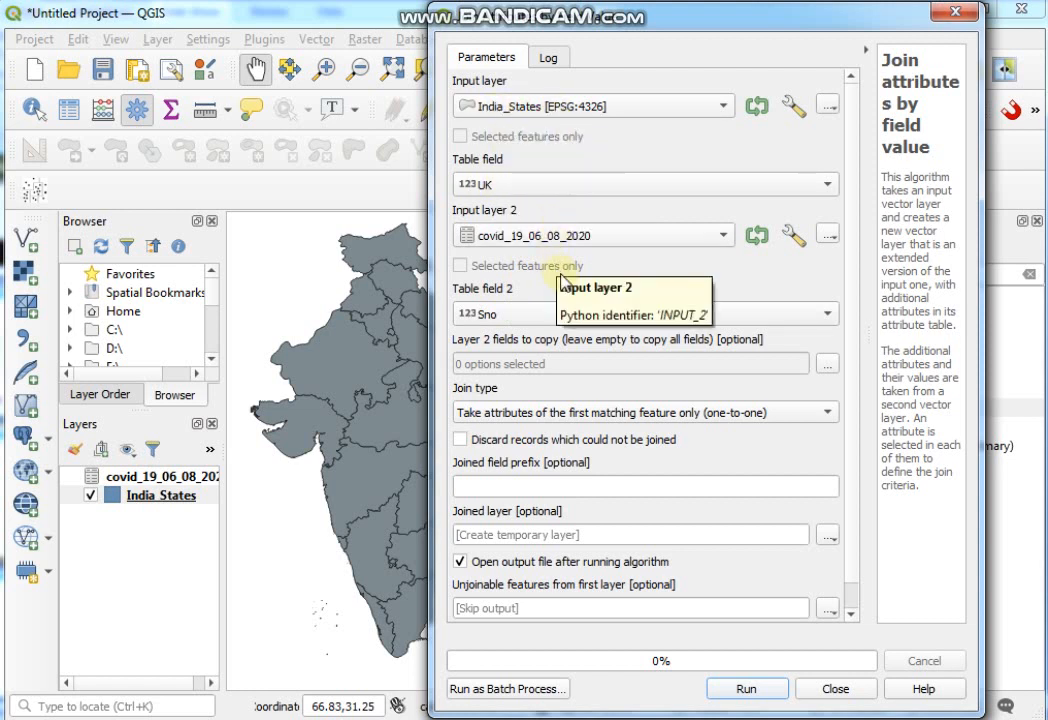
pyautogui.moveTo(565, 335)
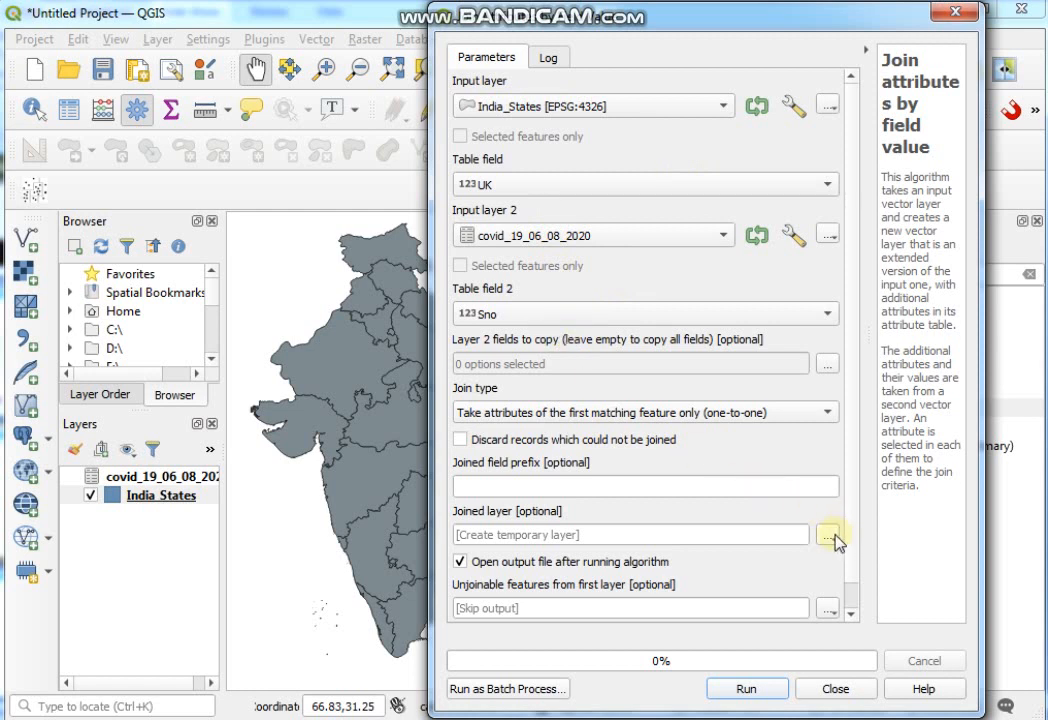
pyautogui.click(828, 534)
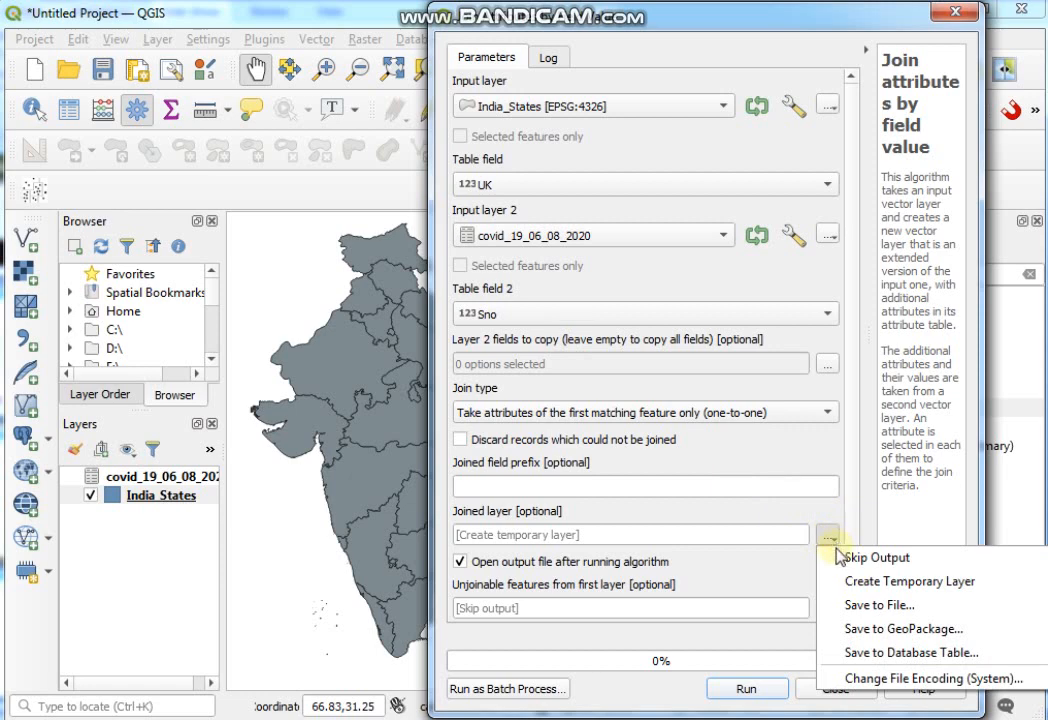
pyautogui.click(828, 534)
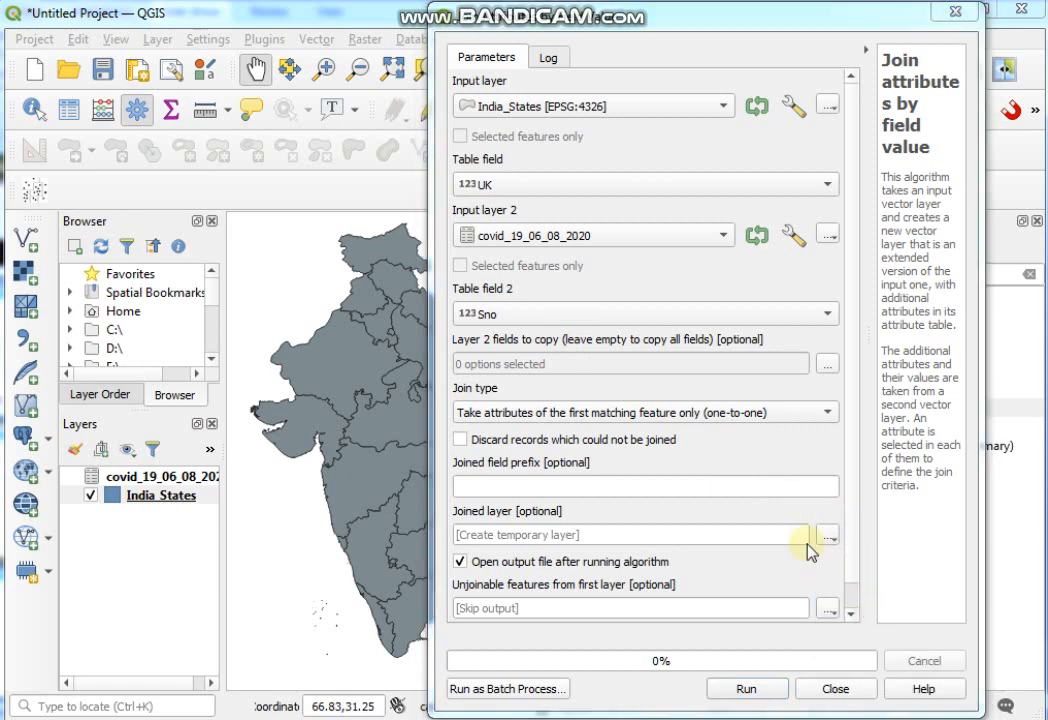
# Set the join output to India_States_join.shp in the '1. join attribute data' folder.
pyautogui.click(827, 535)
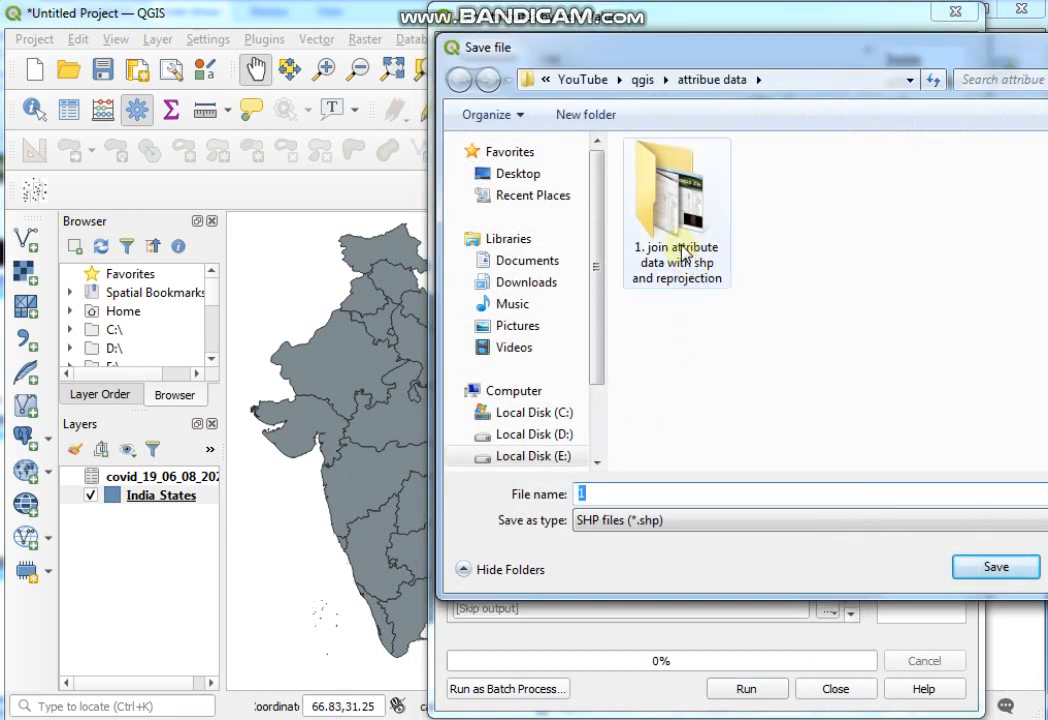
pyautogui.doubleClick(676, 210)
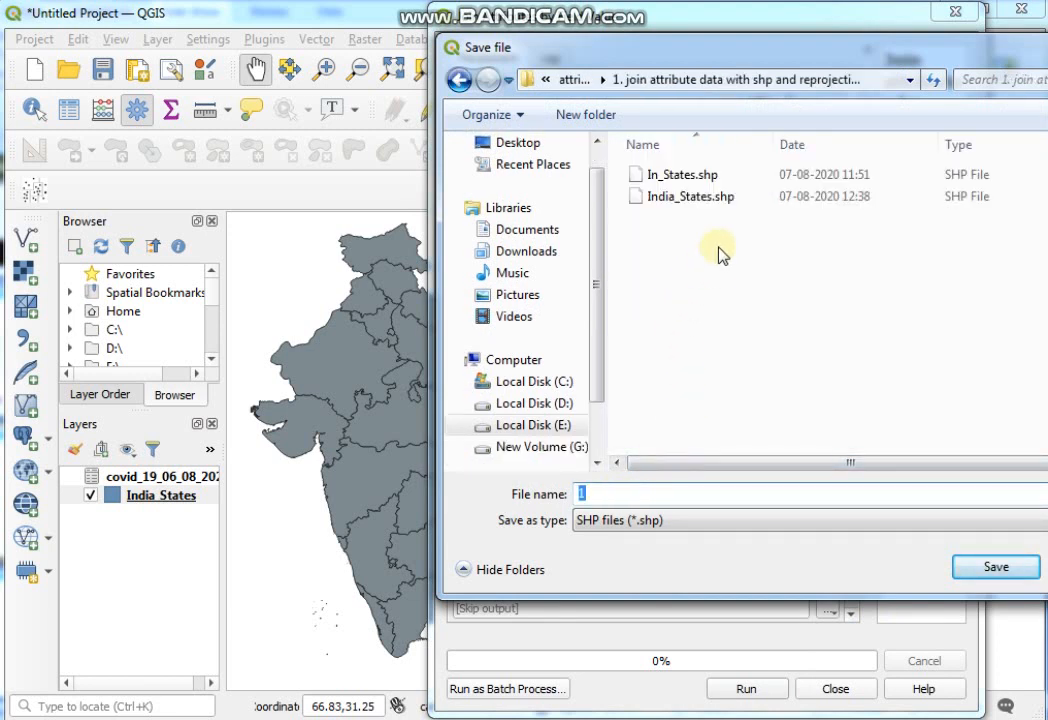
pyautogui.click(683, 196)
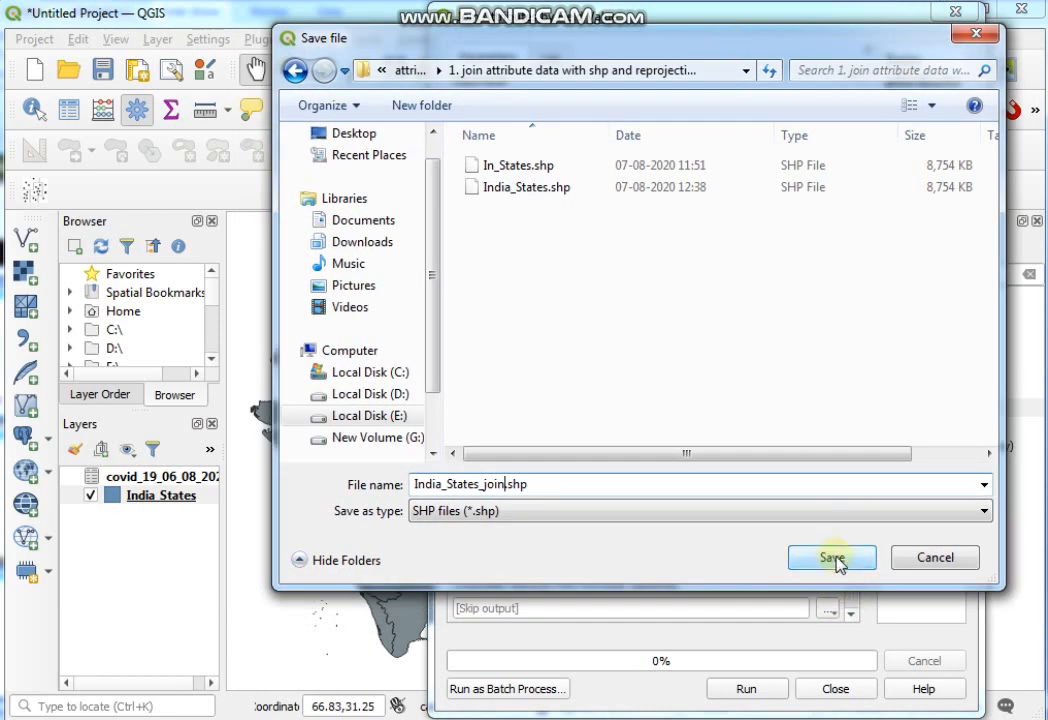
pyautogui.click(831, 557)
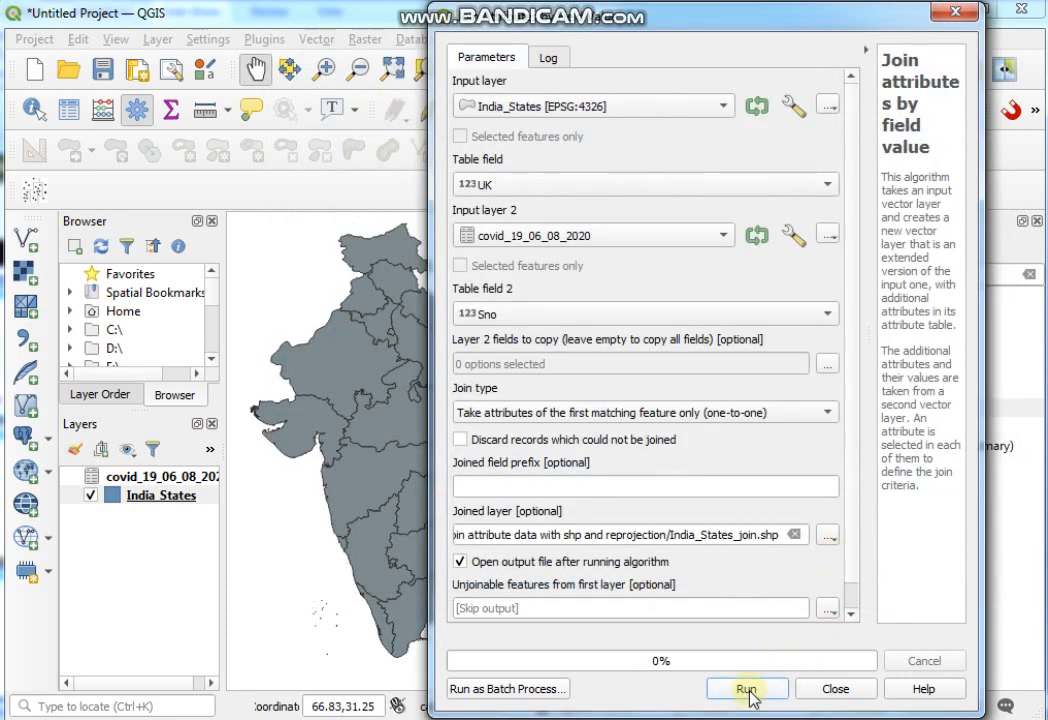
# Run the join, matching 33 features, then close the tool.
pyautogui.click(747, 689)
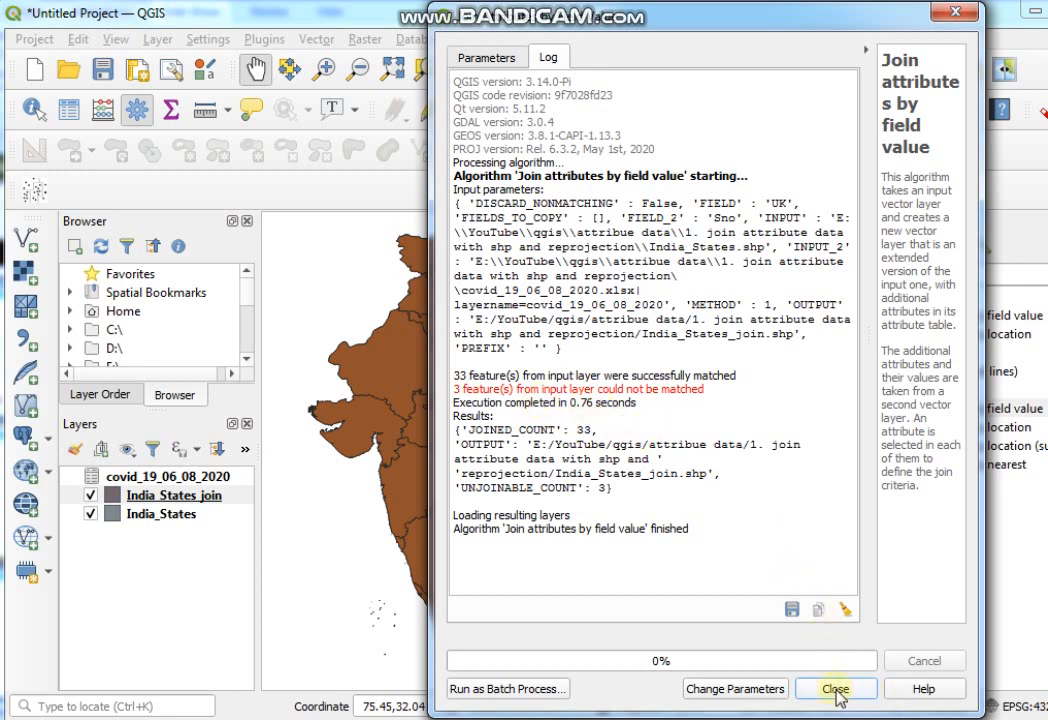
pyautogui.click(835, 689)
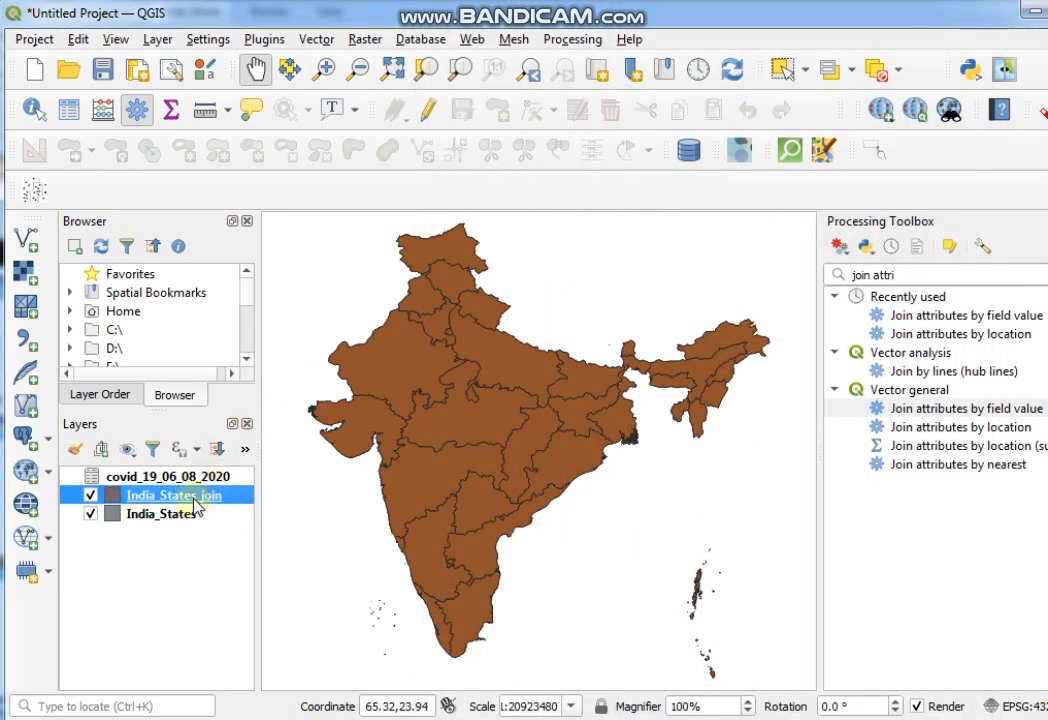
pyautogui.rightClick(160, 495)
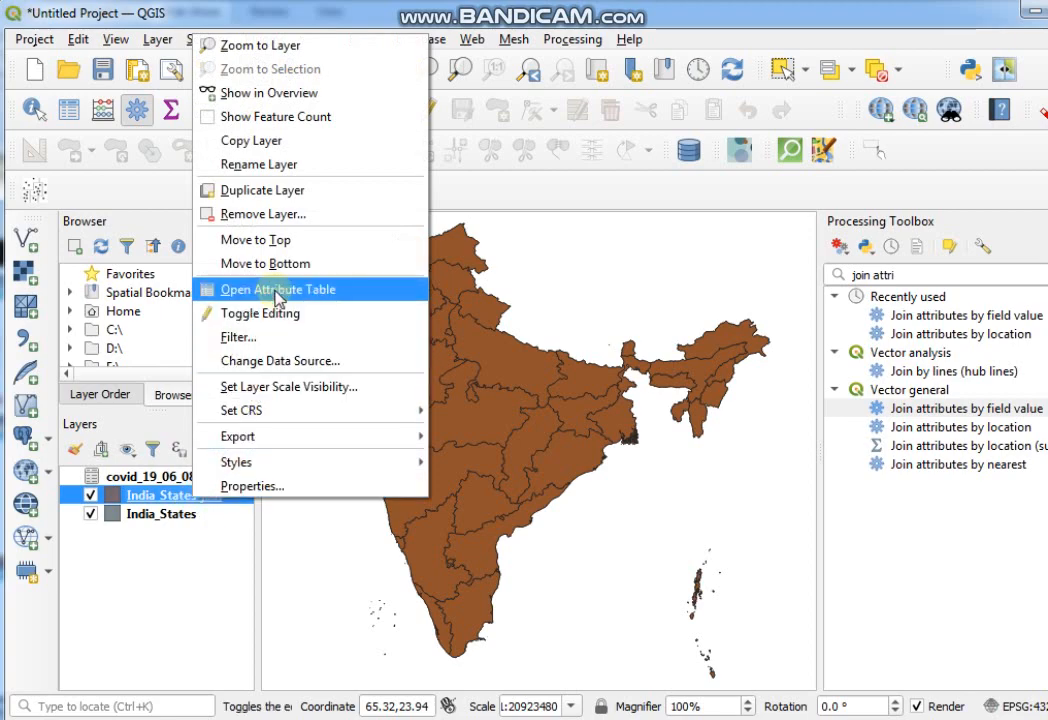
pyautogui.click(278, 289)
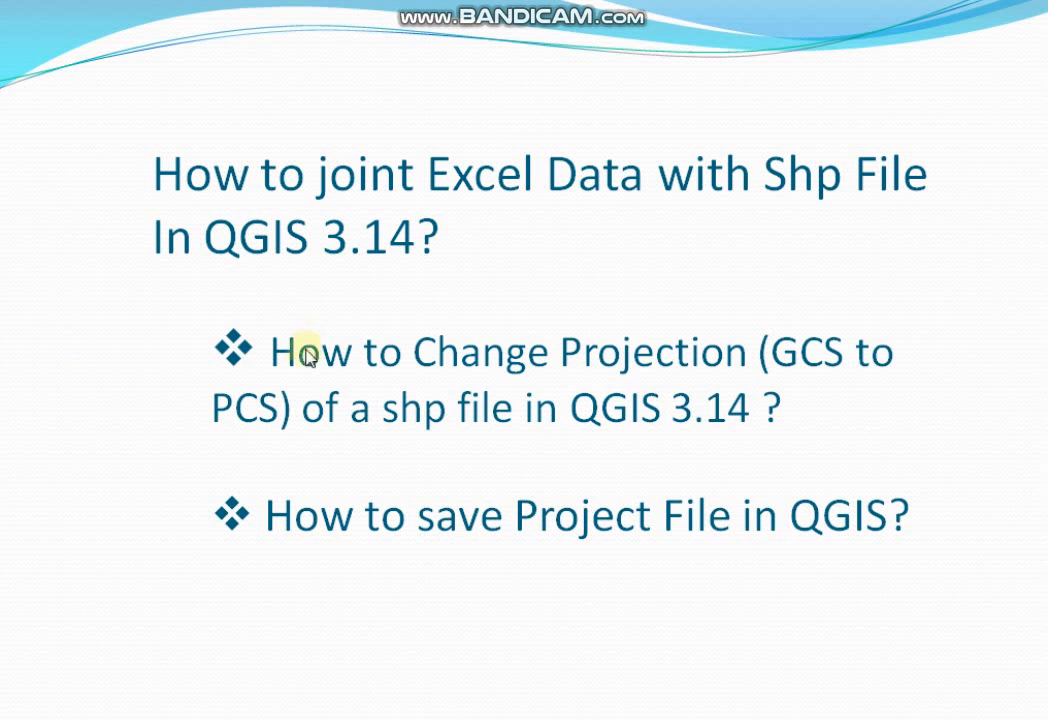
pyautogui.moveTo(778, 394)
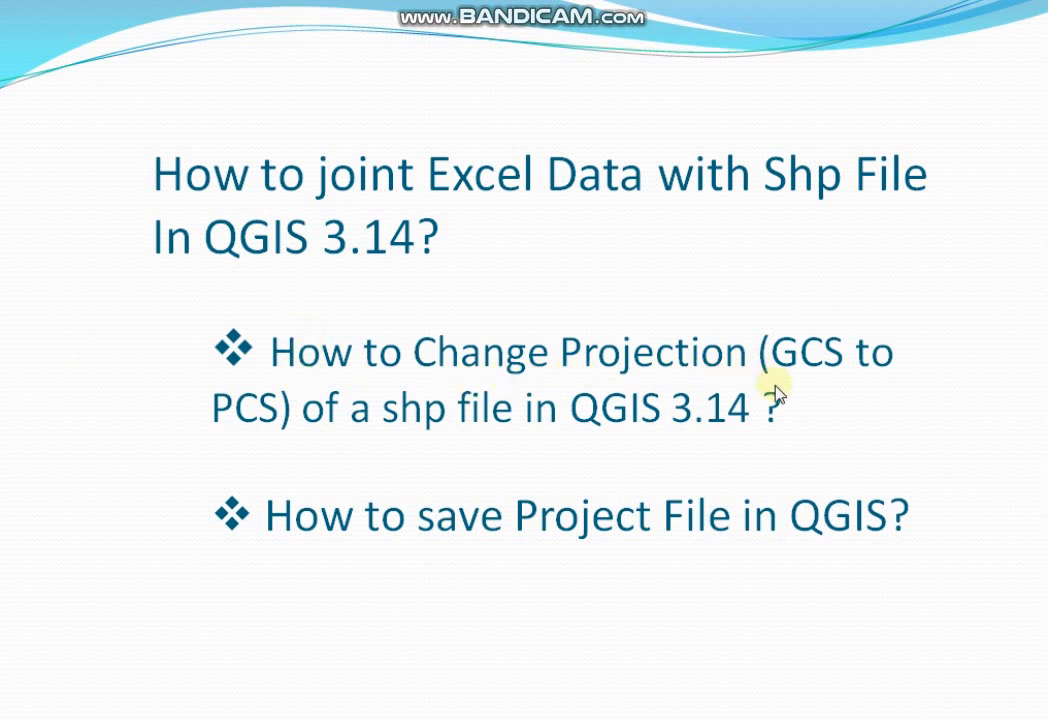
pyautogui.moveTo(595, 443)
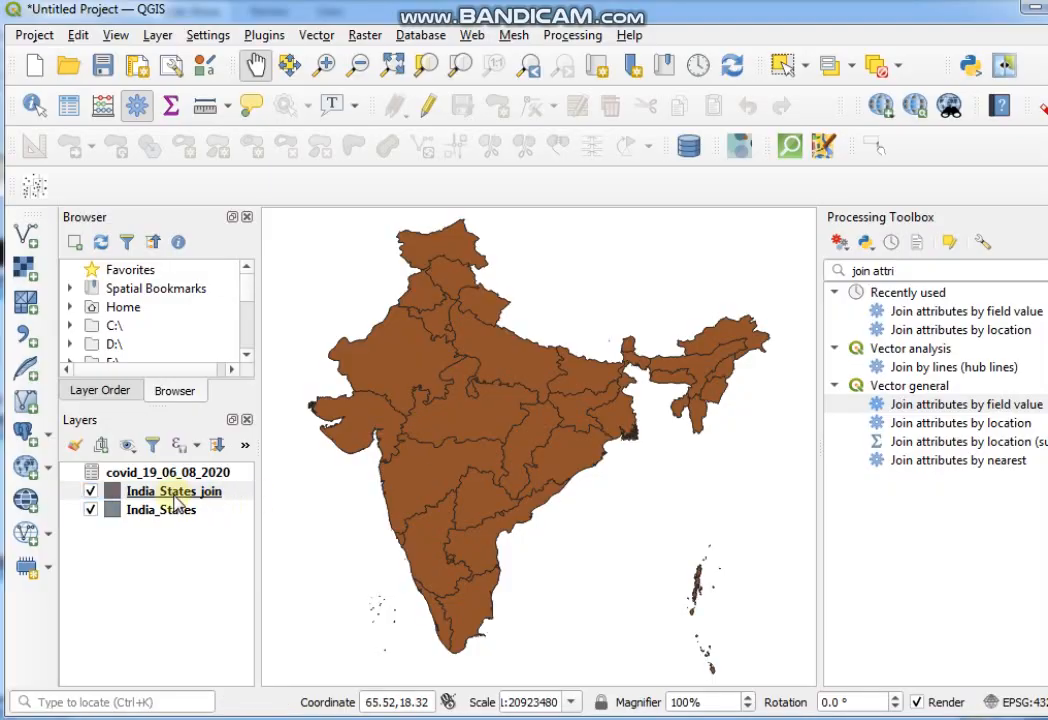
pyautogui.click(172, 490)
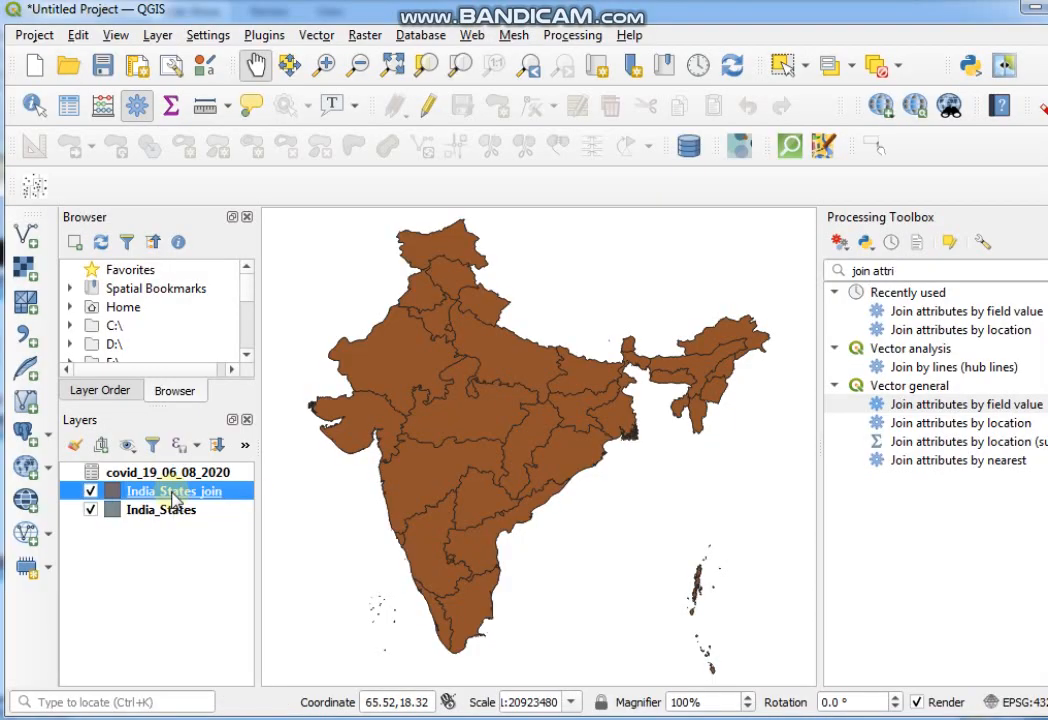
pyautogui.rightClick(169, 490)
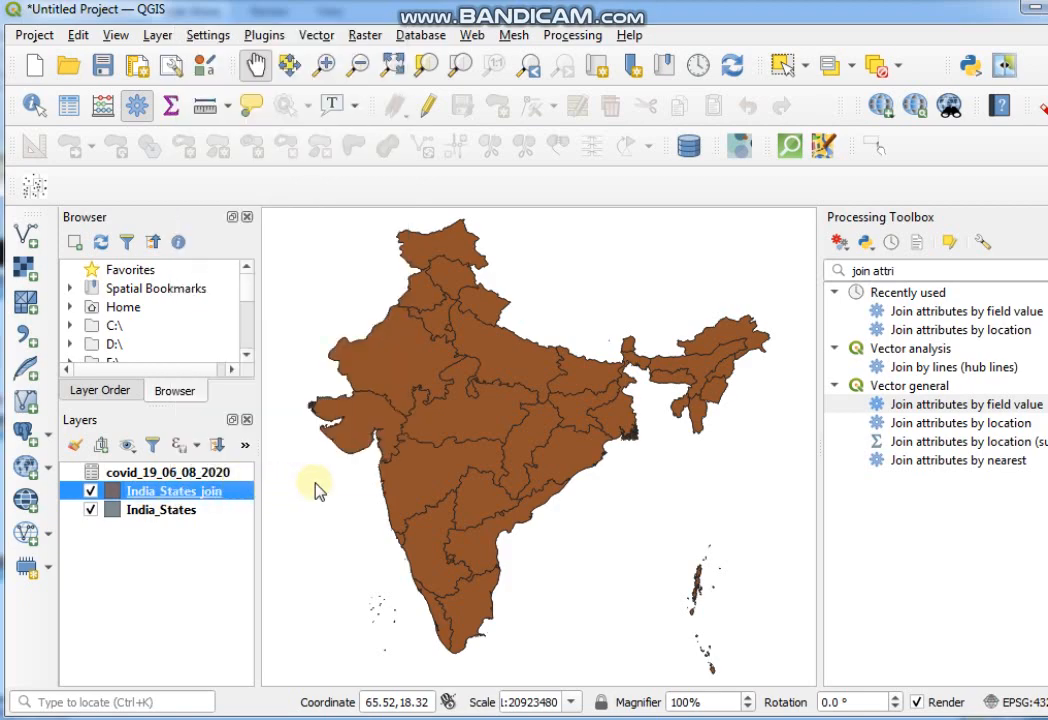
pyautogui.doubleClick(175, 490)
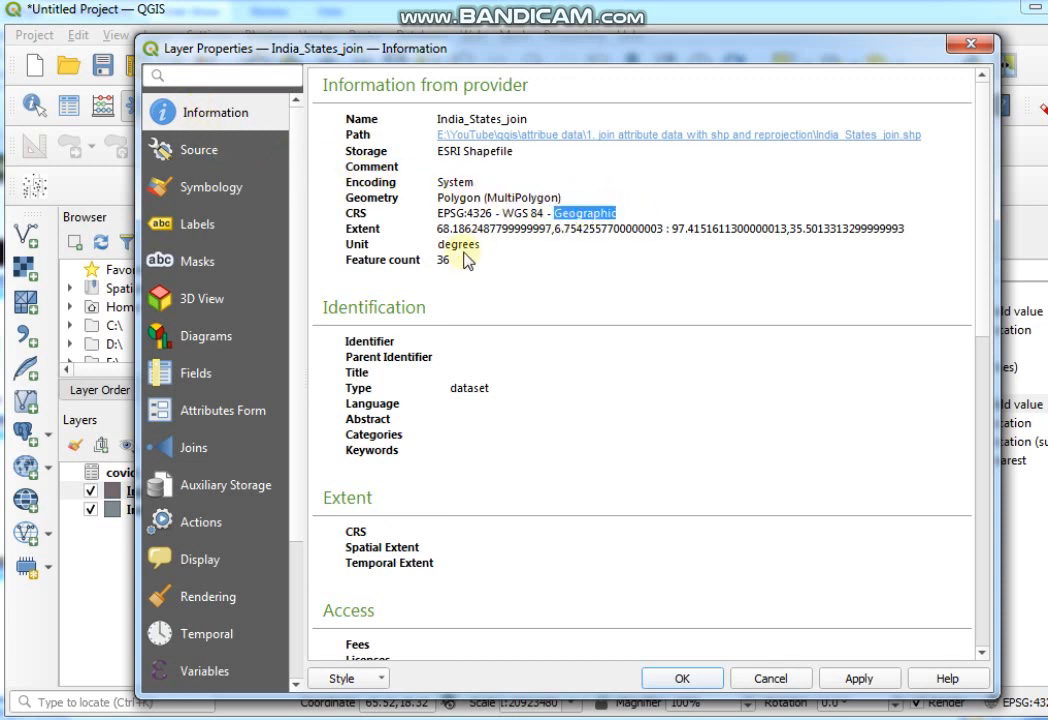
pyautogui.moveTo(560, 212); pyautogui.dragTo(500, 244)
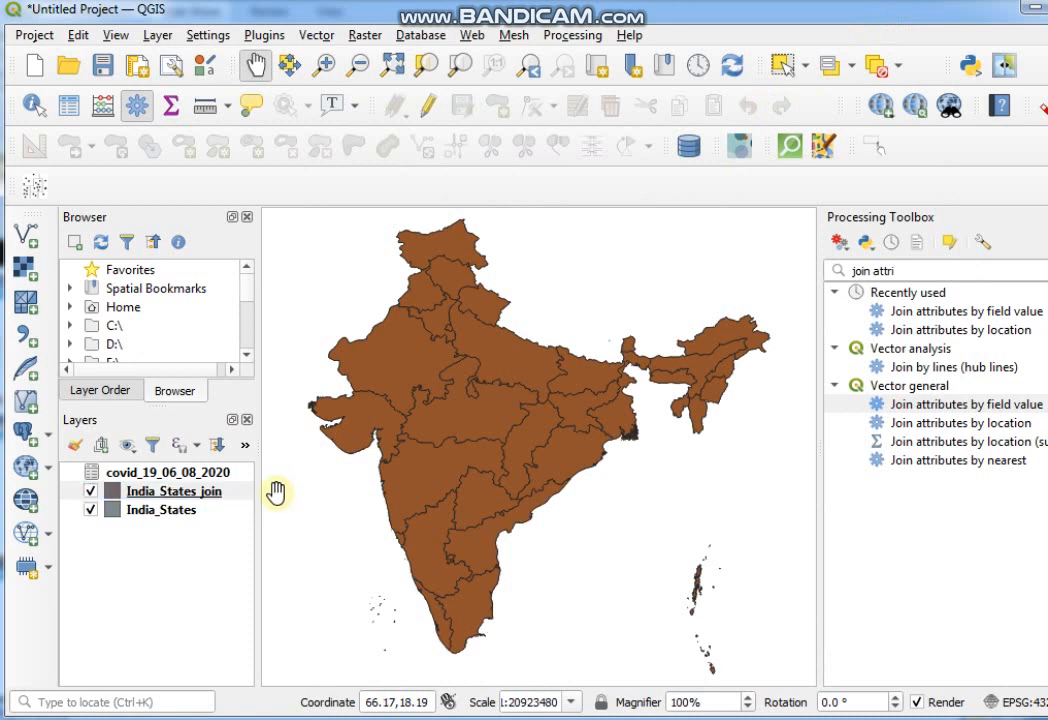
# Open Export > Save Features As for the India_States_join layer.
pyautogui.click(170, 491)
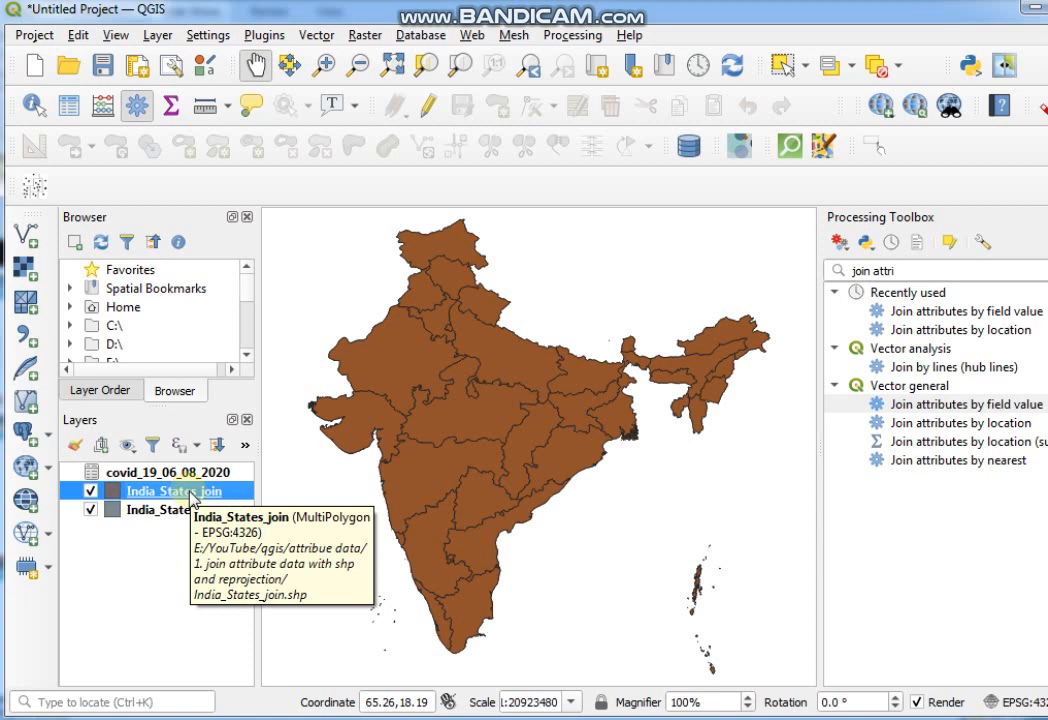
pyautogui.rightClick(170, 491)
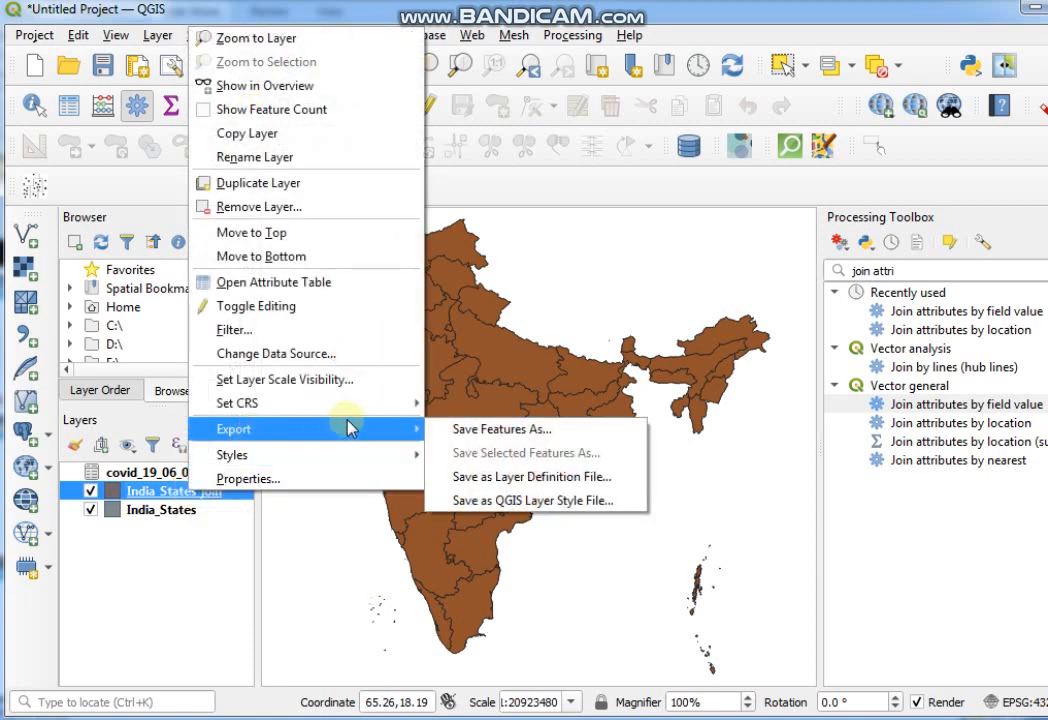
pyautogui.moveTo(500, 429)
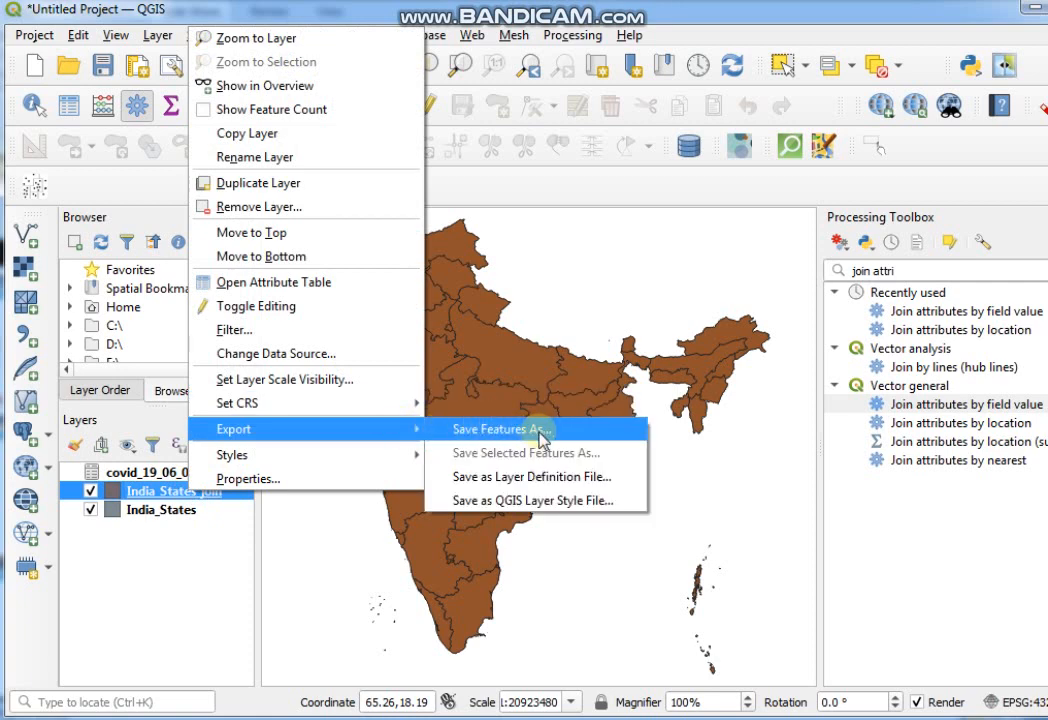
pyautogui.click(501, 428)
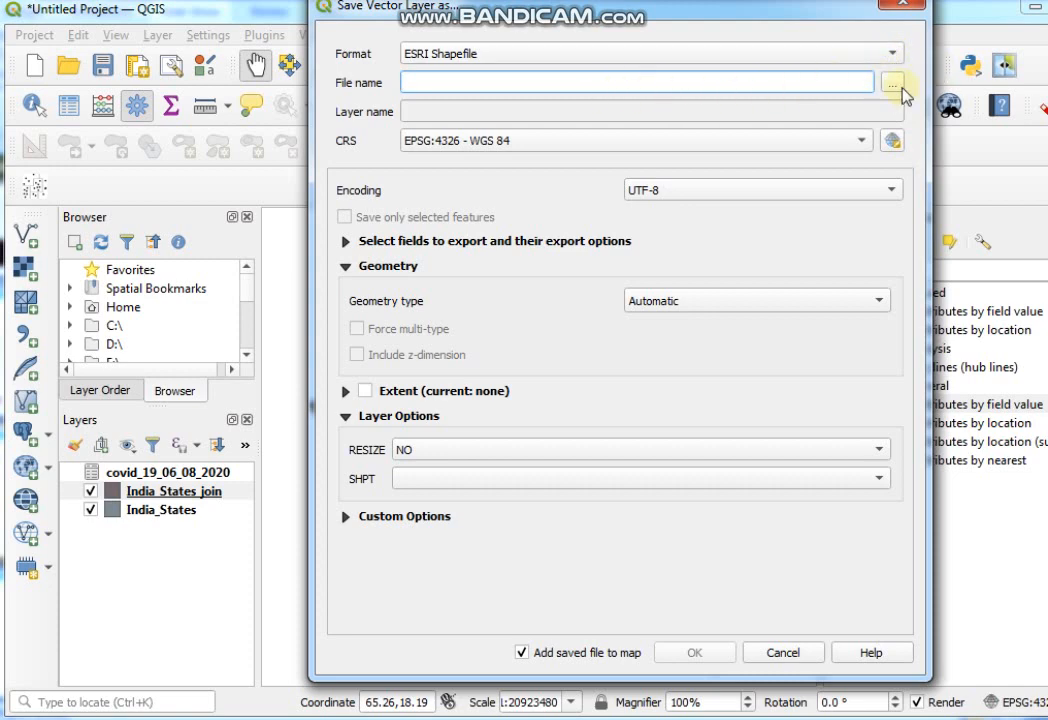
# Name the export file India_States_join_pcs.shp in the state shapefiles folder.
pyautogui.click(890, 82)
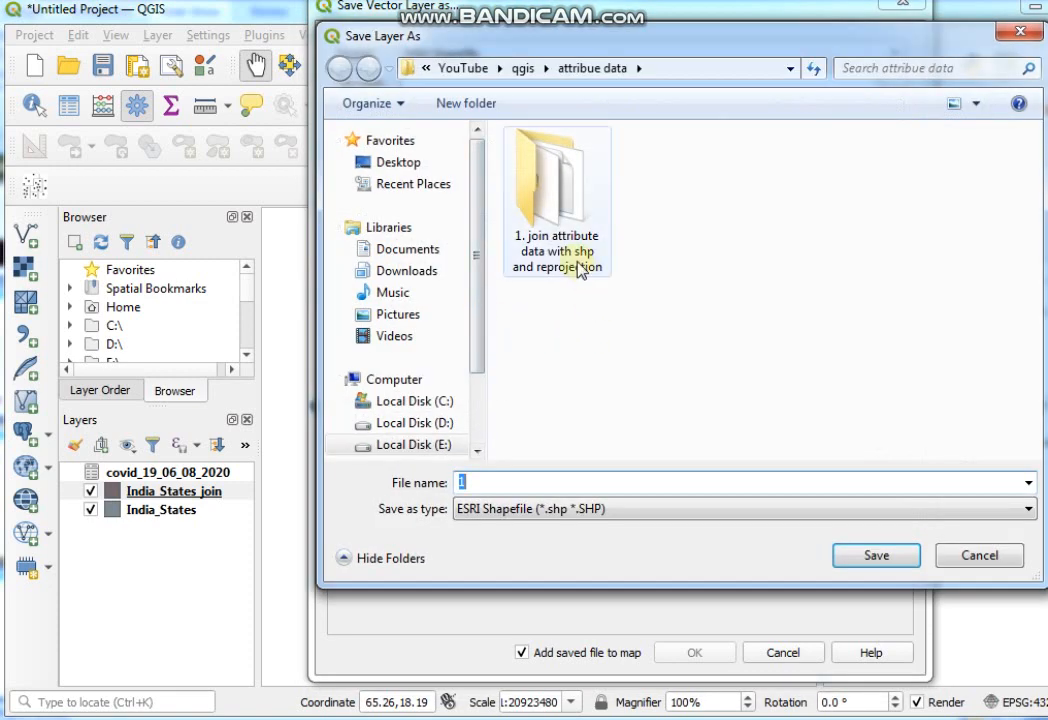
pyautogui.doubleClick(556, 200)
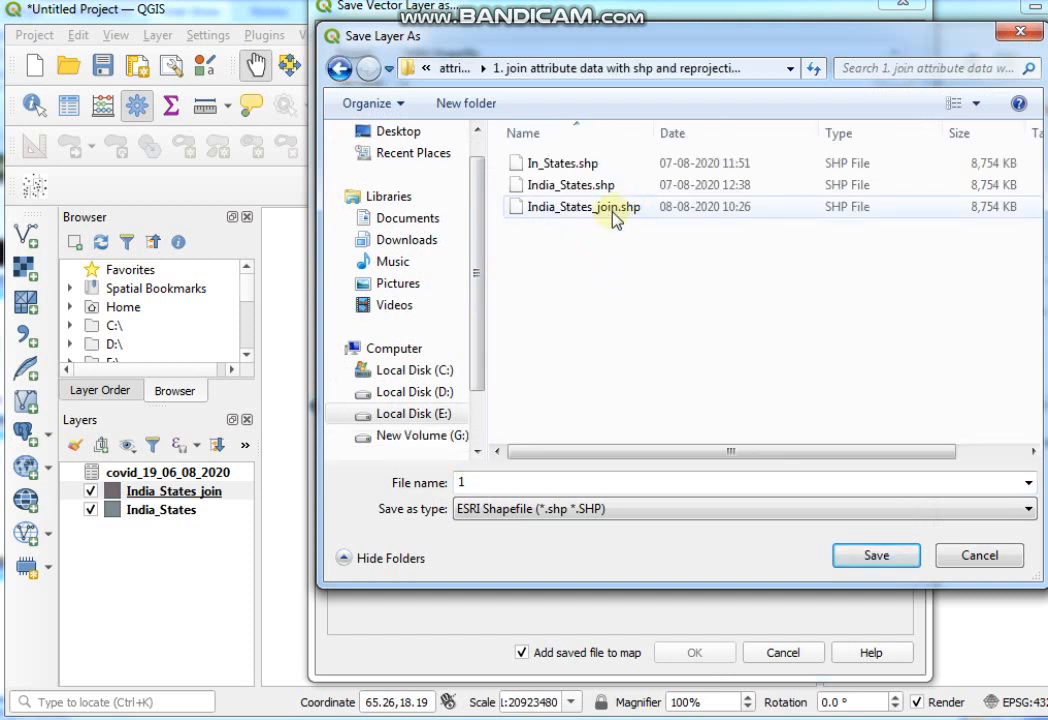
pyautogui.click(583, 206)
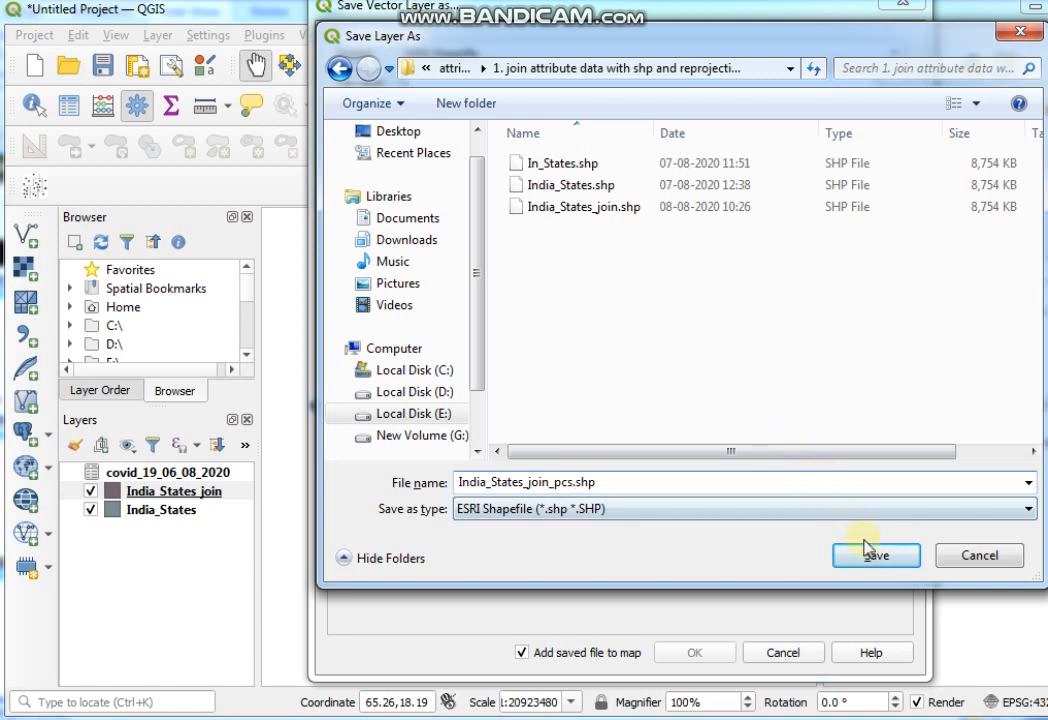
pyautogui.click(875, 555)
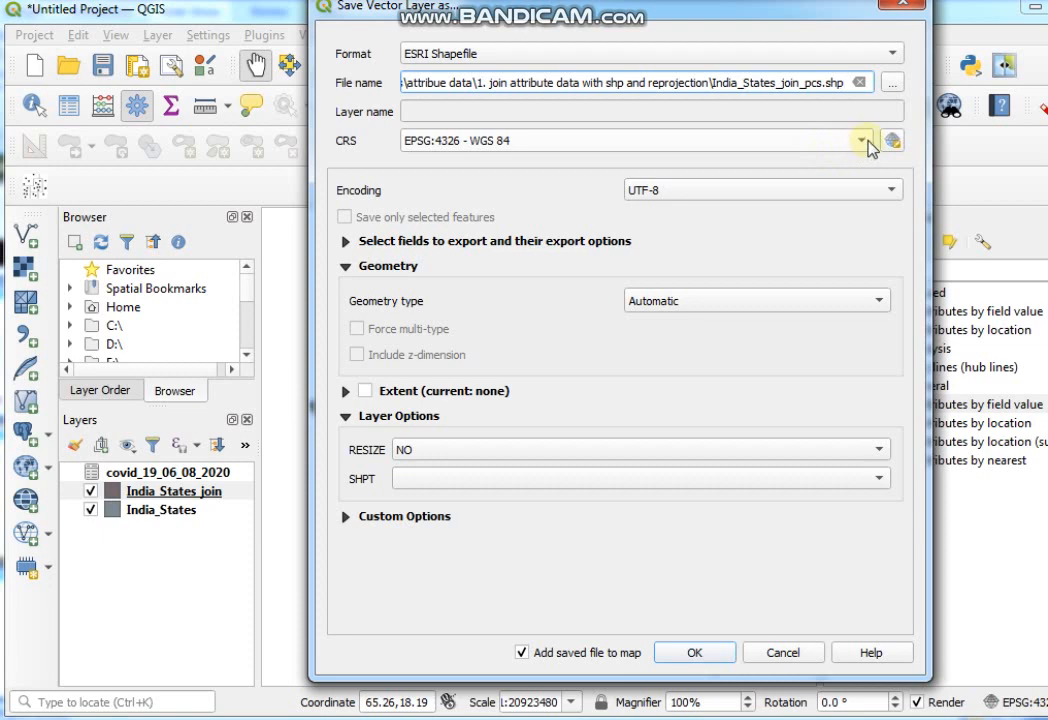
# Set the export CRS to EPSG:32645 WGS 84 / UTM zone 45N and run it.
pyautogui.click(863, 140)
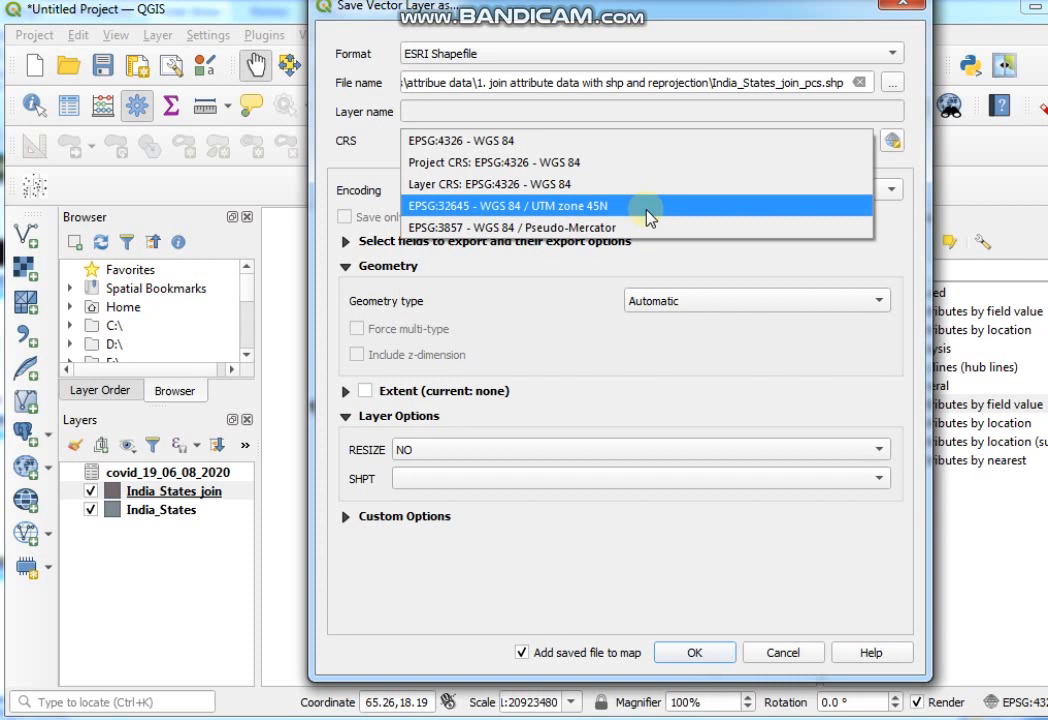
pyautogui.moveTo(458, 218)
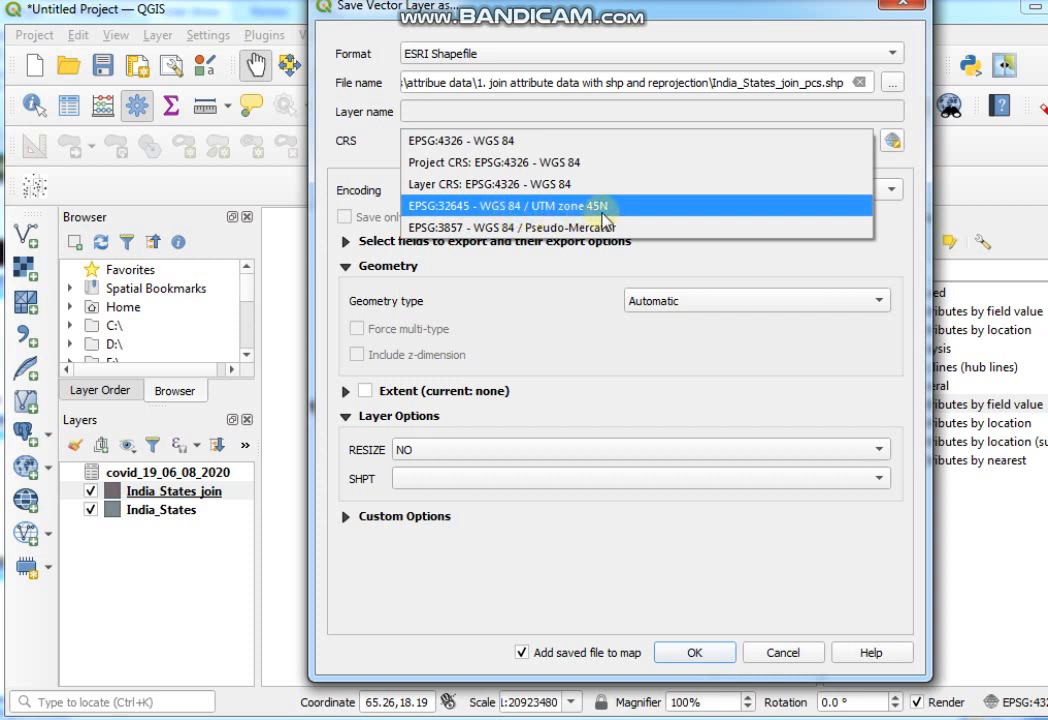
pyautogui.click(510, 205)
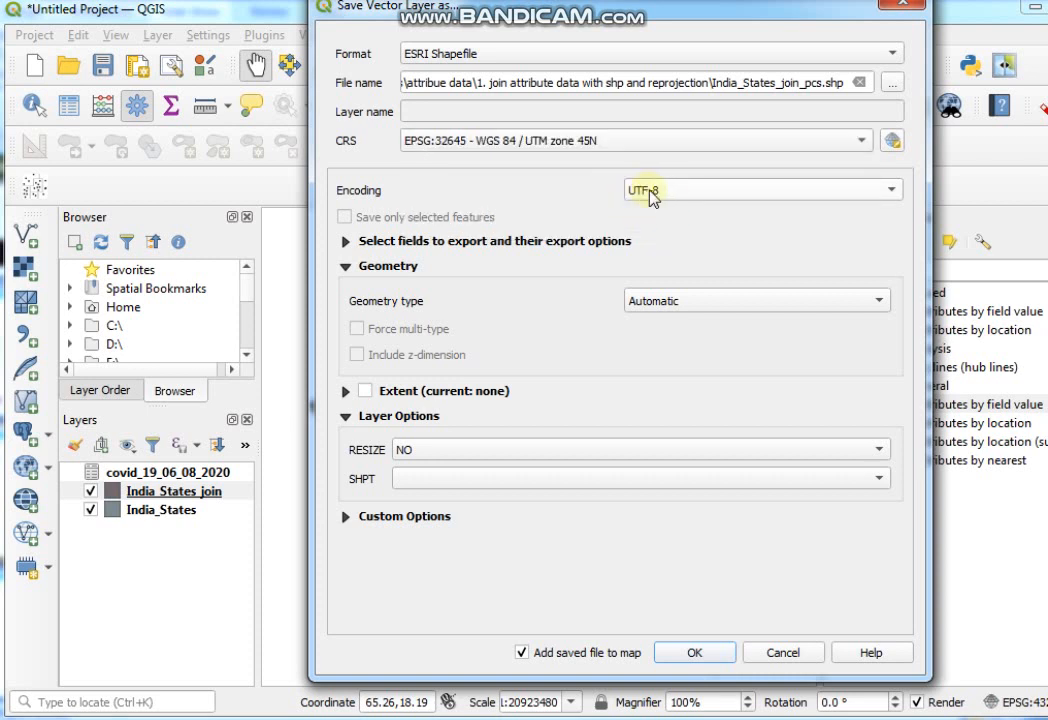
pyautogui.moveTo(888, 190)
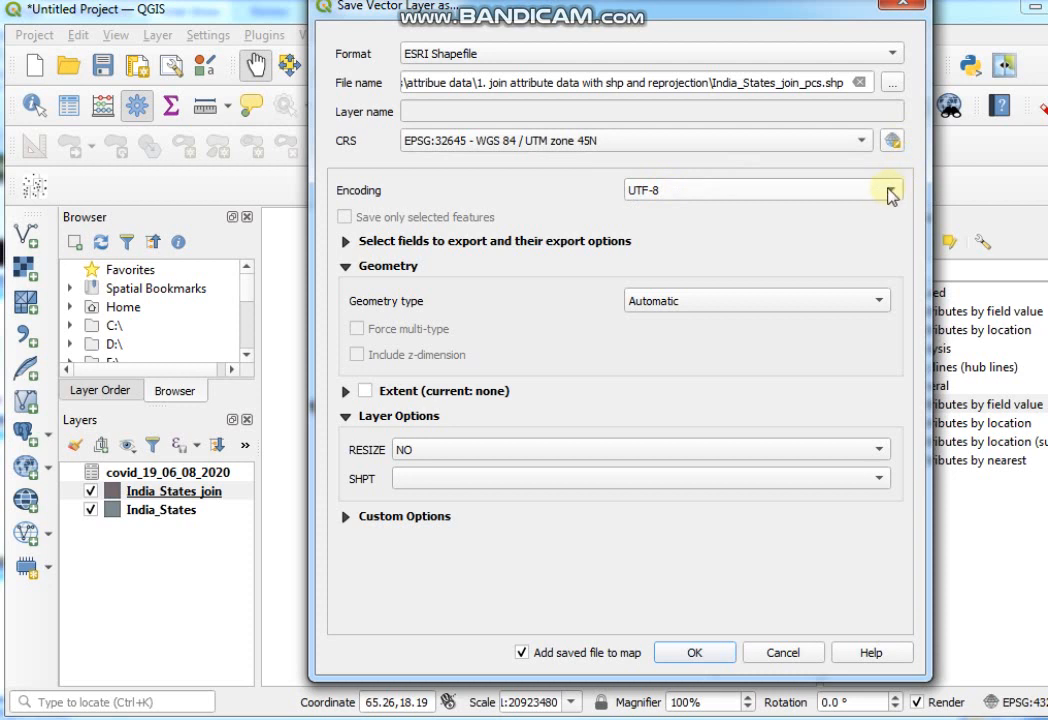
pyautogui.moveTo(781, 228)
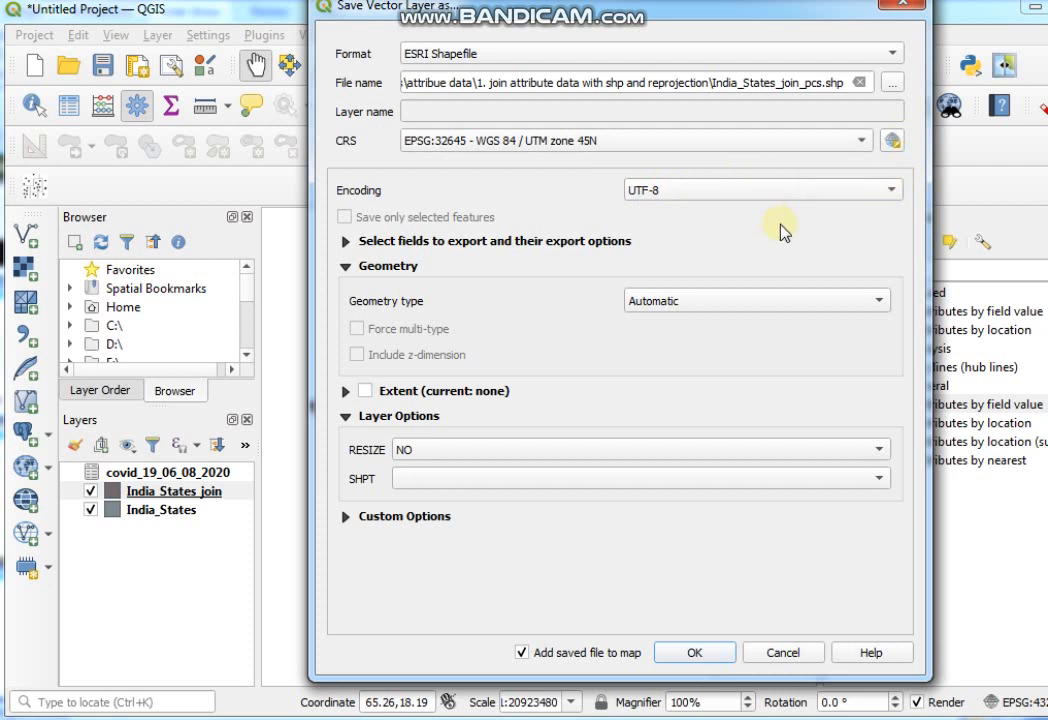
pyautogui.moveTo(875, 300)
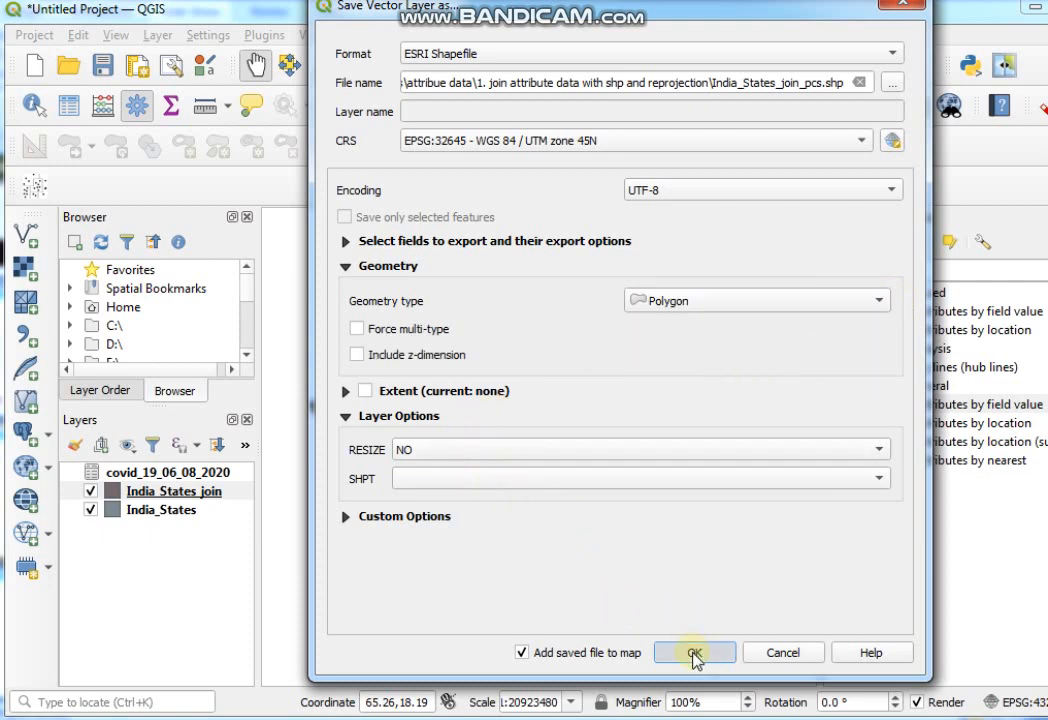
pyautogui.click(694, 652)
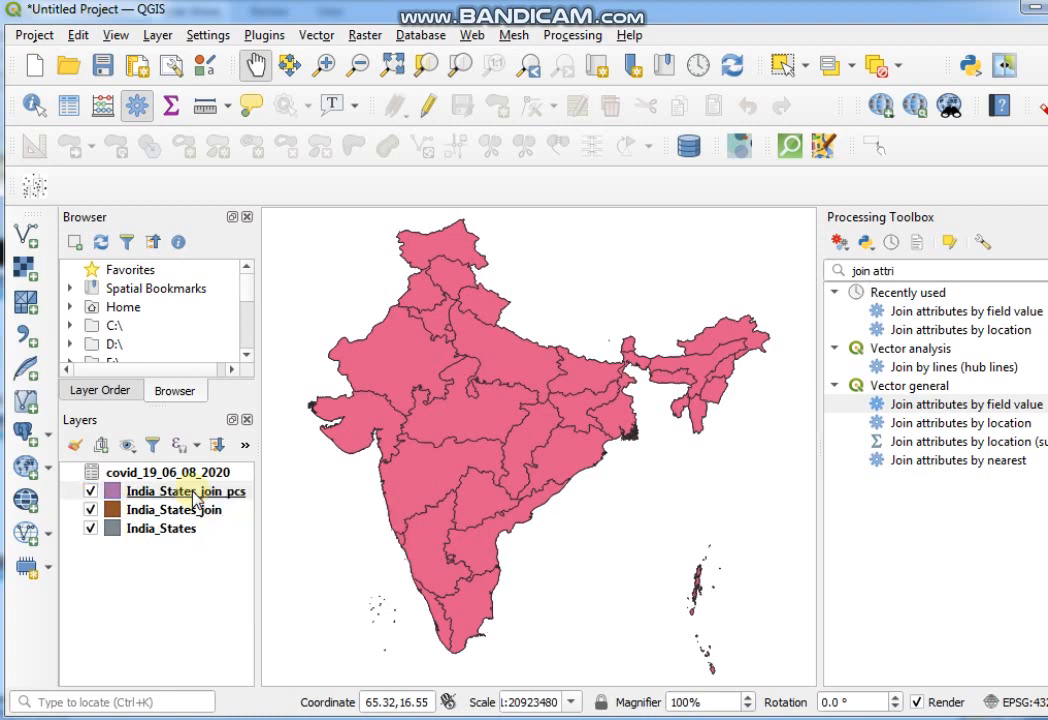
pyautogui.click(184, 491)
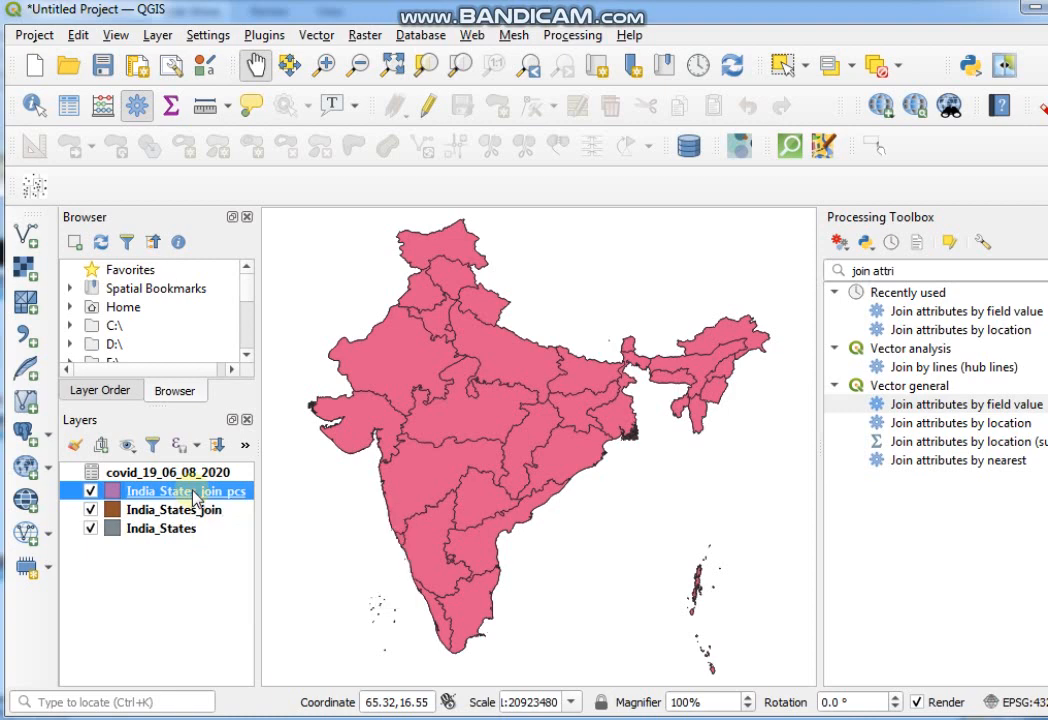
pyautogui.rightClick(185, 490)
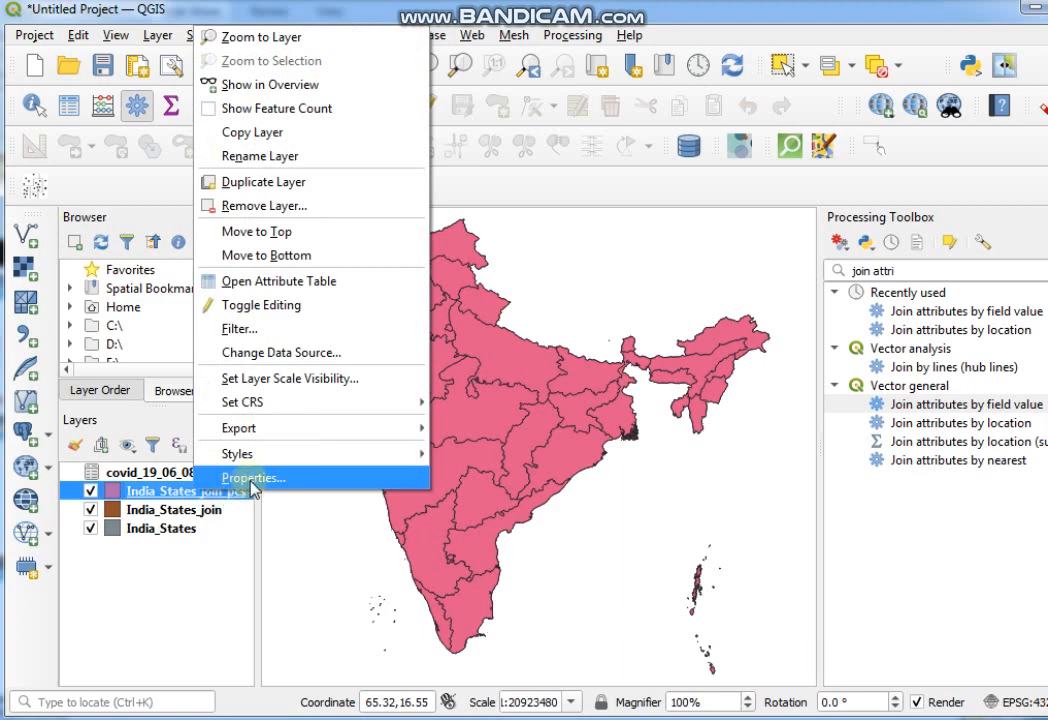
pyautogui.moveTo(260, 485)
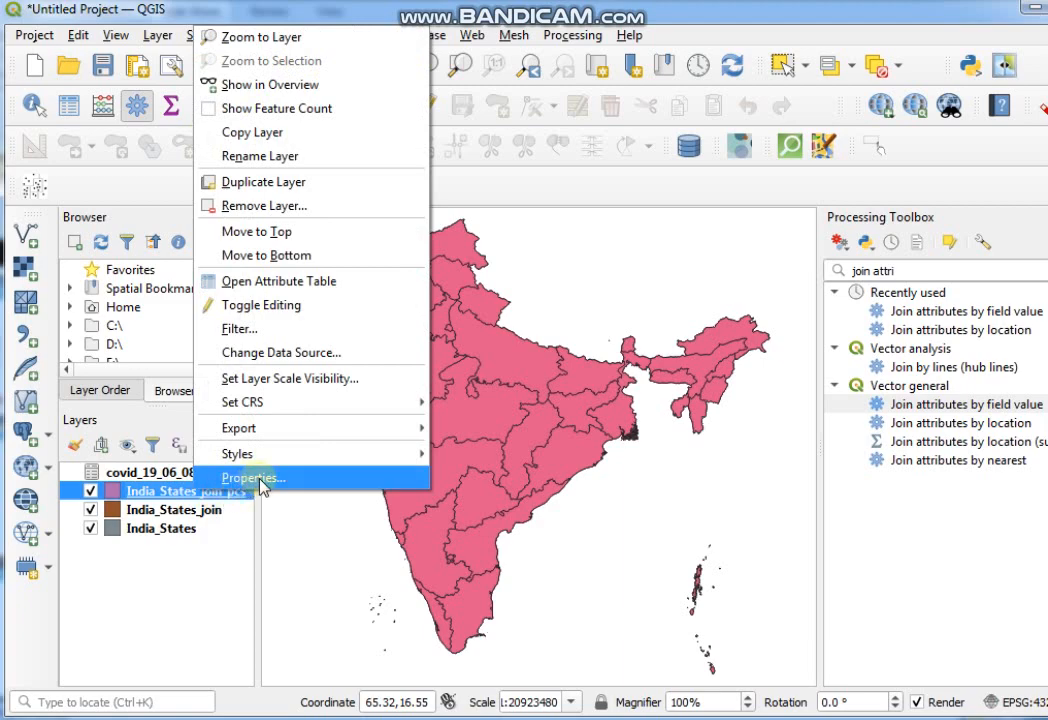
pyautogui.click(252, 477)
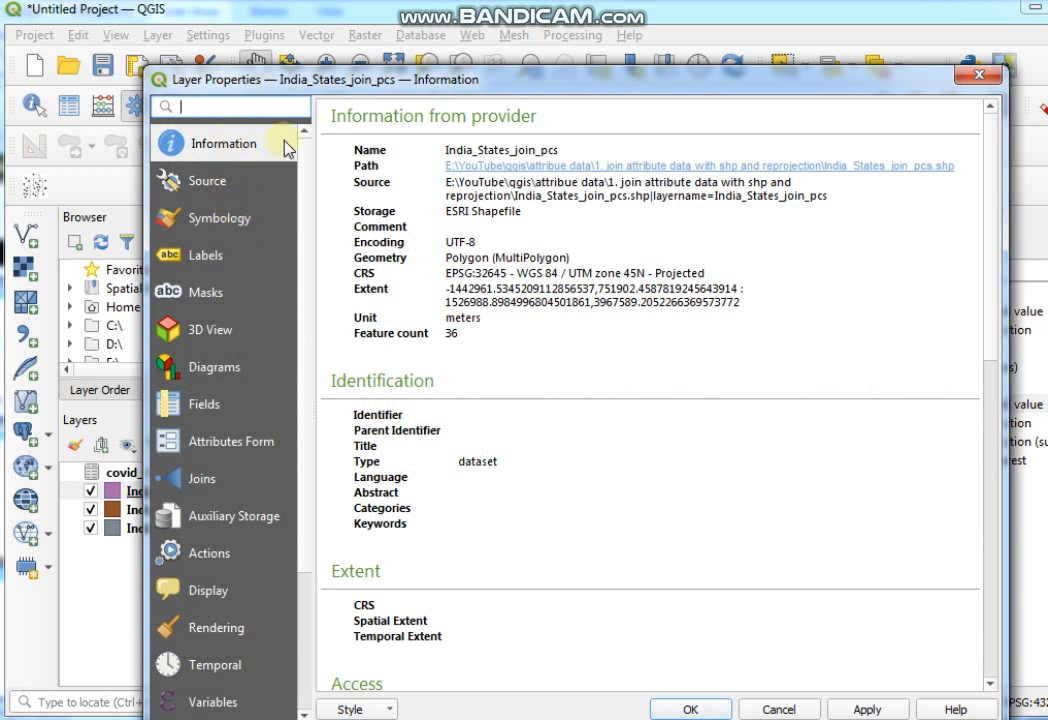
pyautogui.moveTo(397, 218)
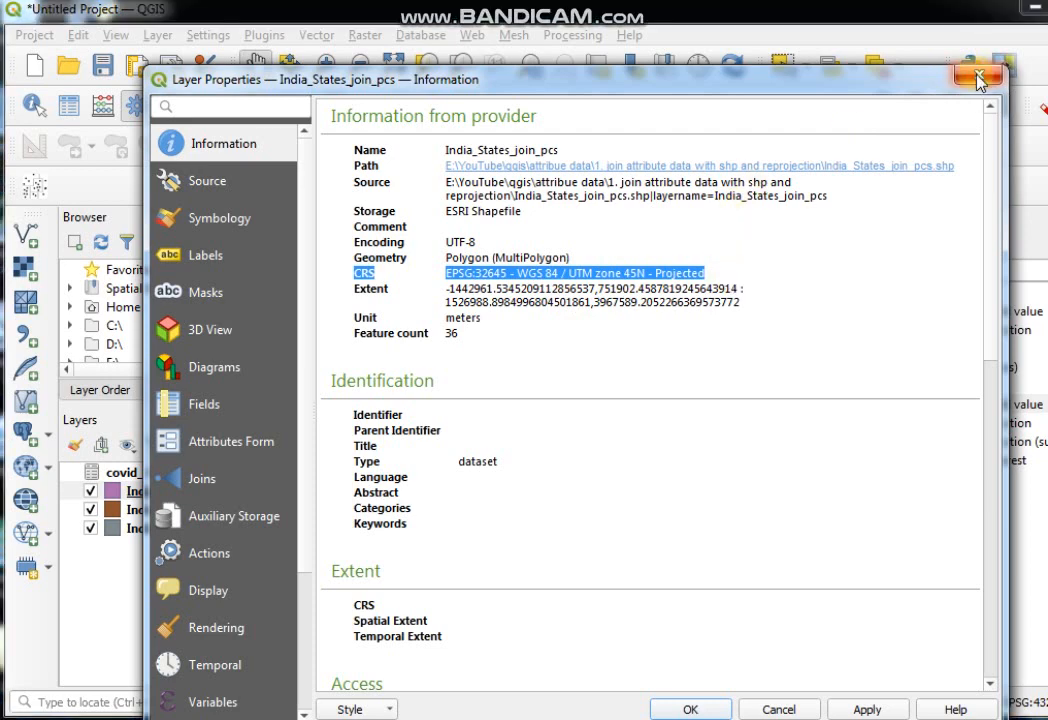
pyautogui.click(977, 78)
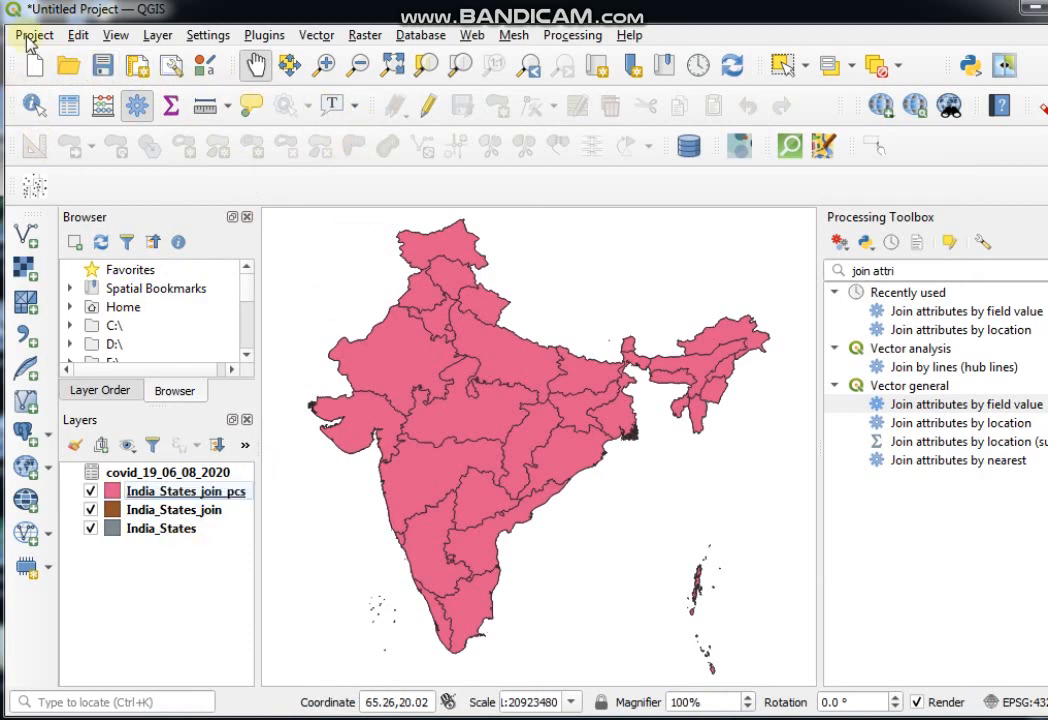
# Use Project > Save As to save the project under the name india.
pyautogui.click(33, 34)
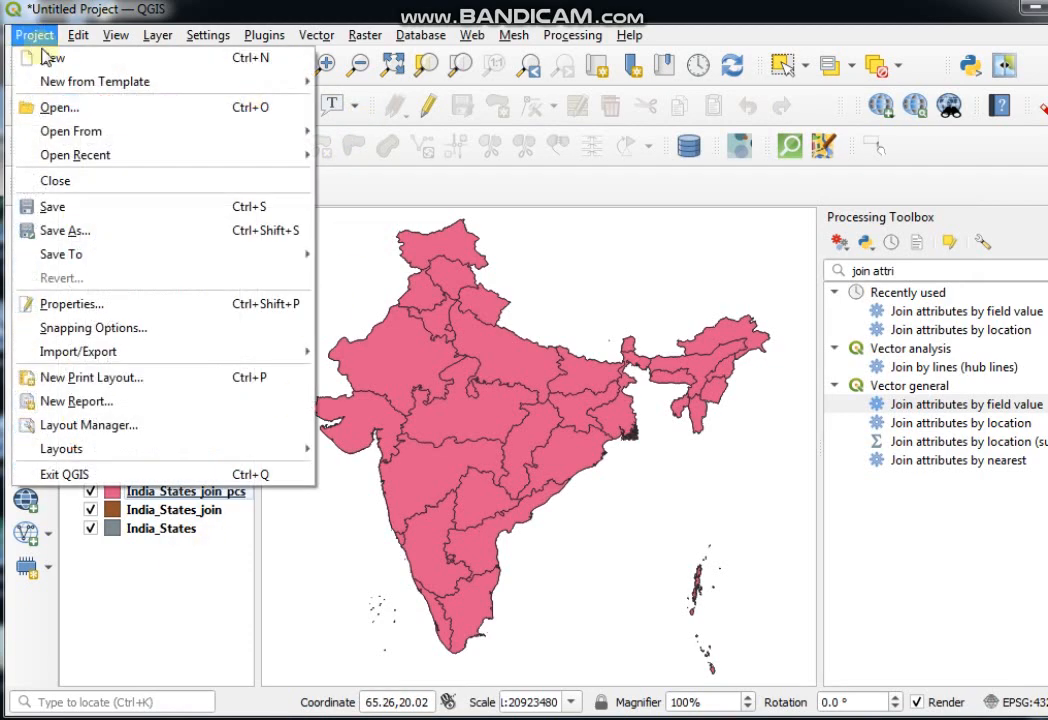
pyautogui.click(63, 231)
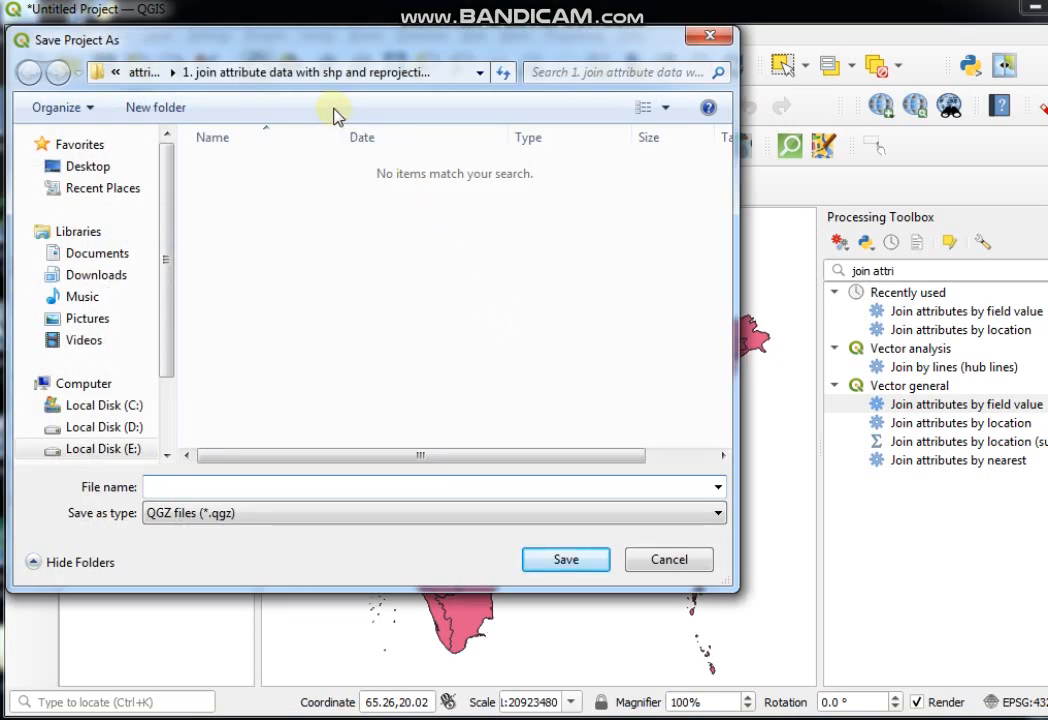
pyautogui.moveTo(312, 295)
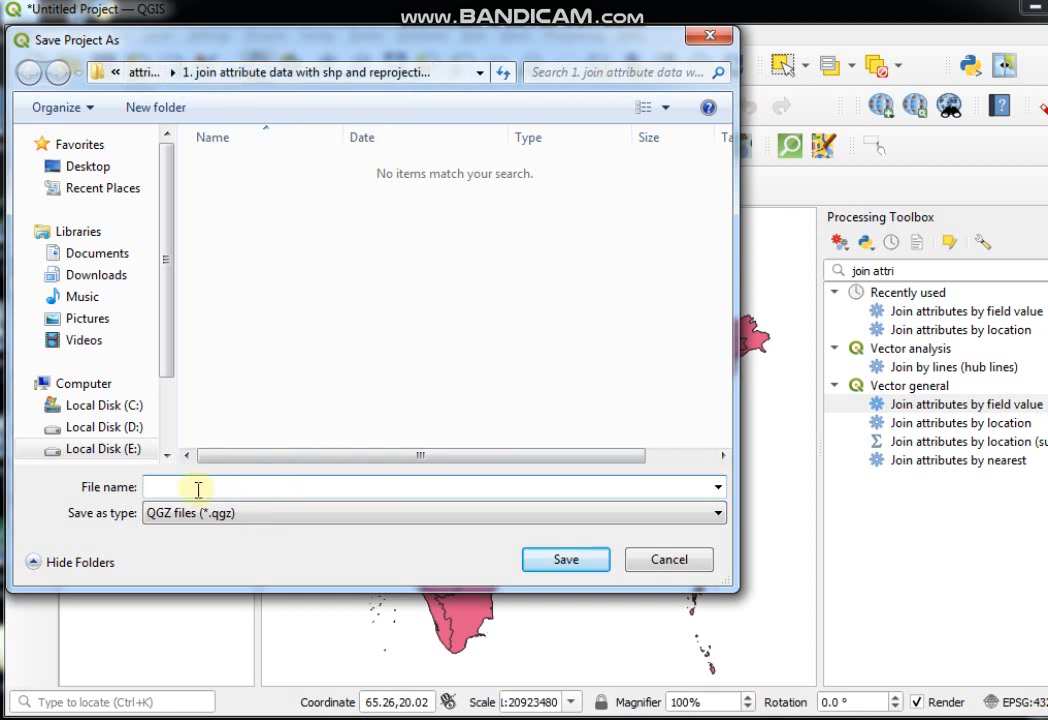
pyautogui.write('india')
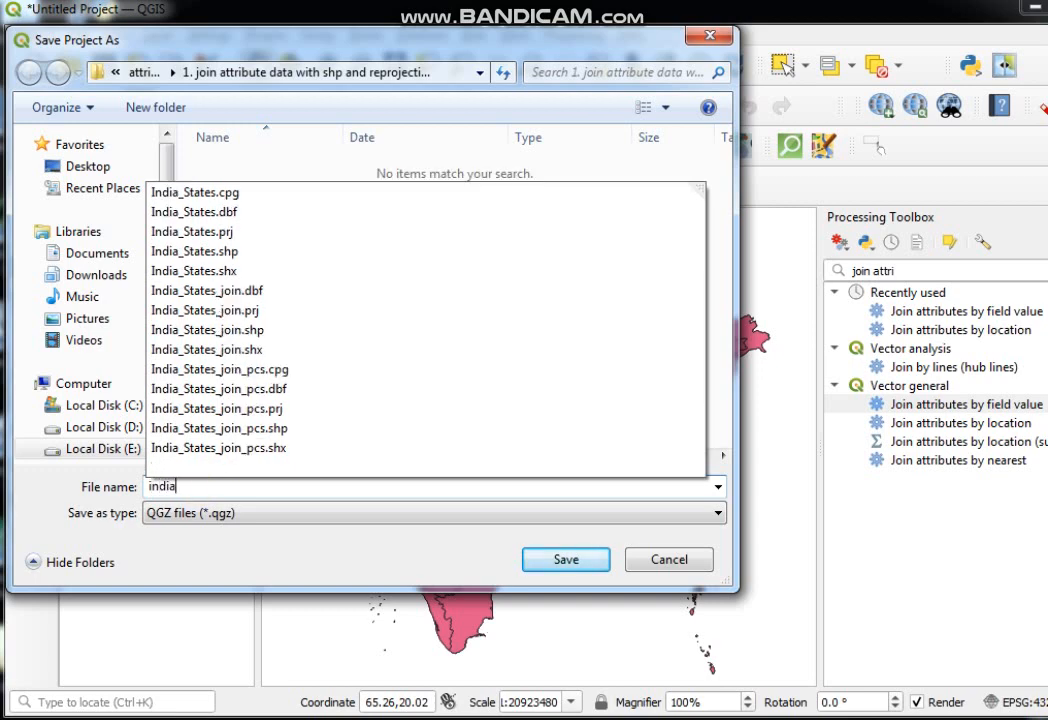
pyautogui.moveTo(565, 559)
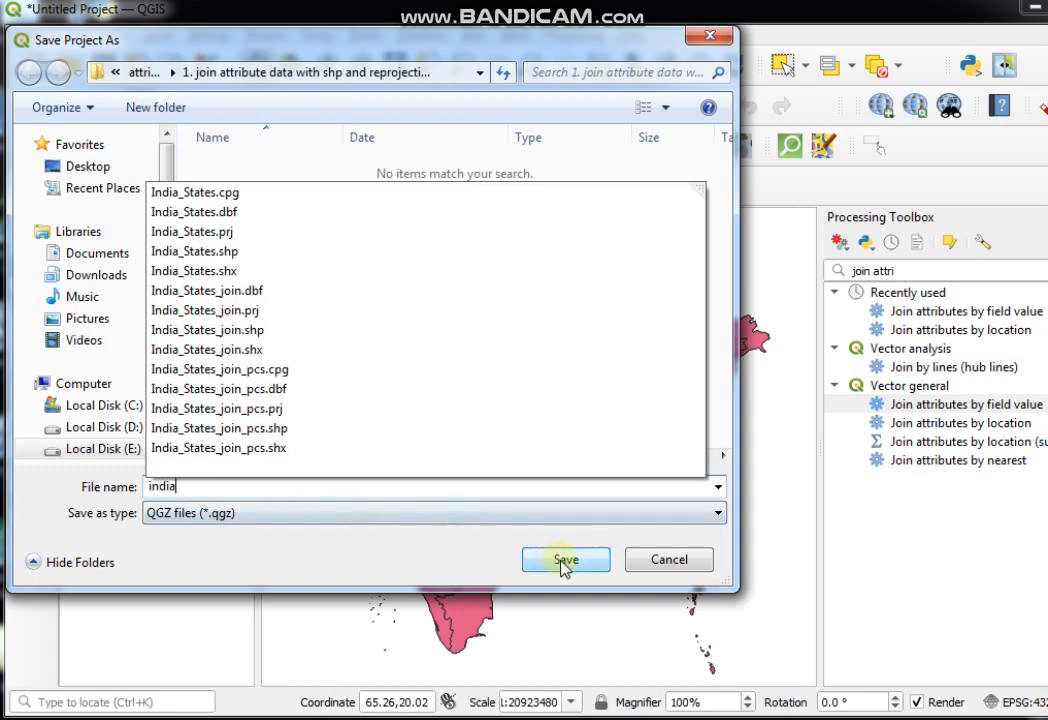
pyautogui.click(565, 559)
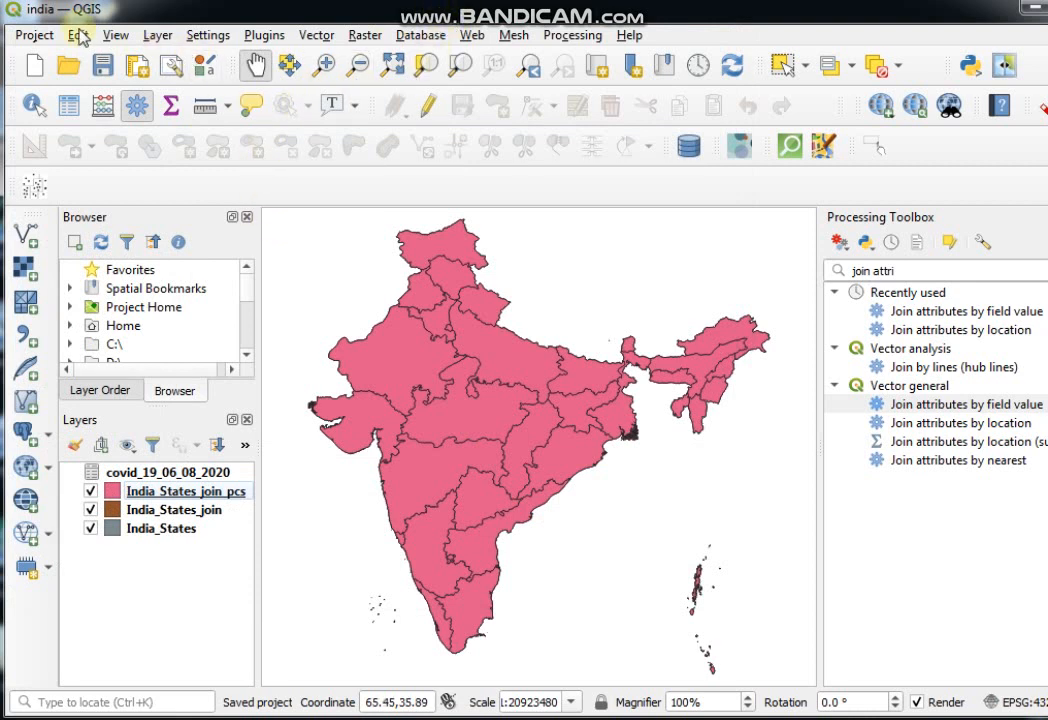
pyautogui.moveTo(55, 20)
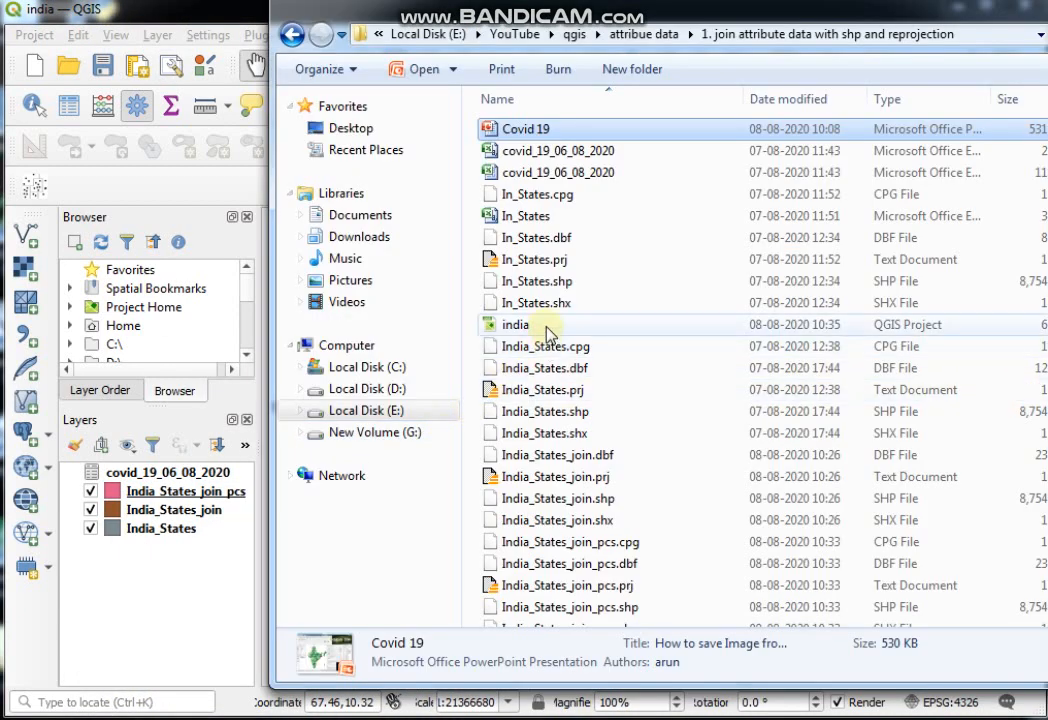
pyautogui.moveTo(567, 333)
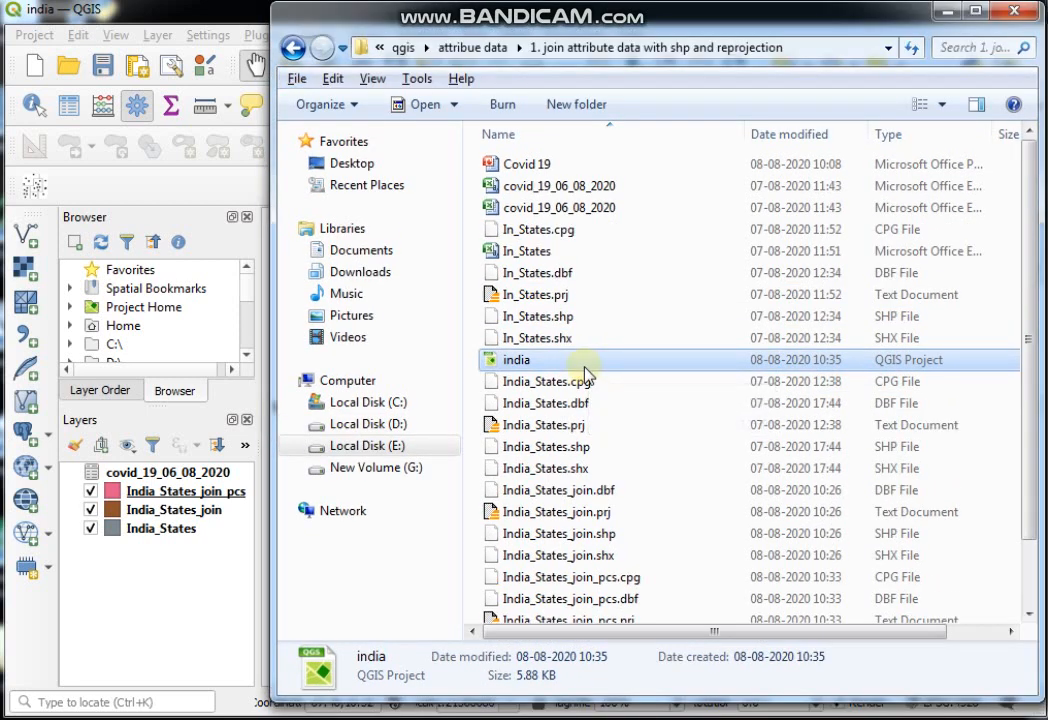
pyautogui.moveTo(733, 270)
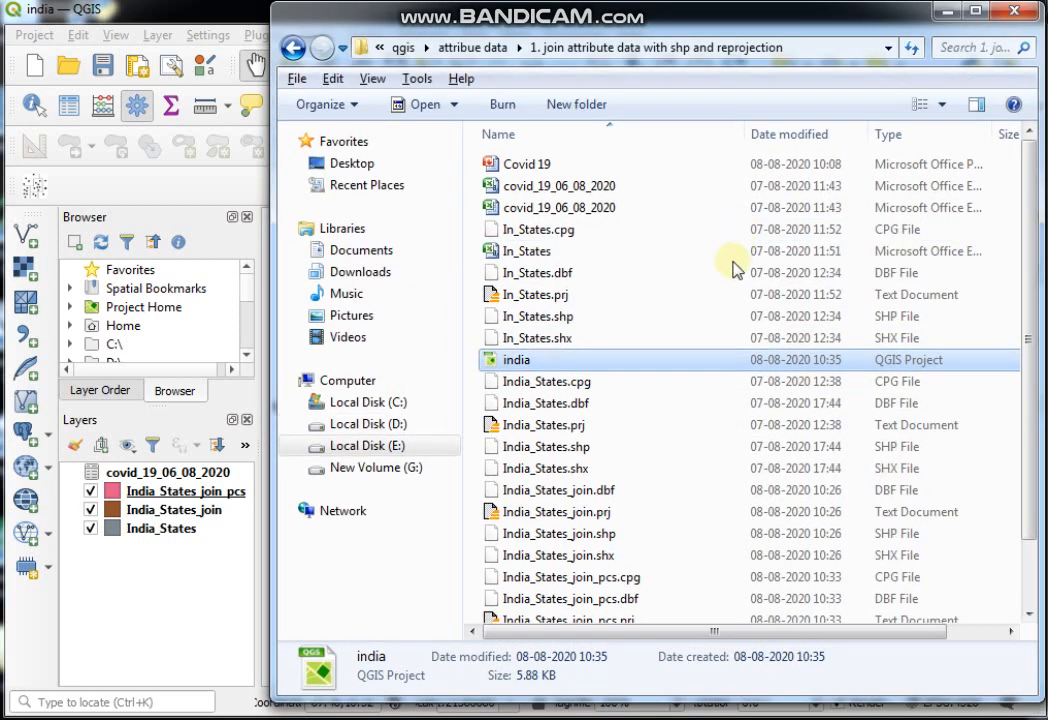
pyautogui.moveTo(710, 347)
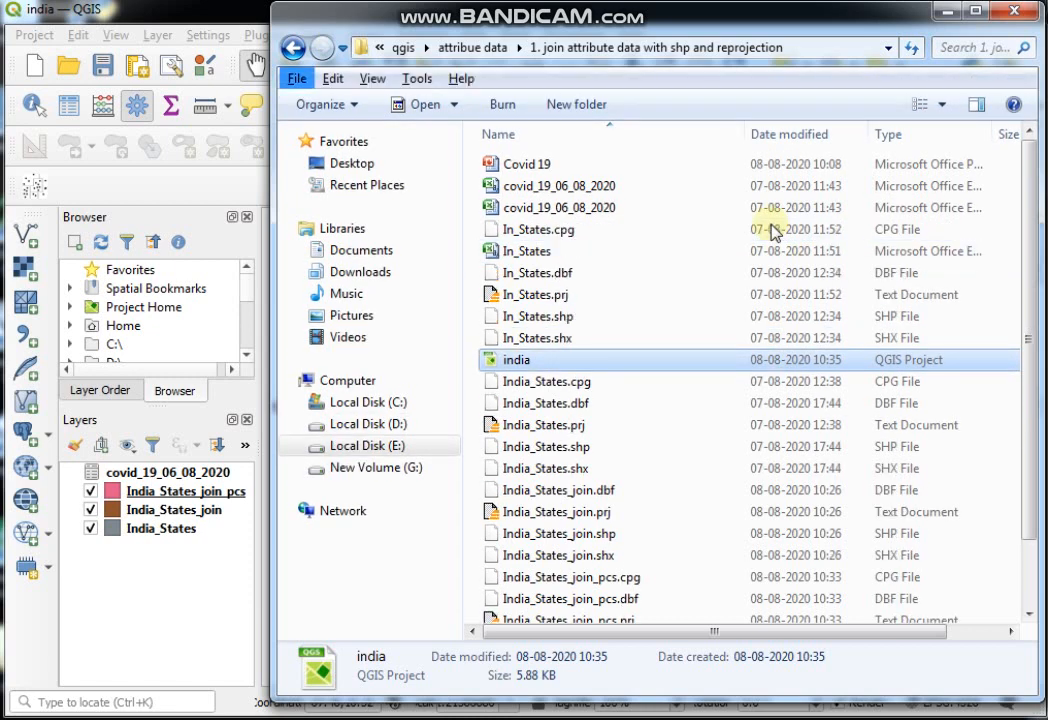
pyautogui.moveTo(707, 277)
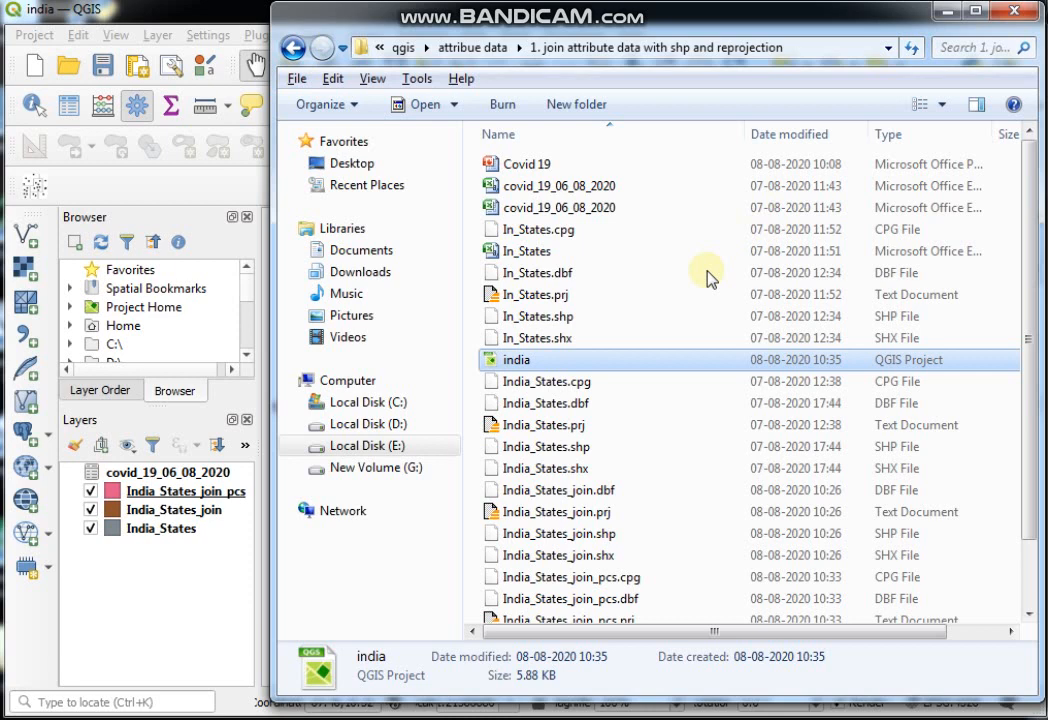